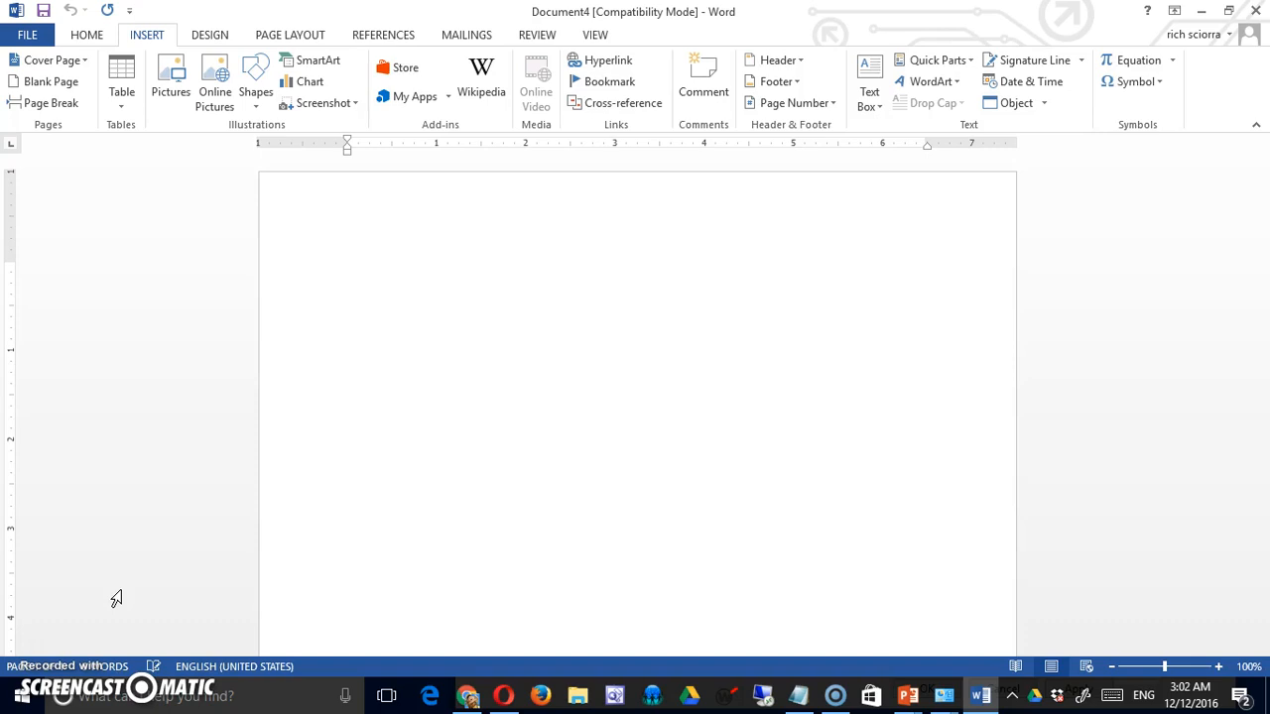
Replace the first blank document with a new blank document, Document5
left_click(347, 269)
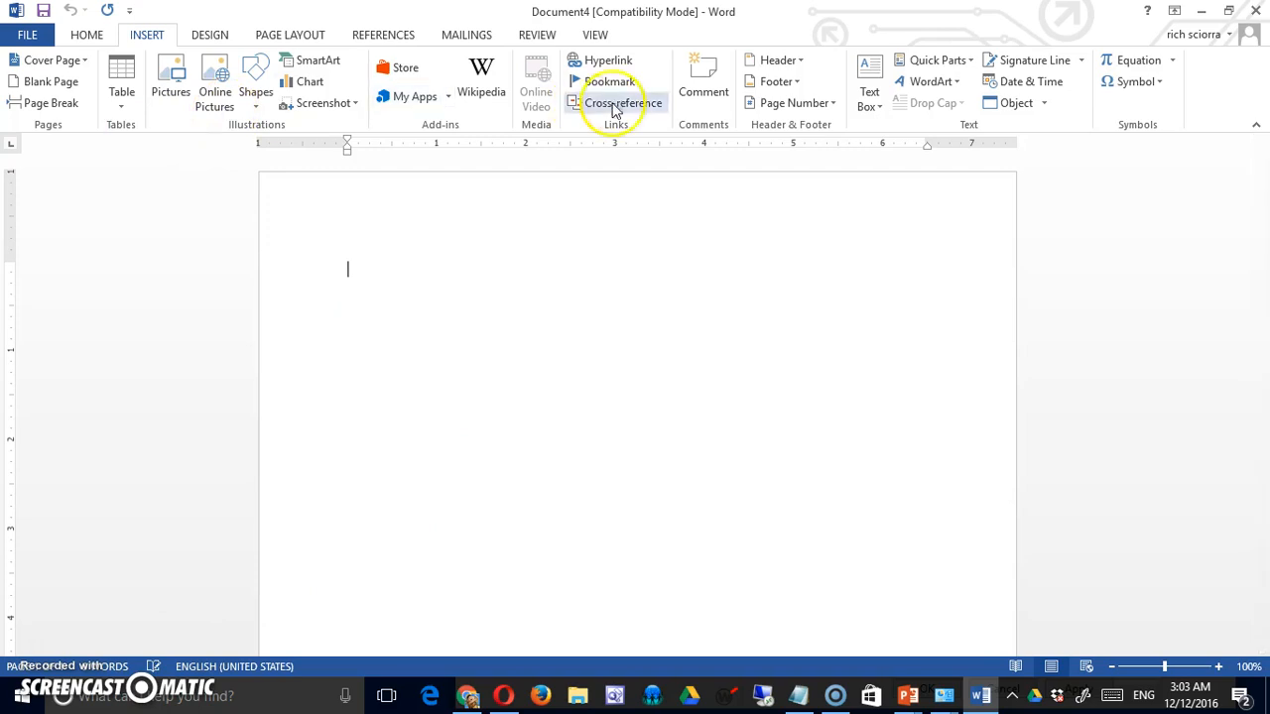
left_click(596, 34)
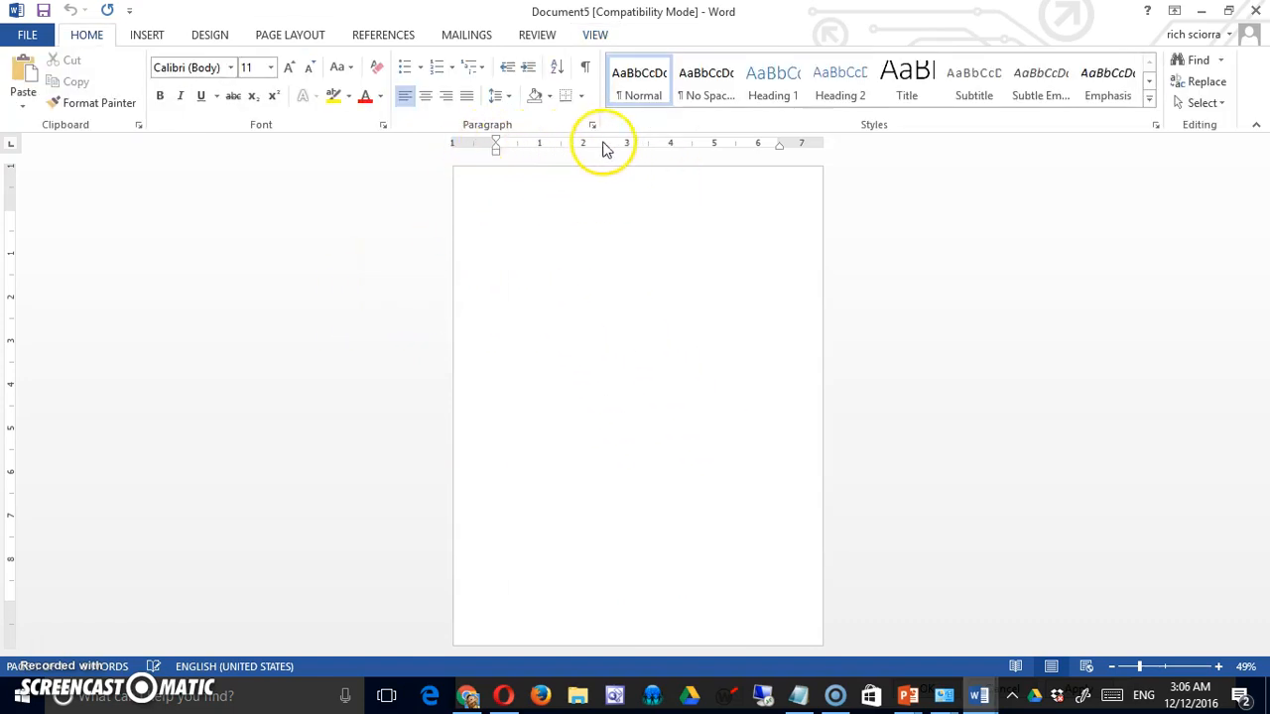
mouse_move(776, 150)
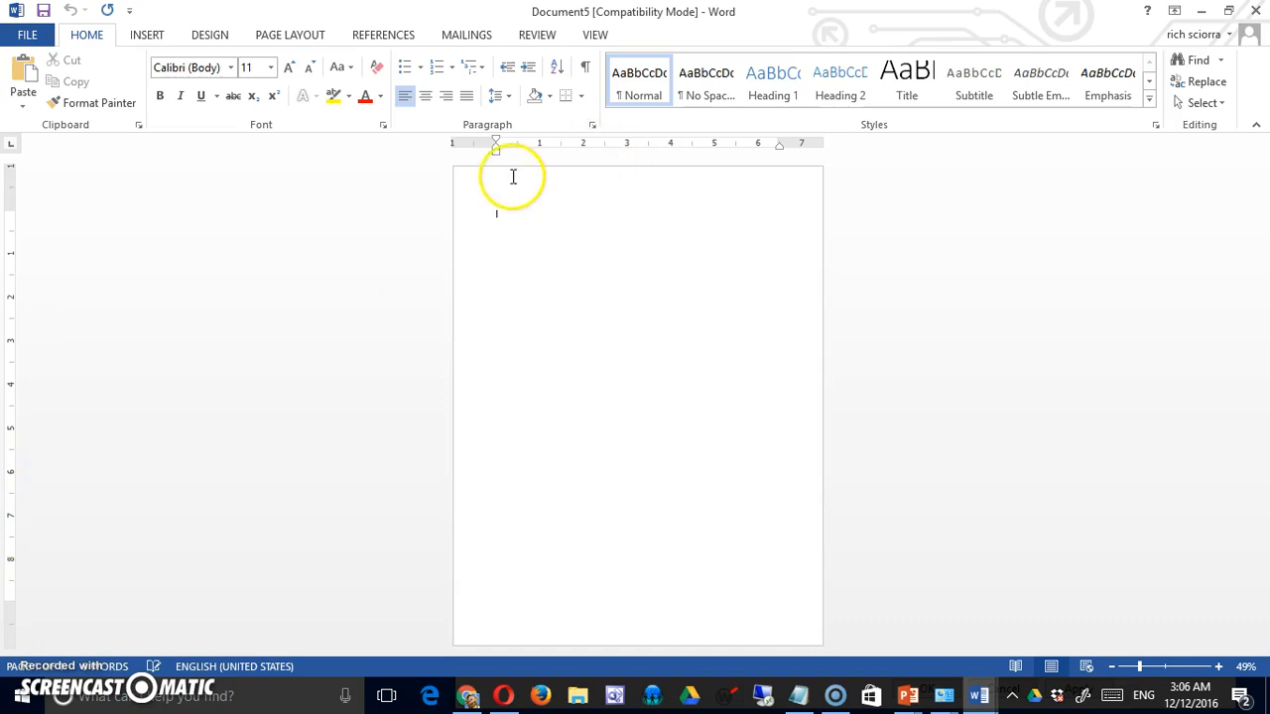
mouse_move(652, 203)
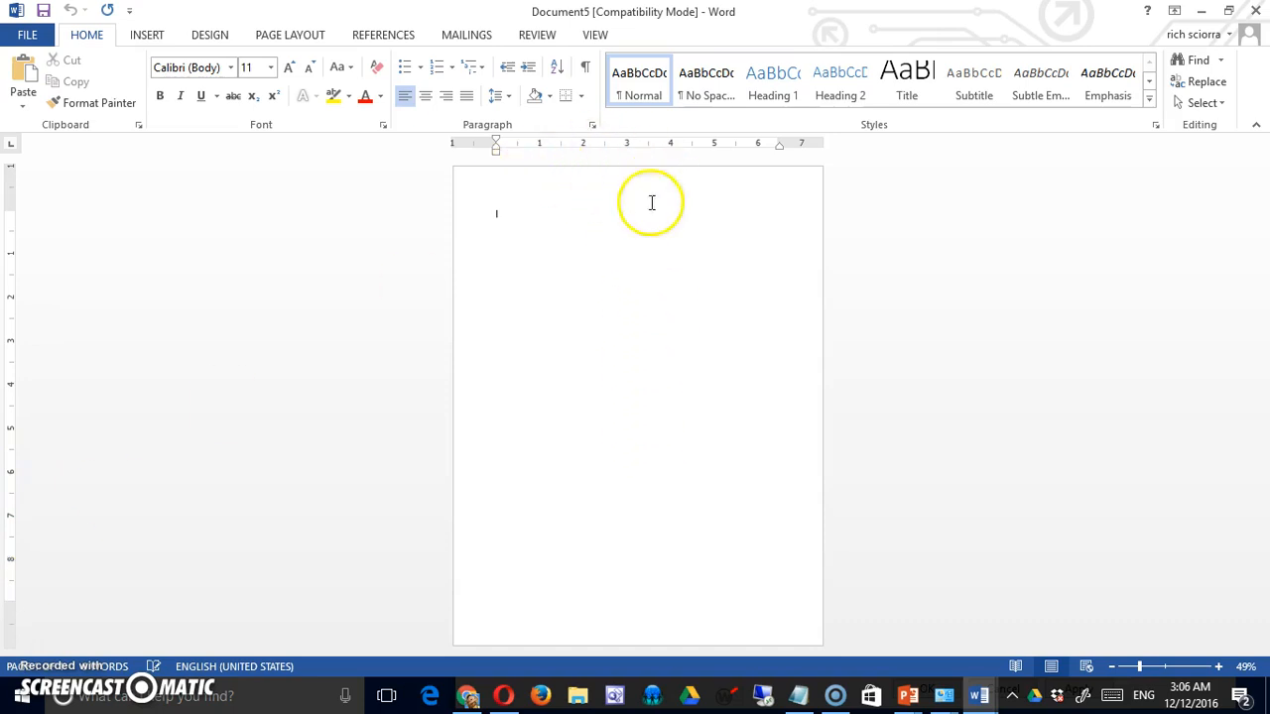
mouse_move(803, 156)
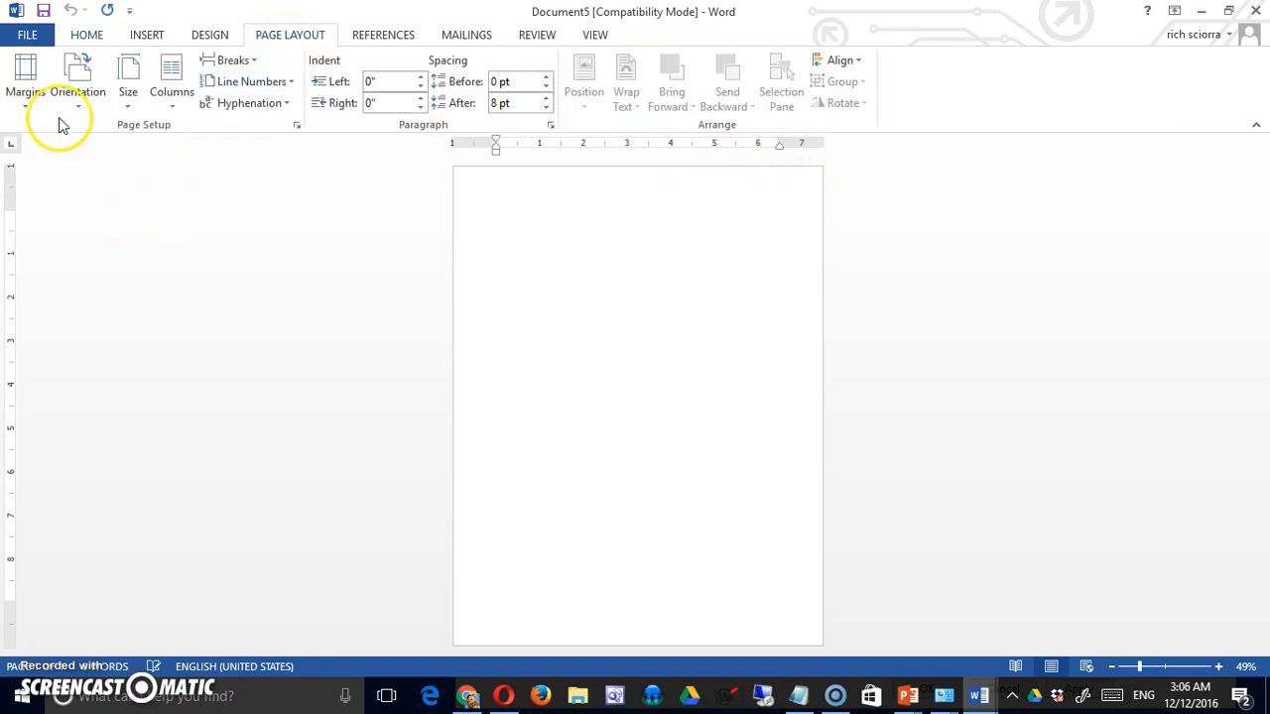
Set custom page margins of 0.5 inch on top, bottom, left and right
left_click(22, 75)
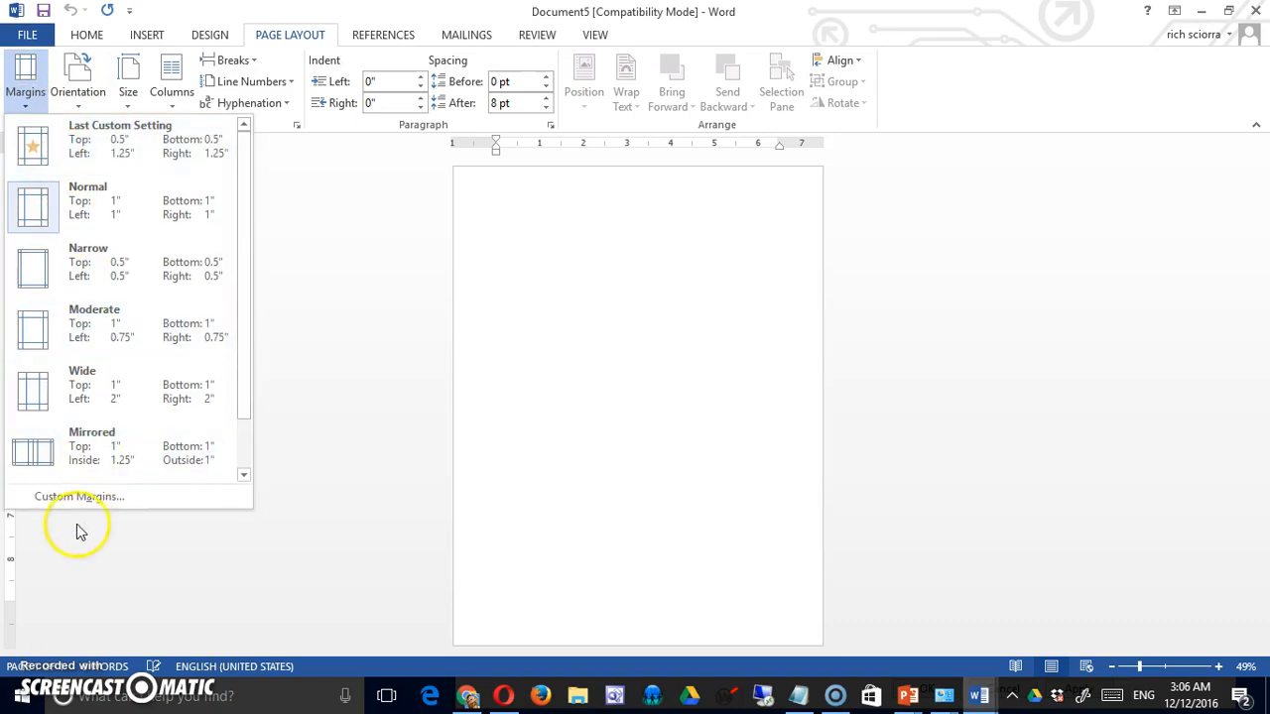
left_click(79, 496)
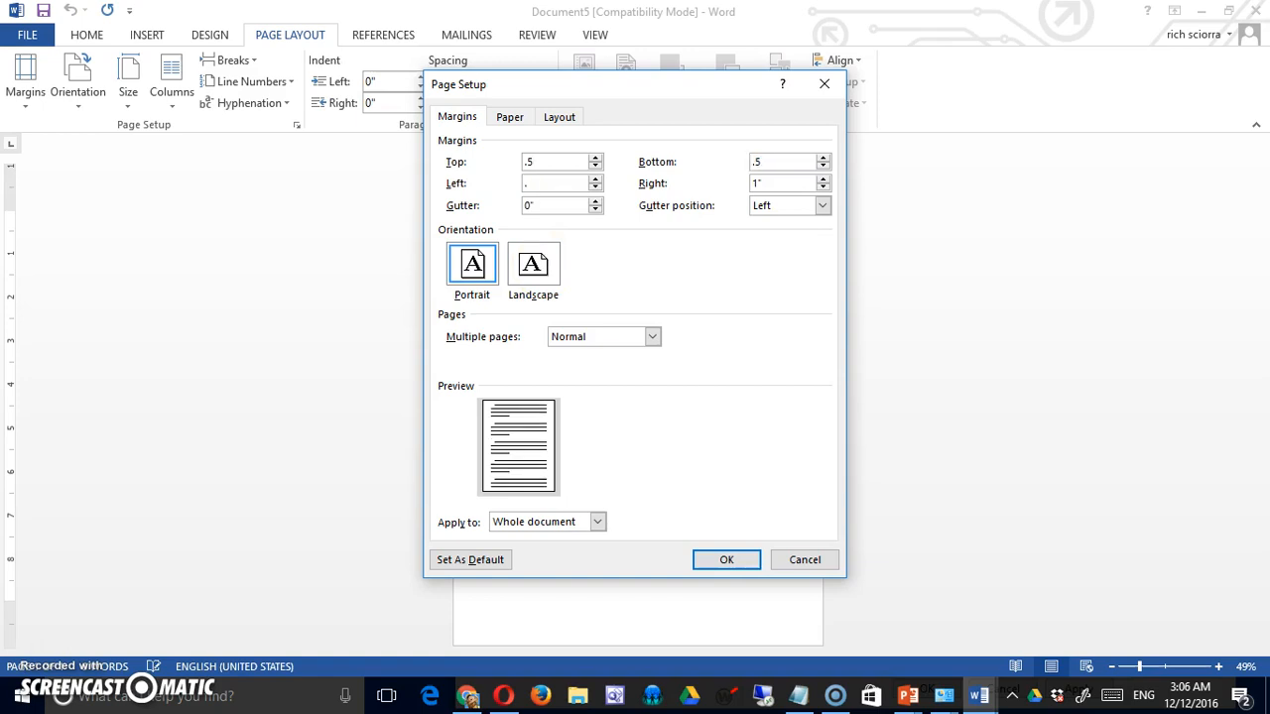
type(".5")
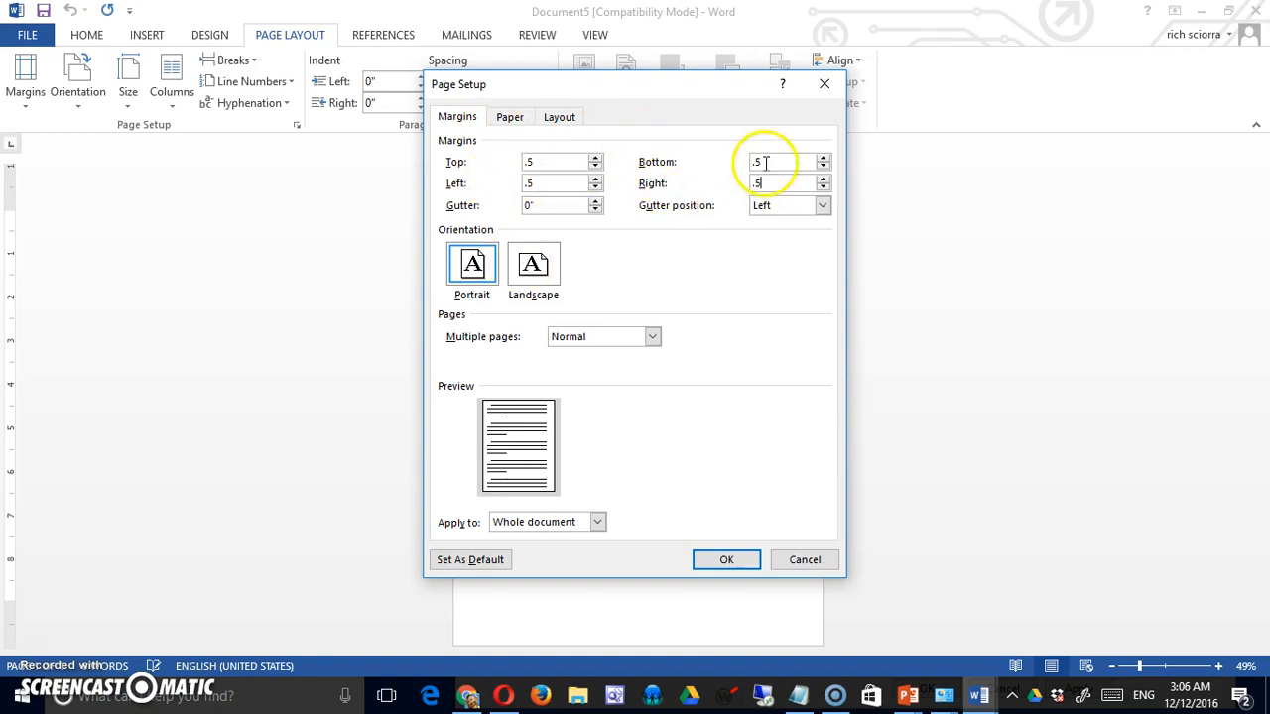
left_click(726, 560)
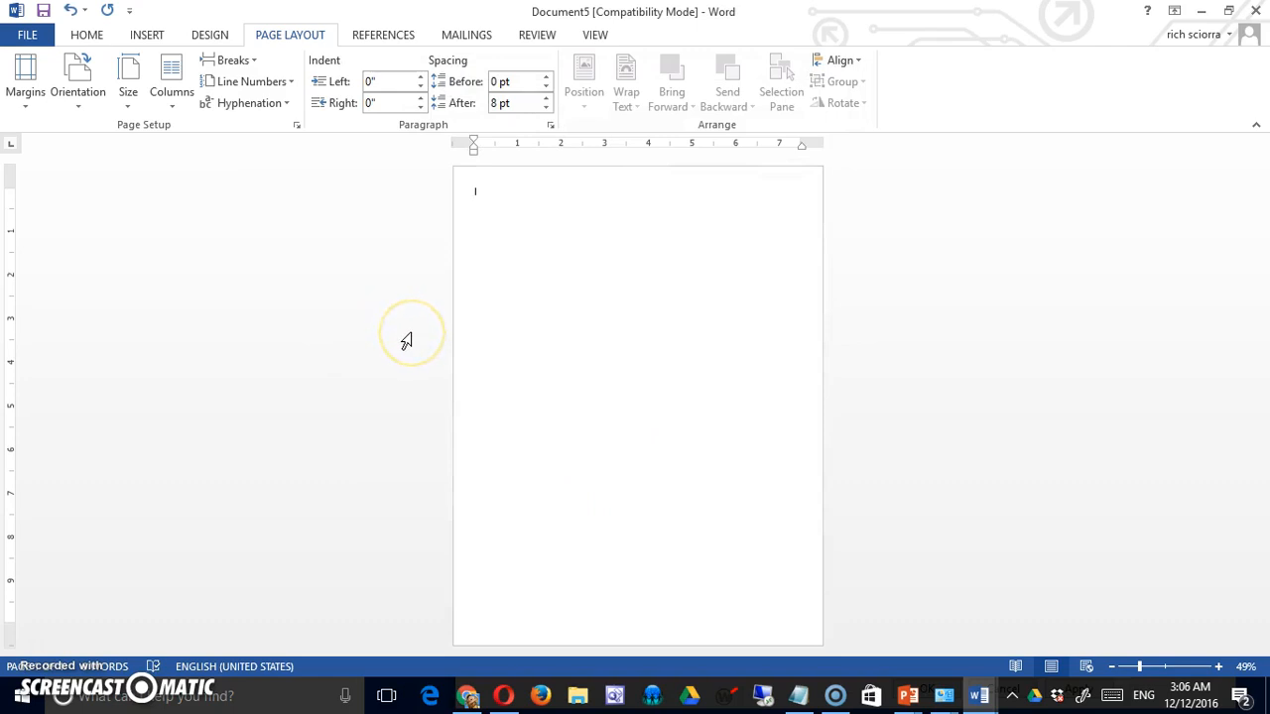
mouse_move(274, 256)
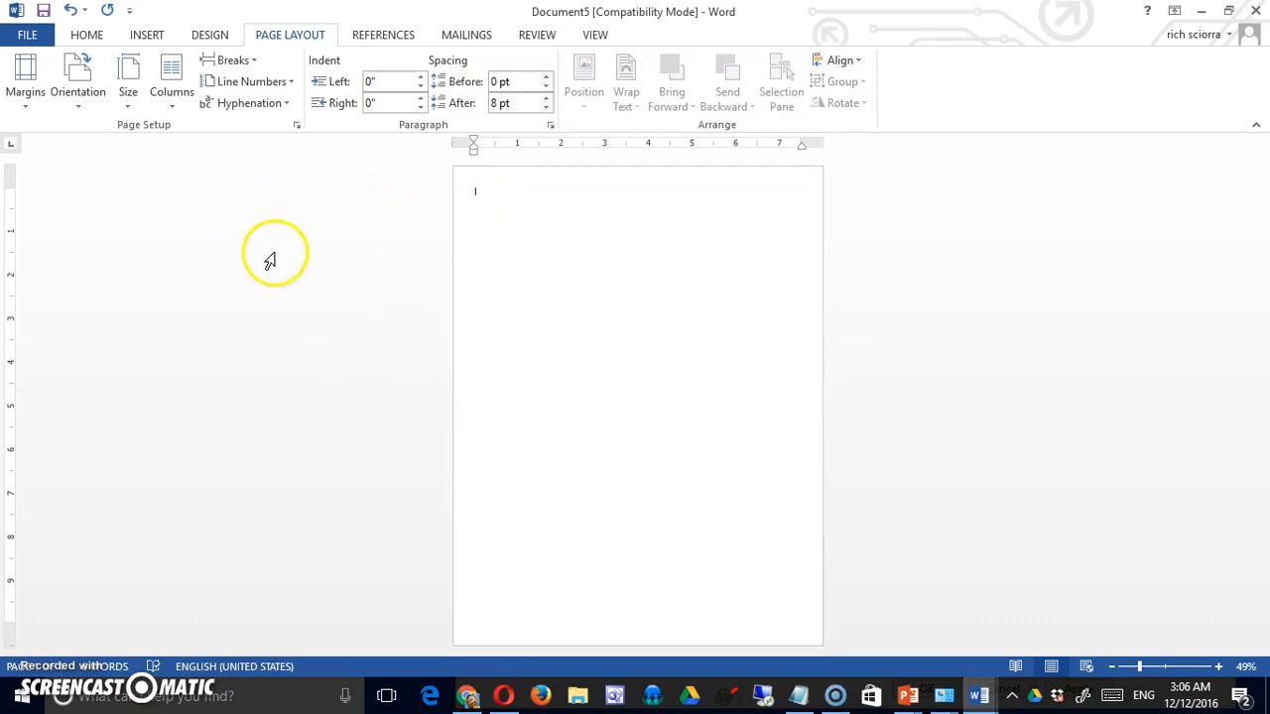
Insert a table one row high and seven columns wide
left_click(146, 34)
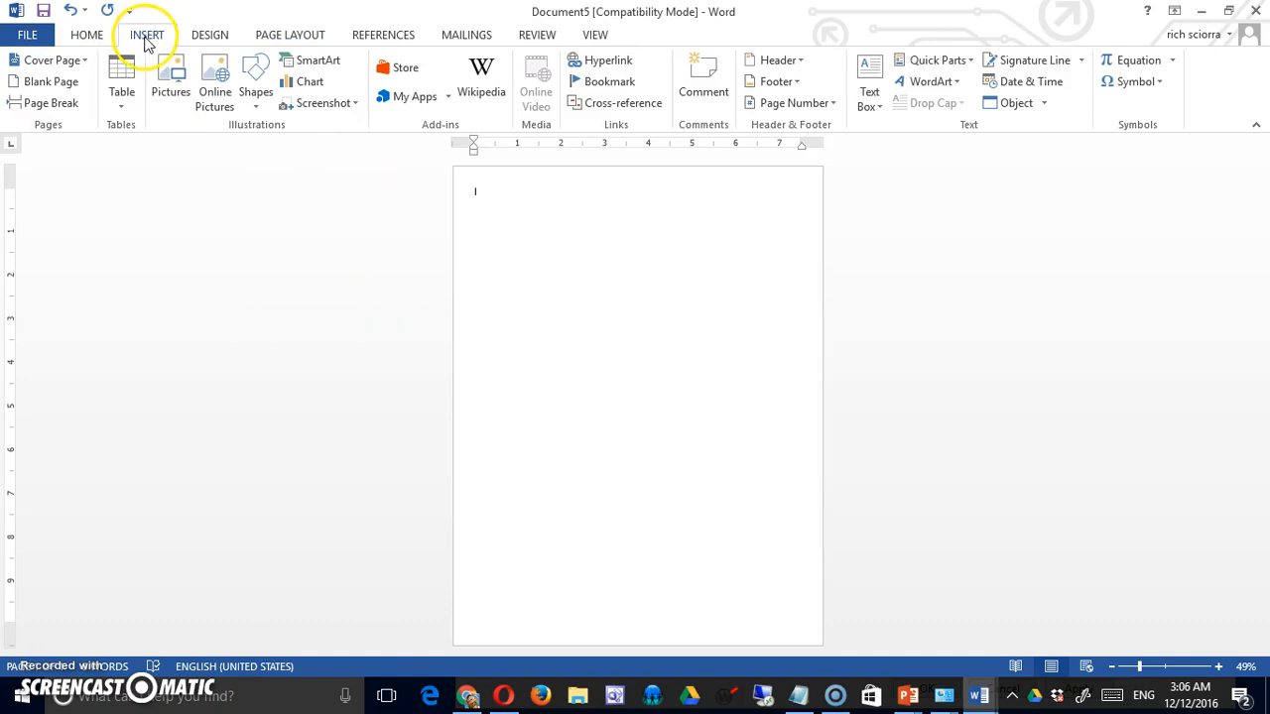
left_click(120, 78)
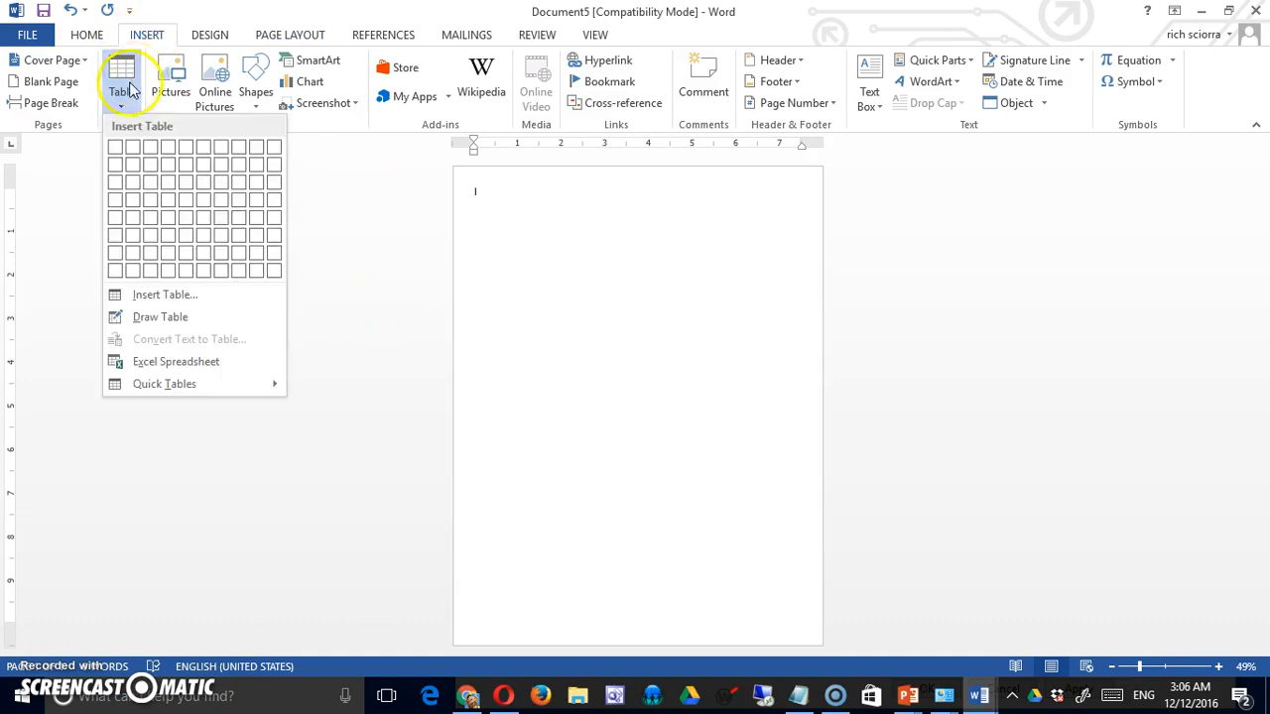
mouse_move(492, 182)
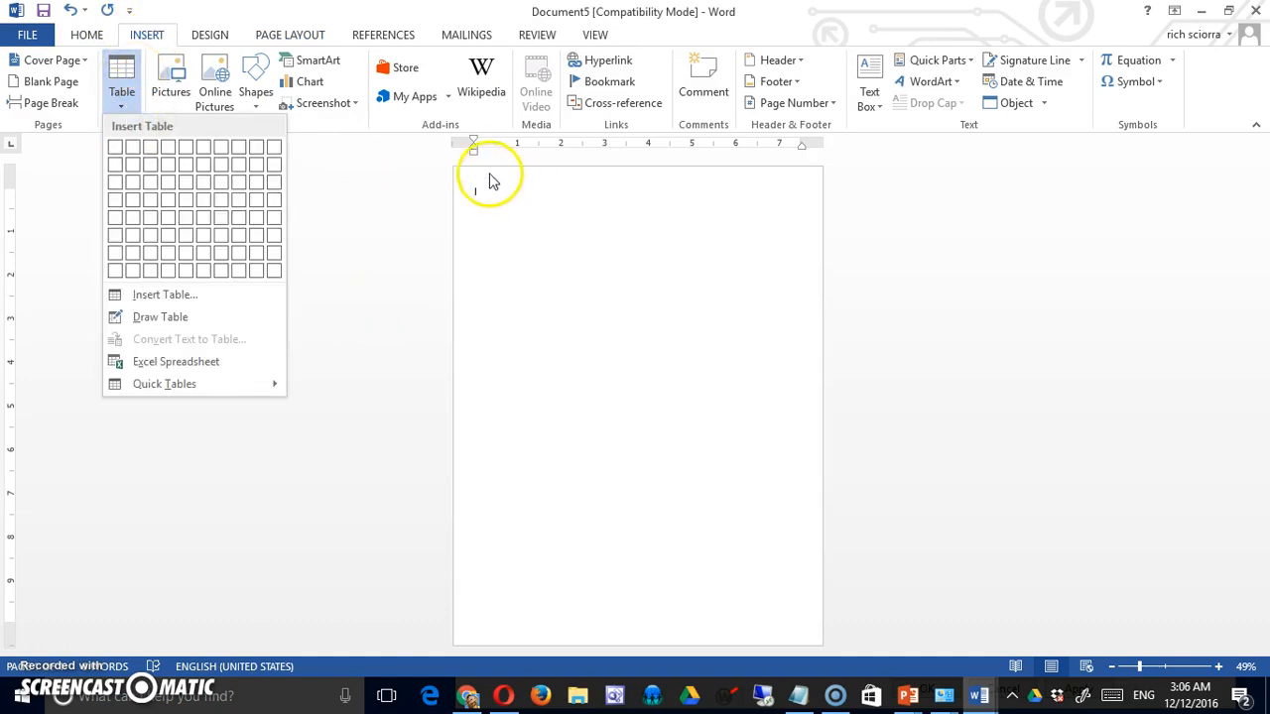
mouse_move(729, 166)
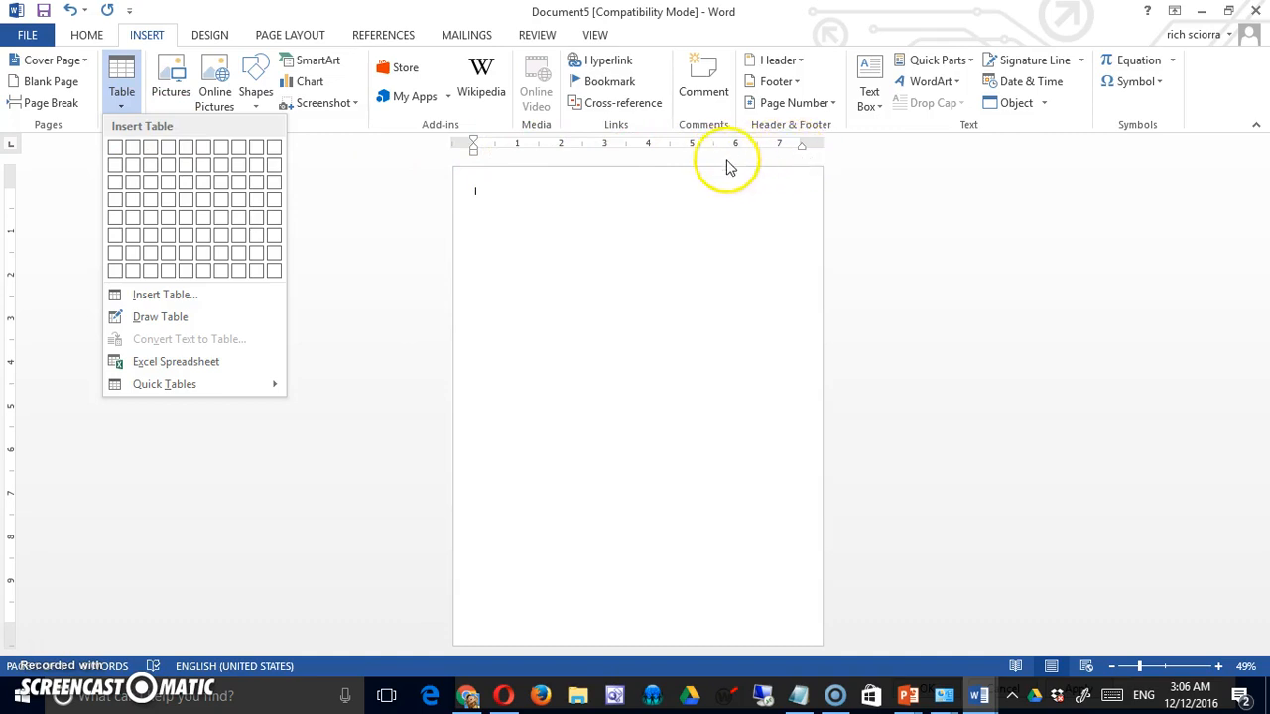
mouse_move(642, 162)
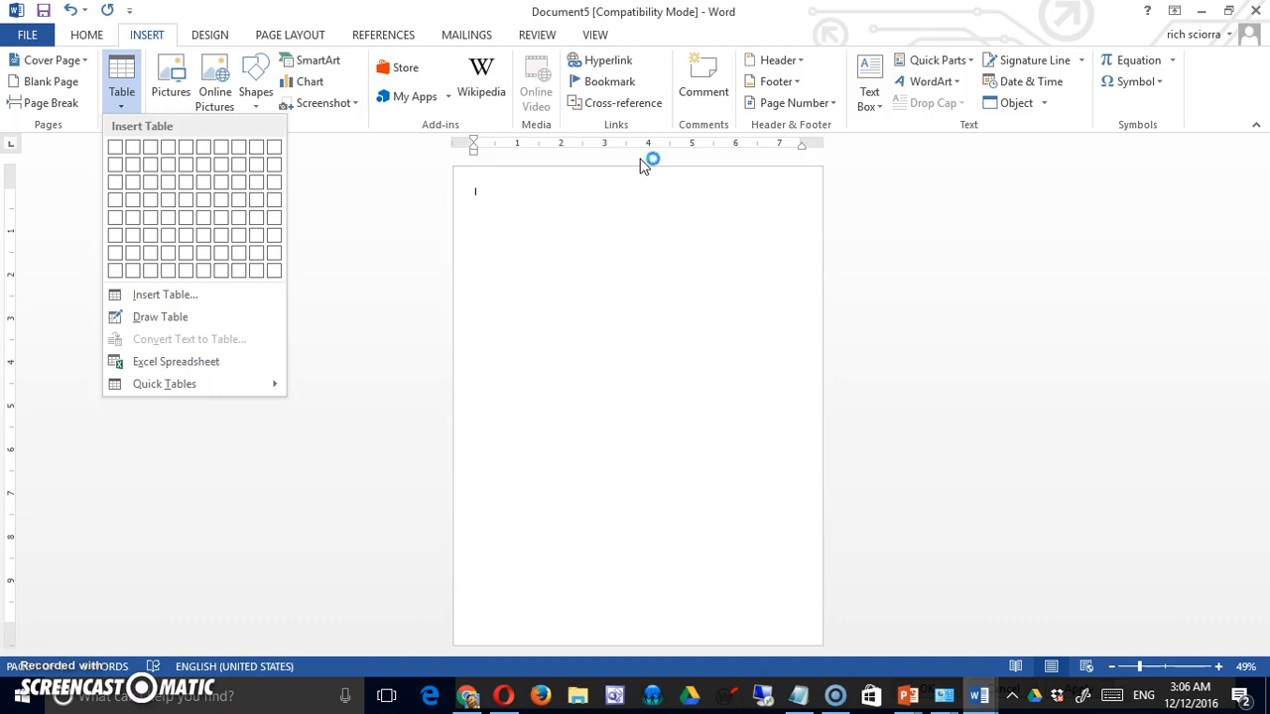
mouse_move(572, 156)
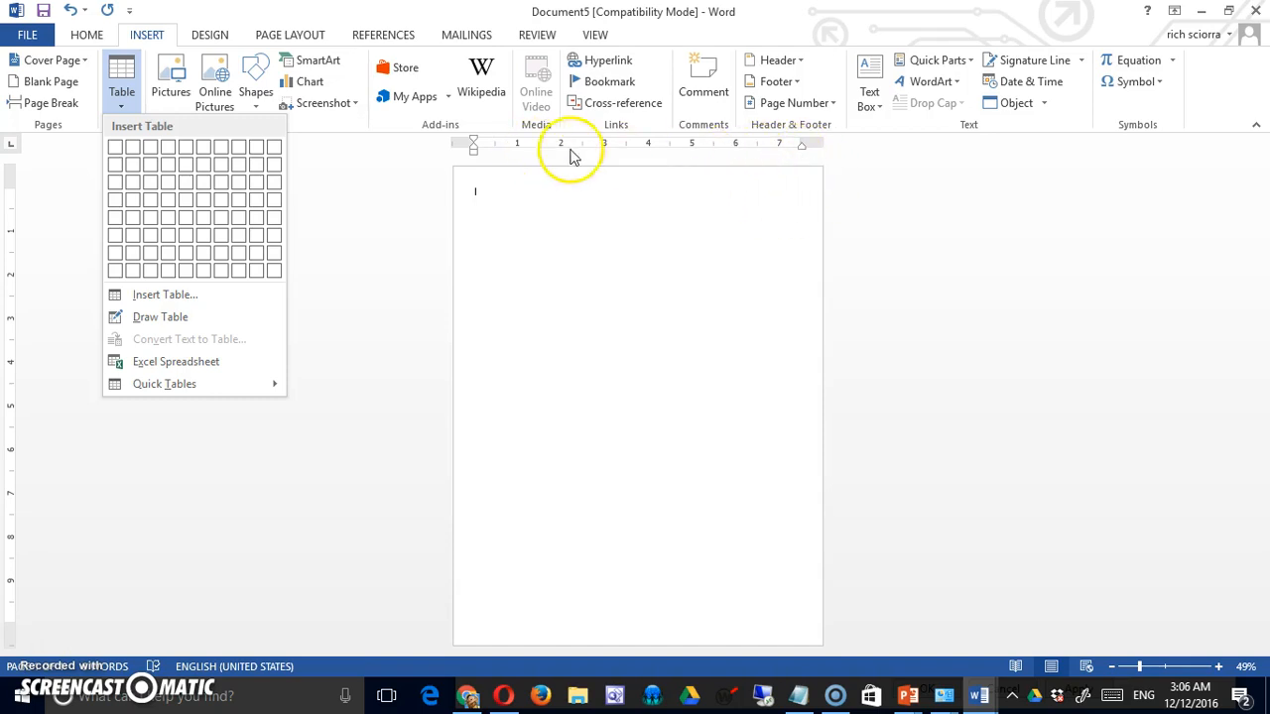
mouse_move(769, 157)
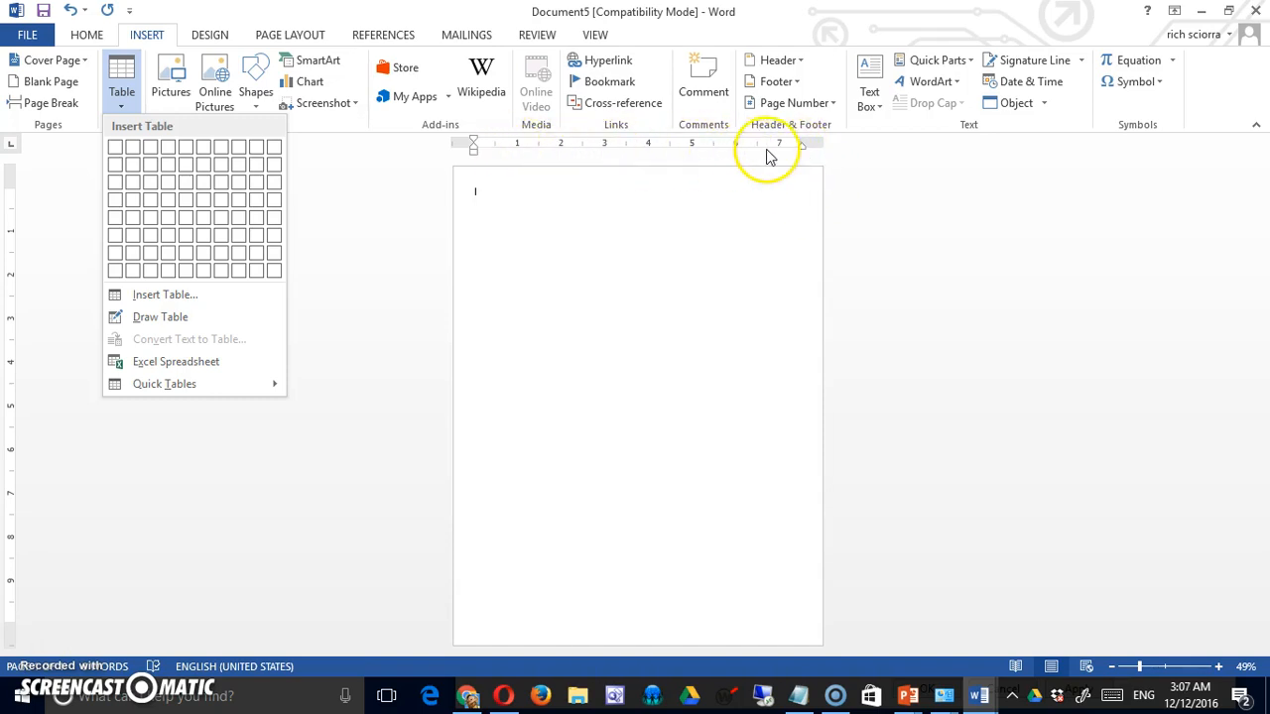
mouse_move(117, 164)
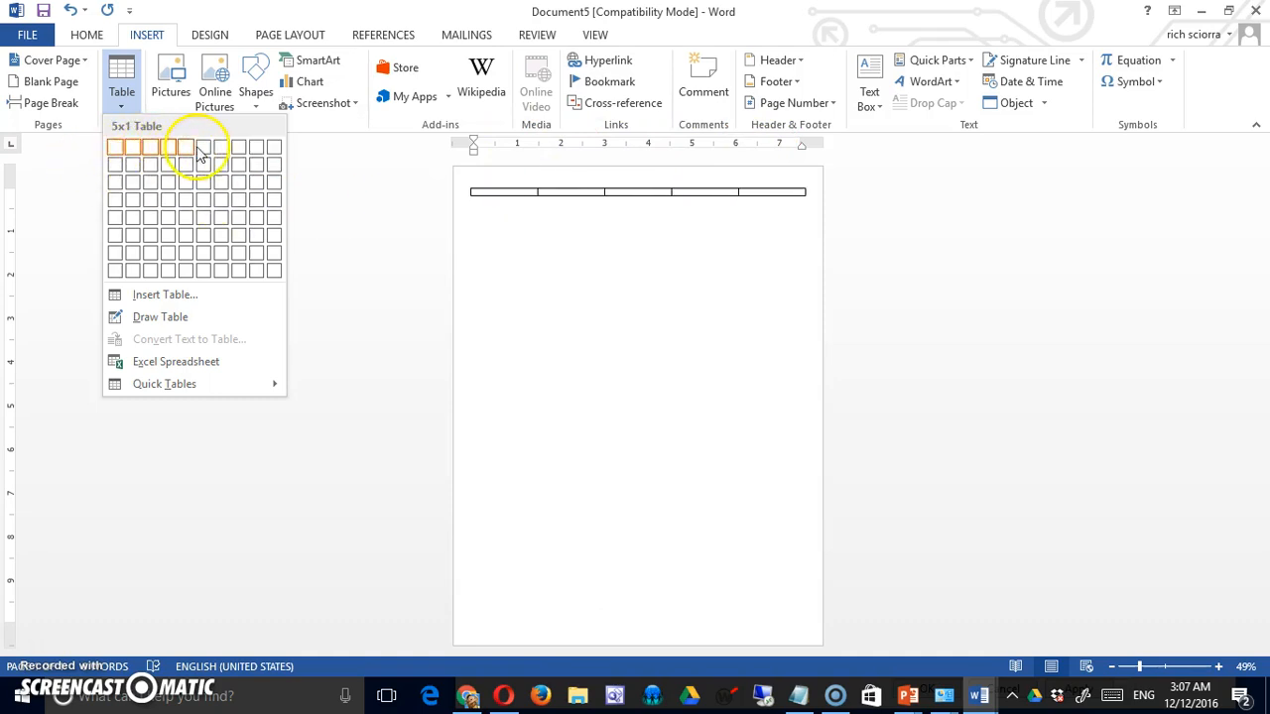
mouse_move(223, 147)
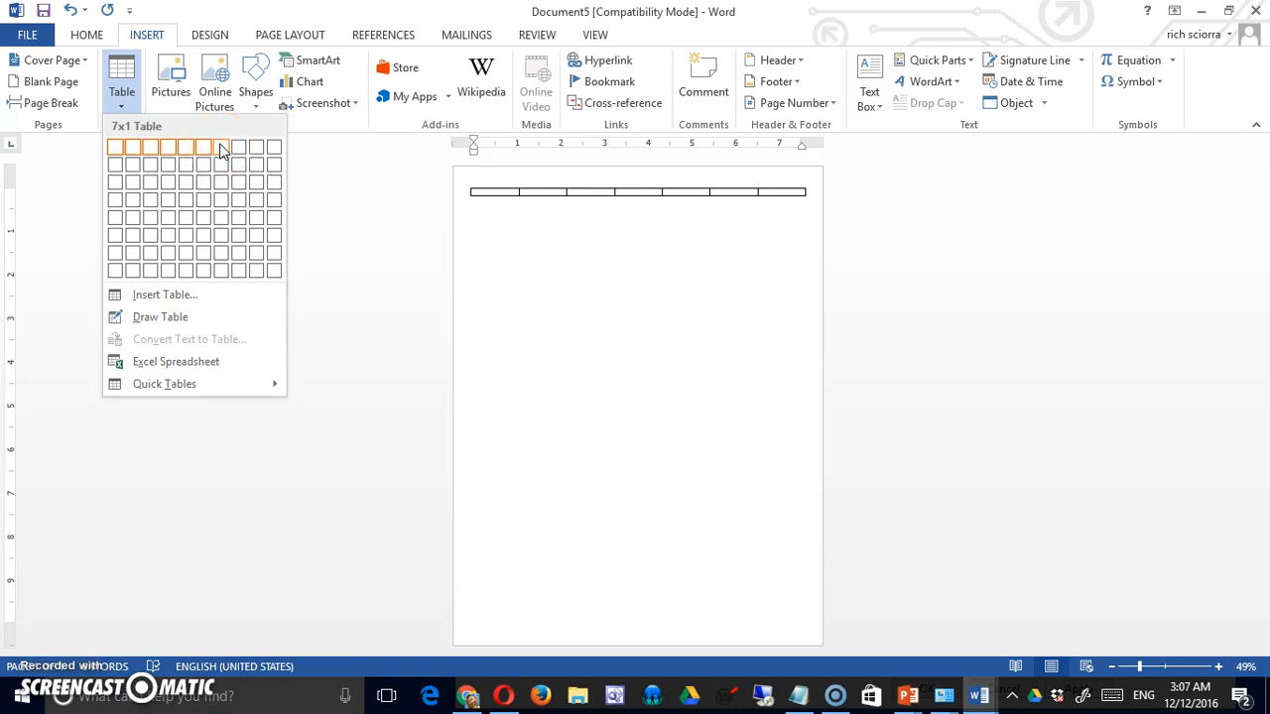
left_click(221, 147)
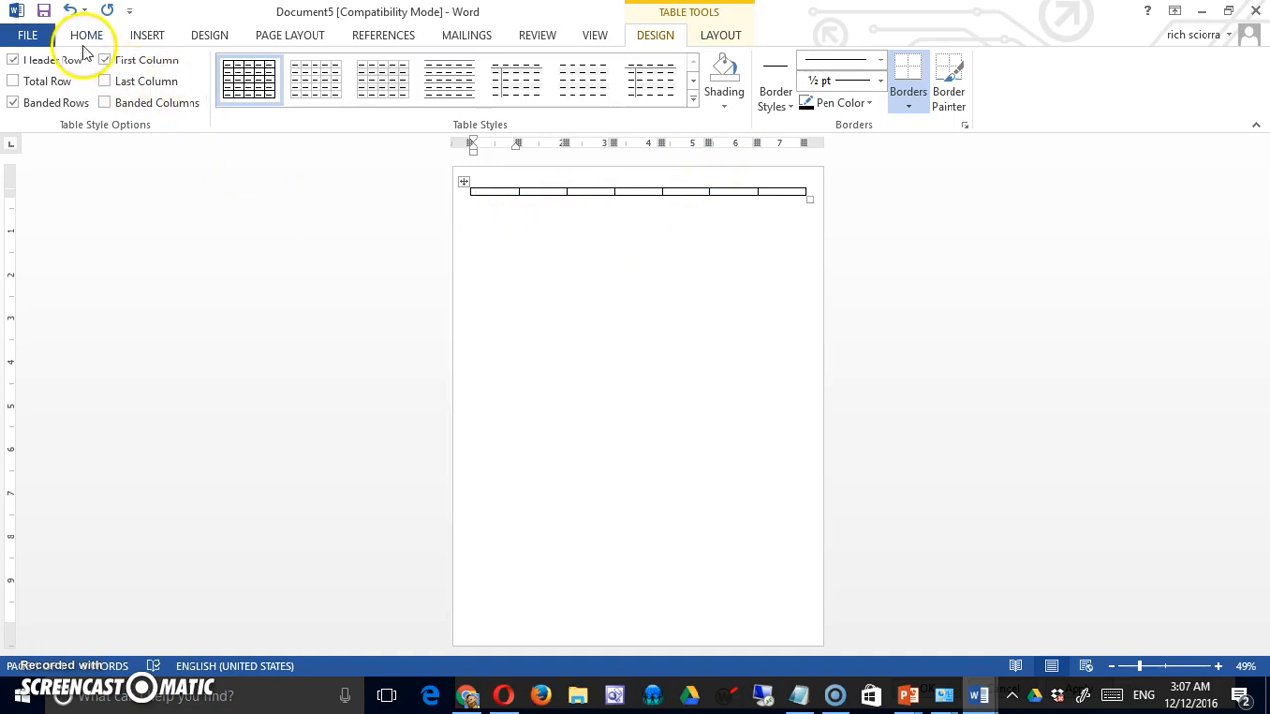
Give every one of the seven columns a preferred width of 1 inch
left_click(592, 35)
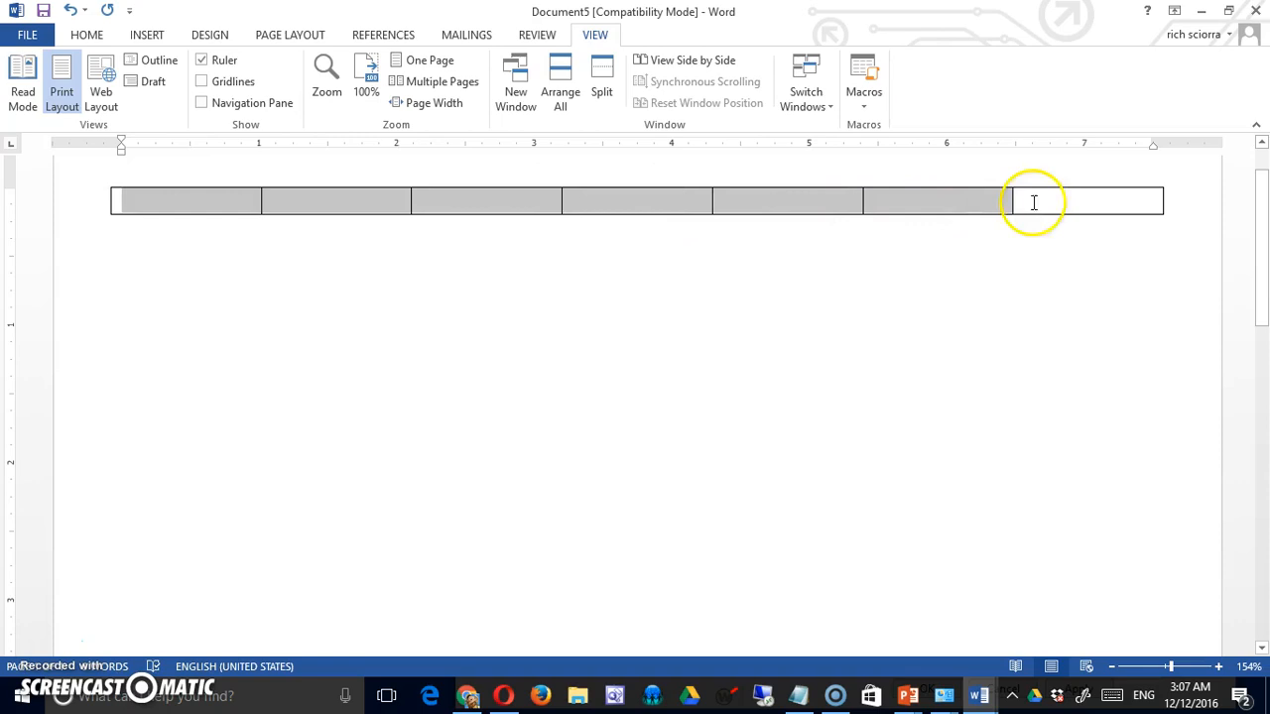
right_click(1034, 201)
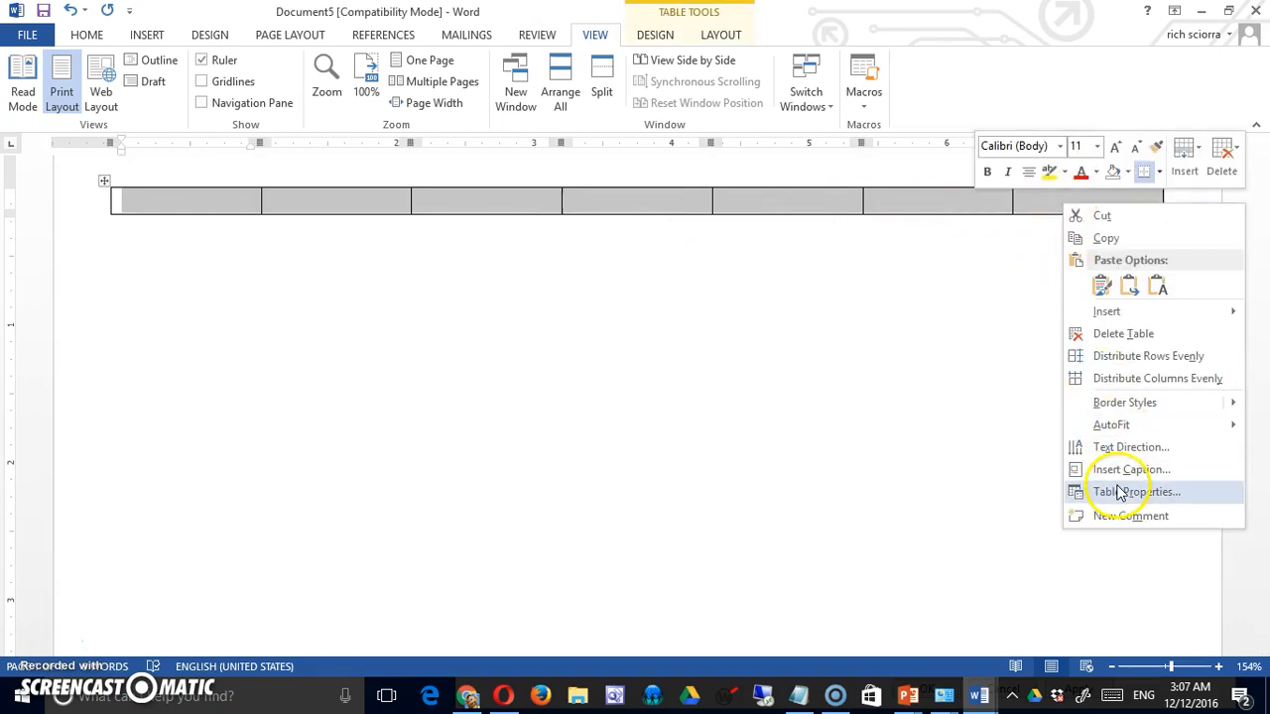
left_click(1130, 491)
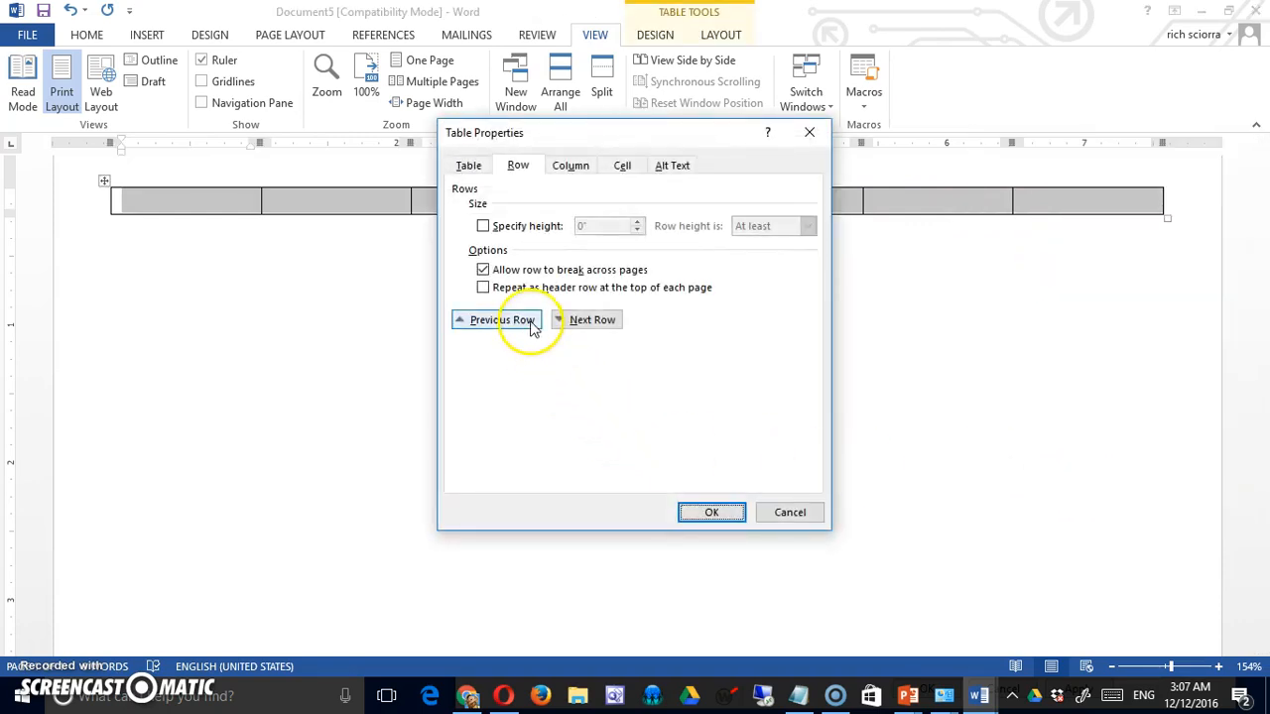
left_click(570, 164)
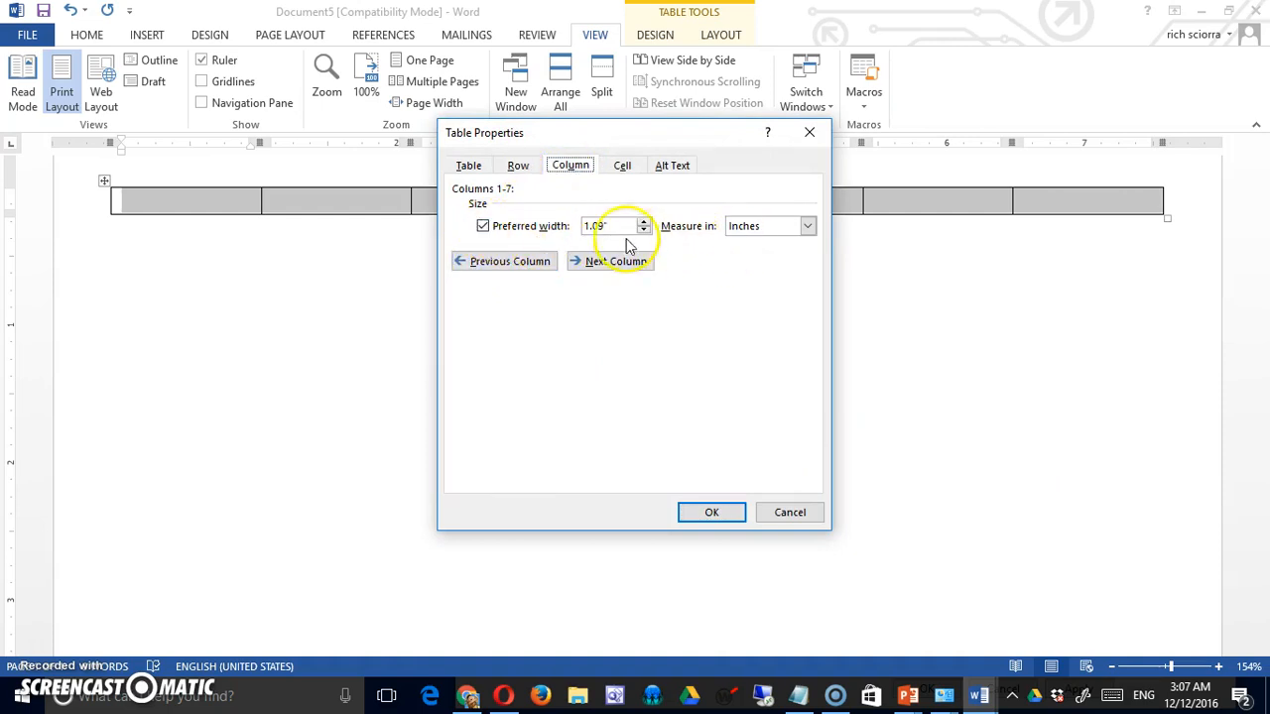
left_click(610, 225)
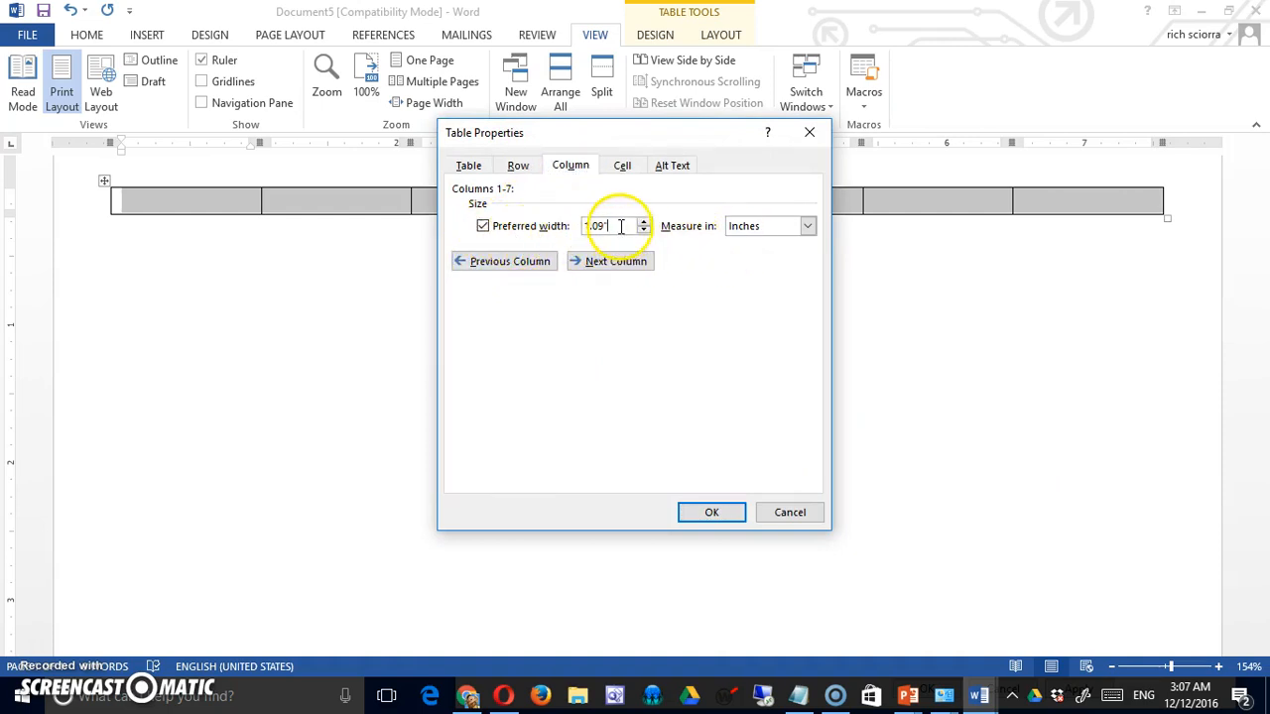
type("1")
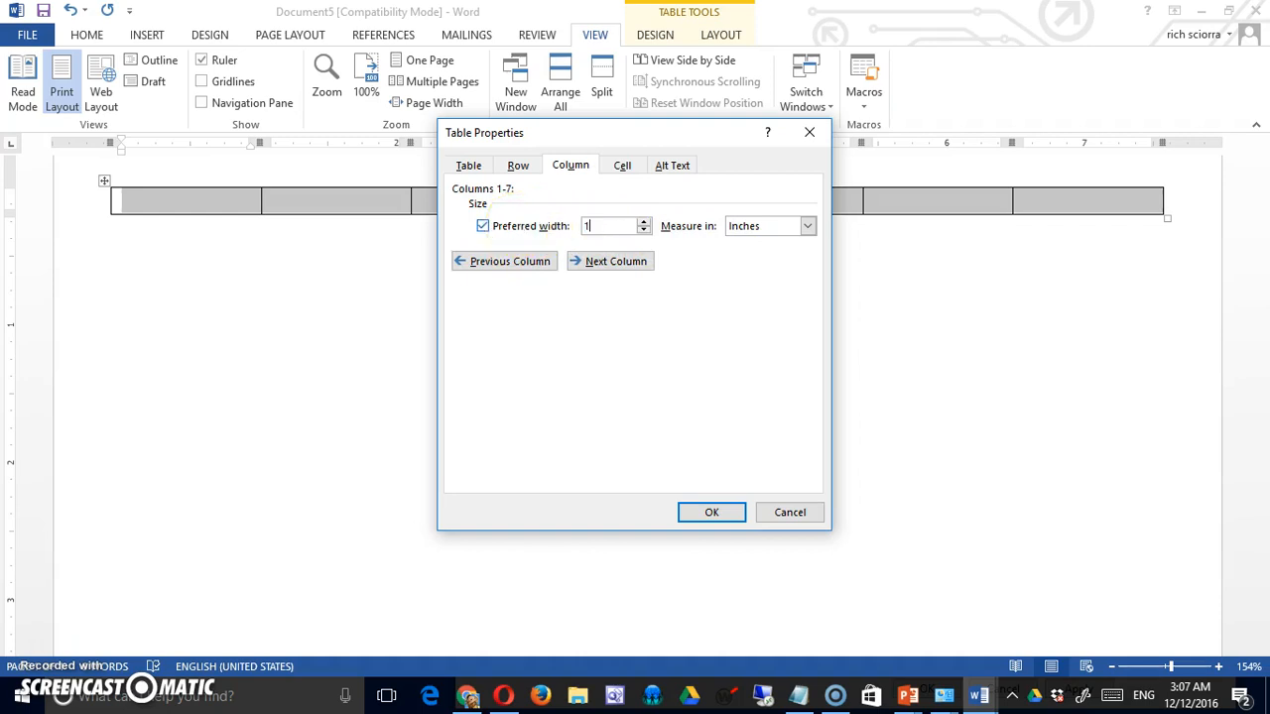
mouse_move(695, 263)
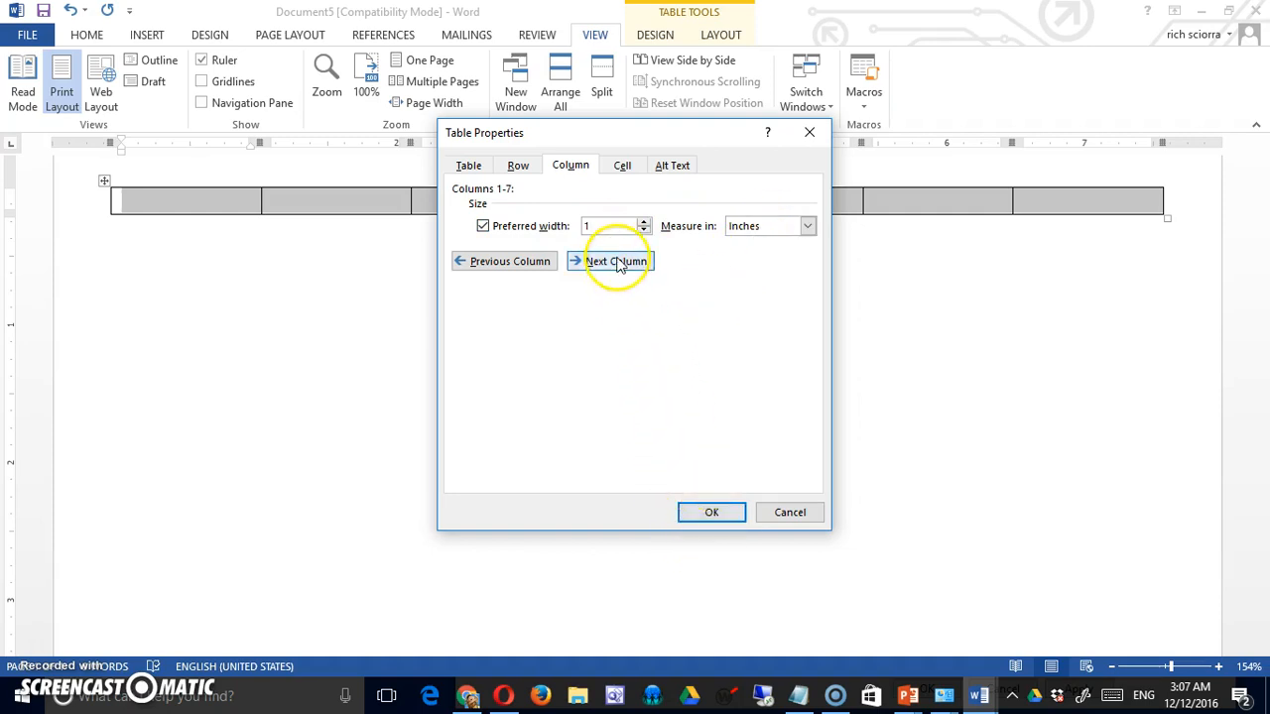
left_click(610, 261)
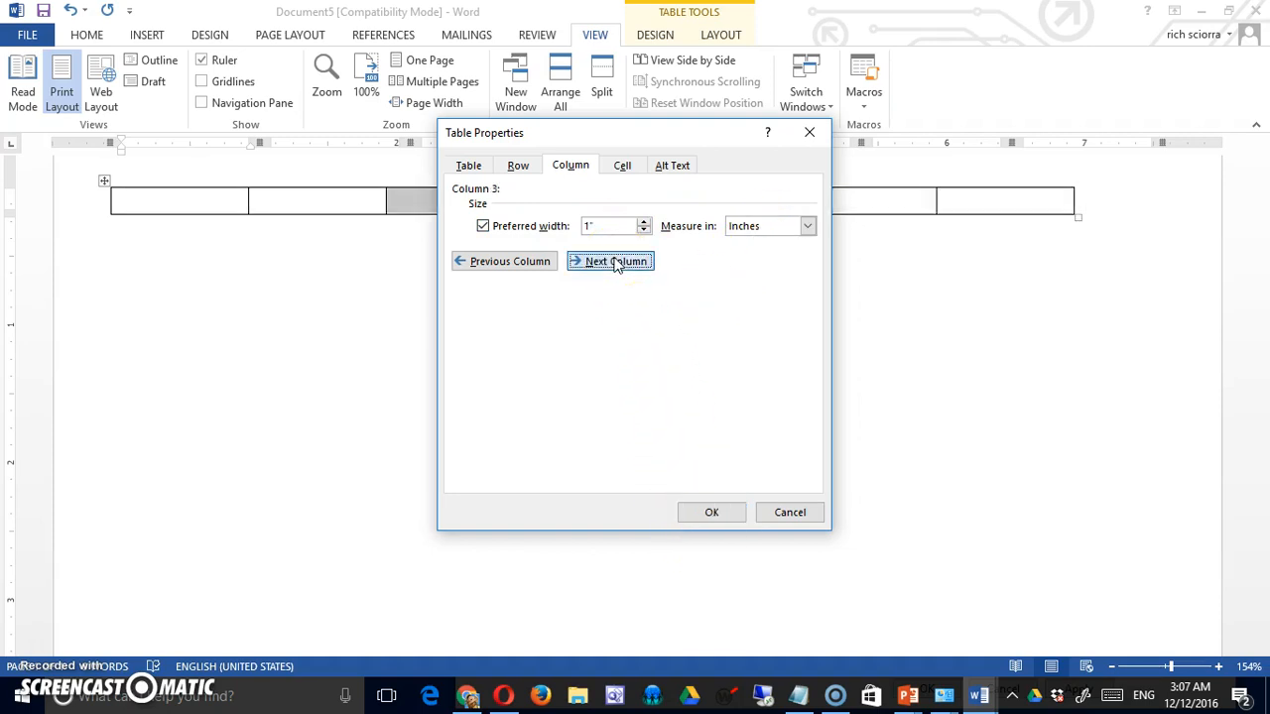
left_click(610, 261)
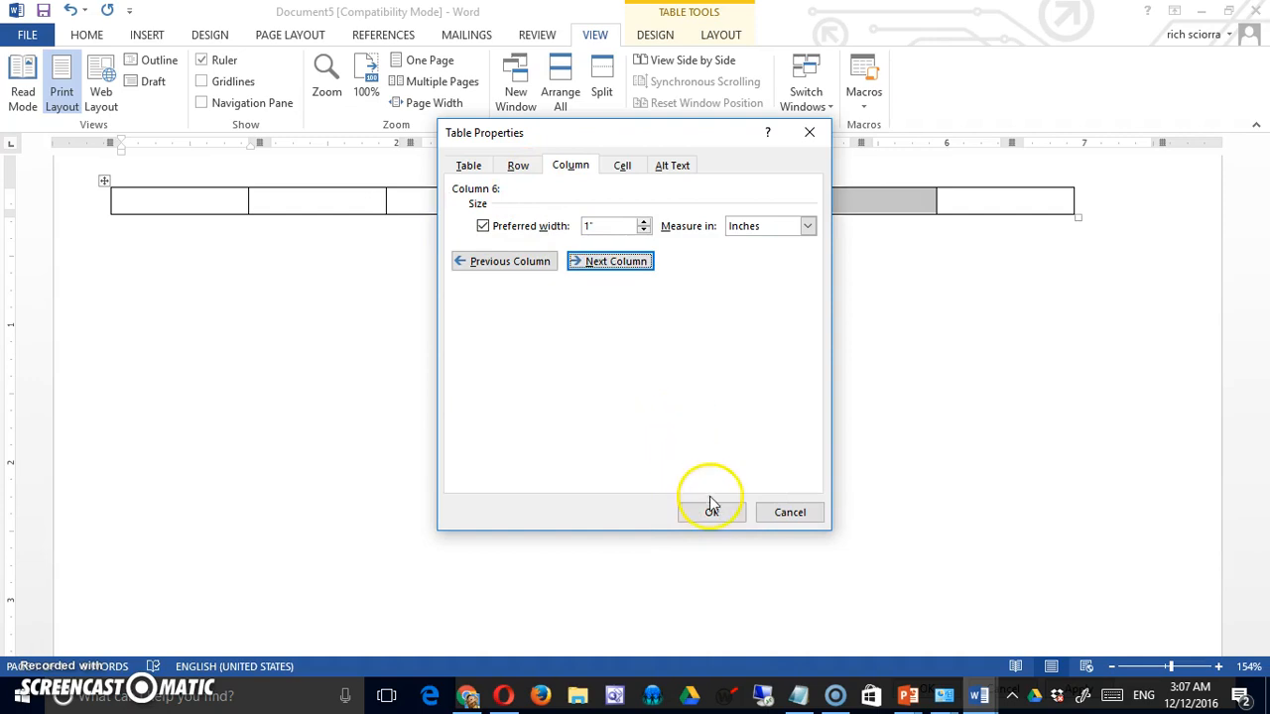
left_click(711, 512)
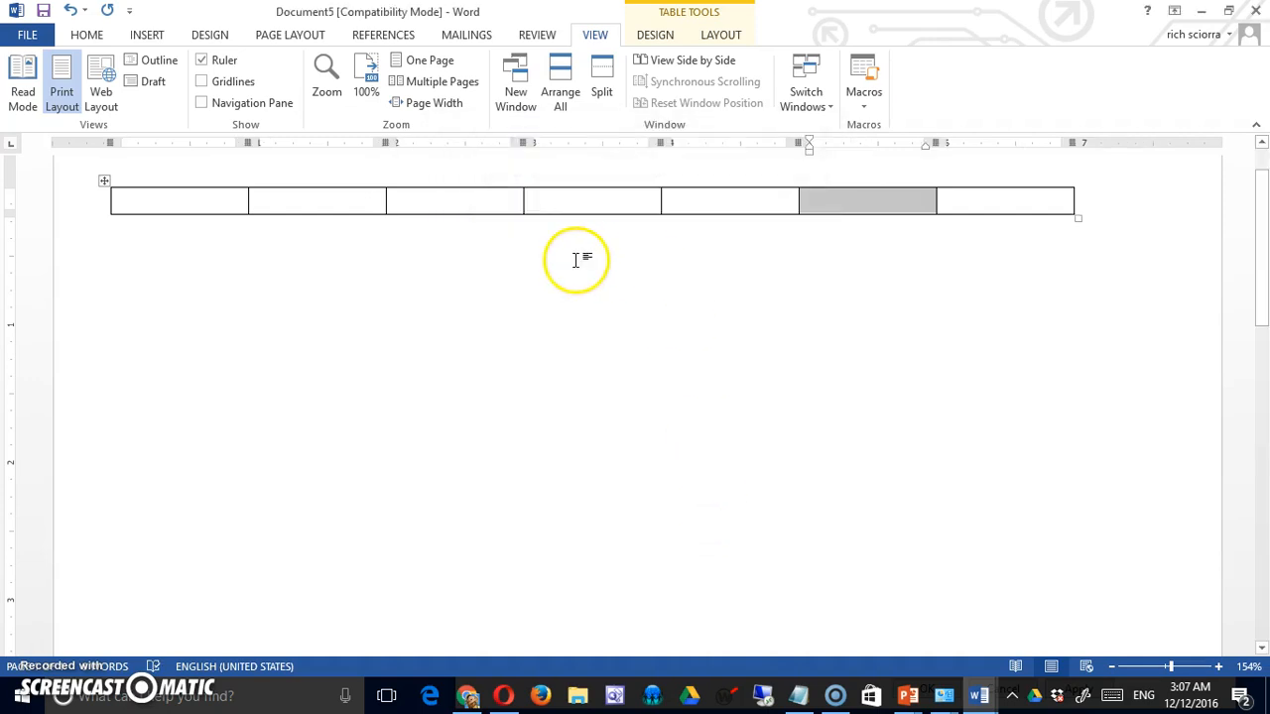
mouse_move(527, 218)
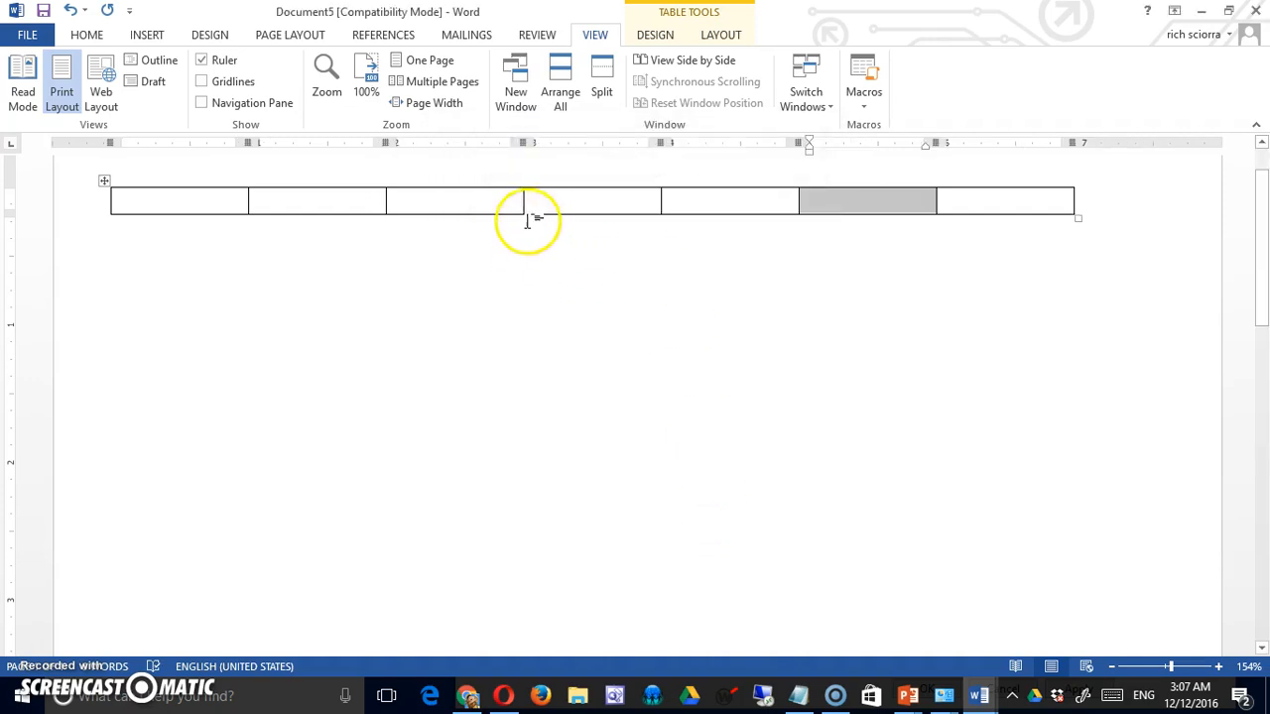
Centre the table horizontally on the page in Table Properties
right_click(525, 213)
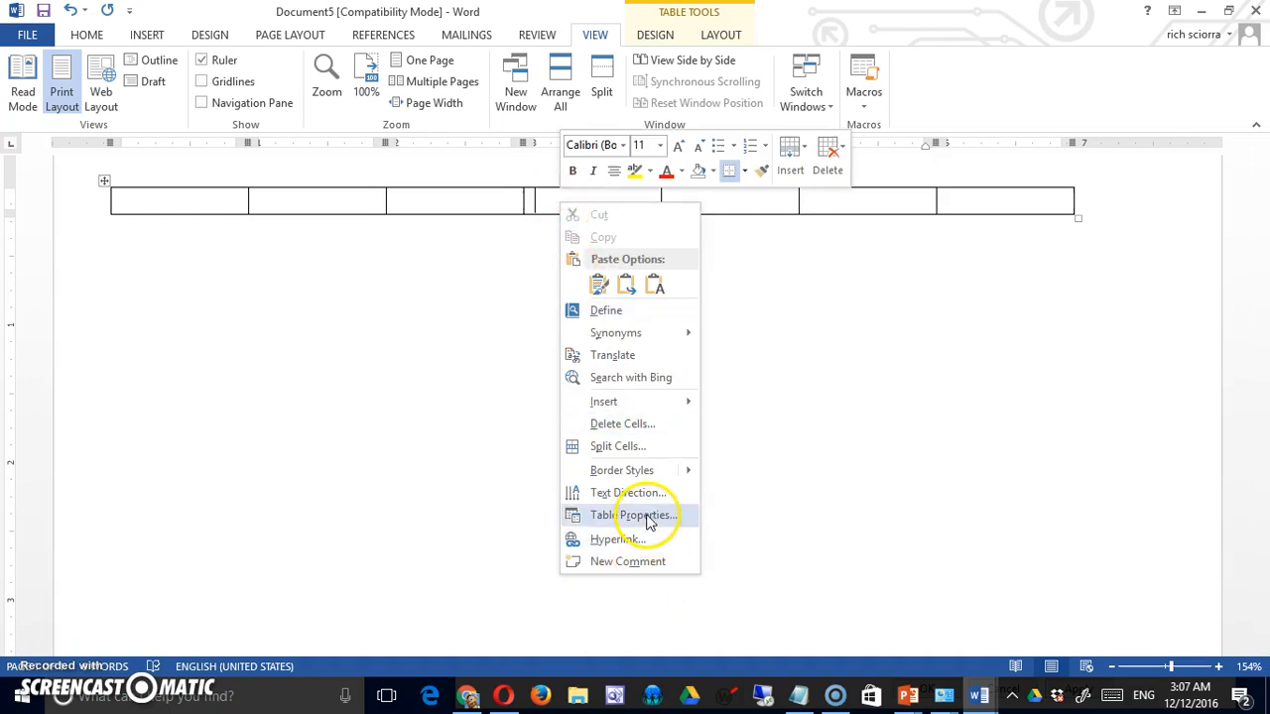
left_click(628, 515)
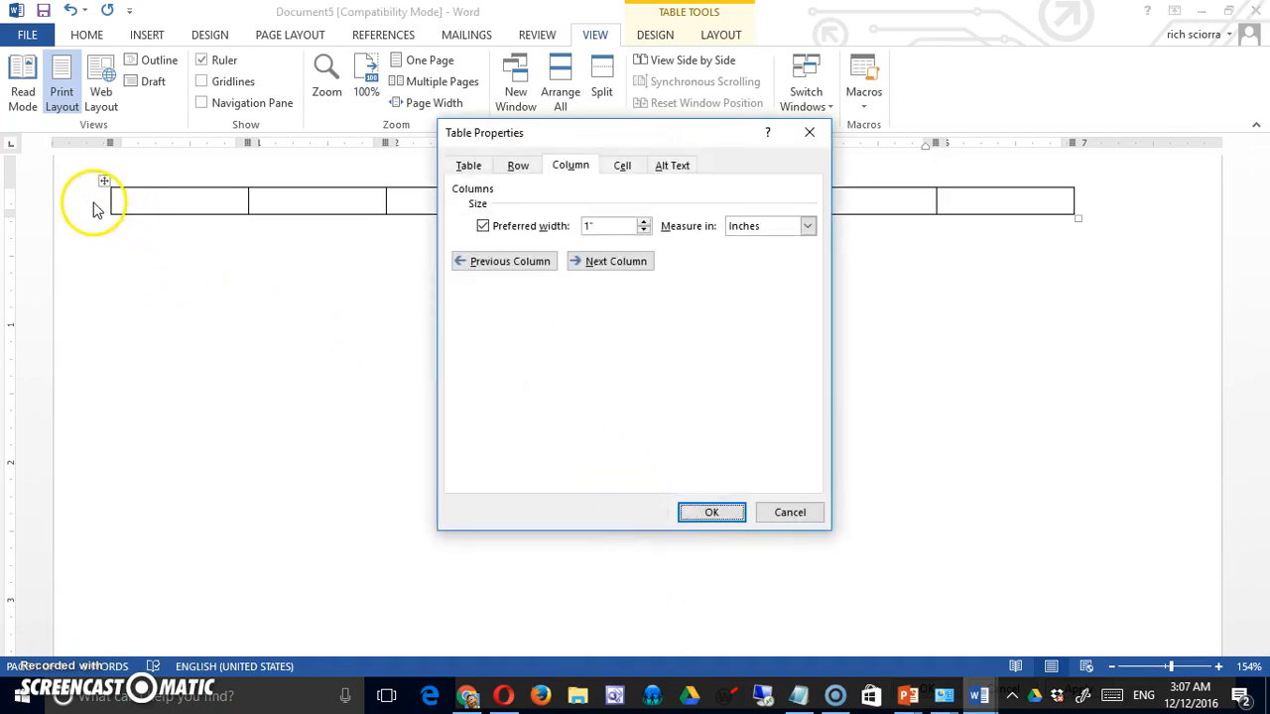
left_click(468, 164)
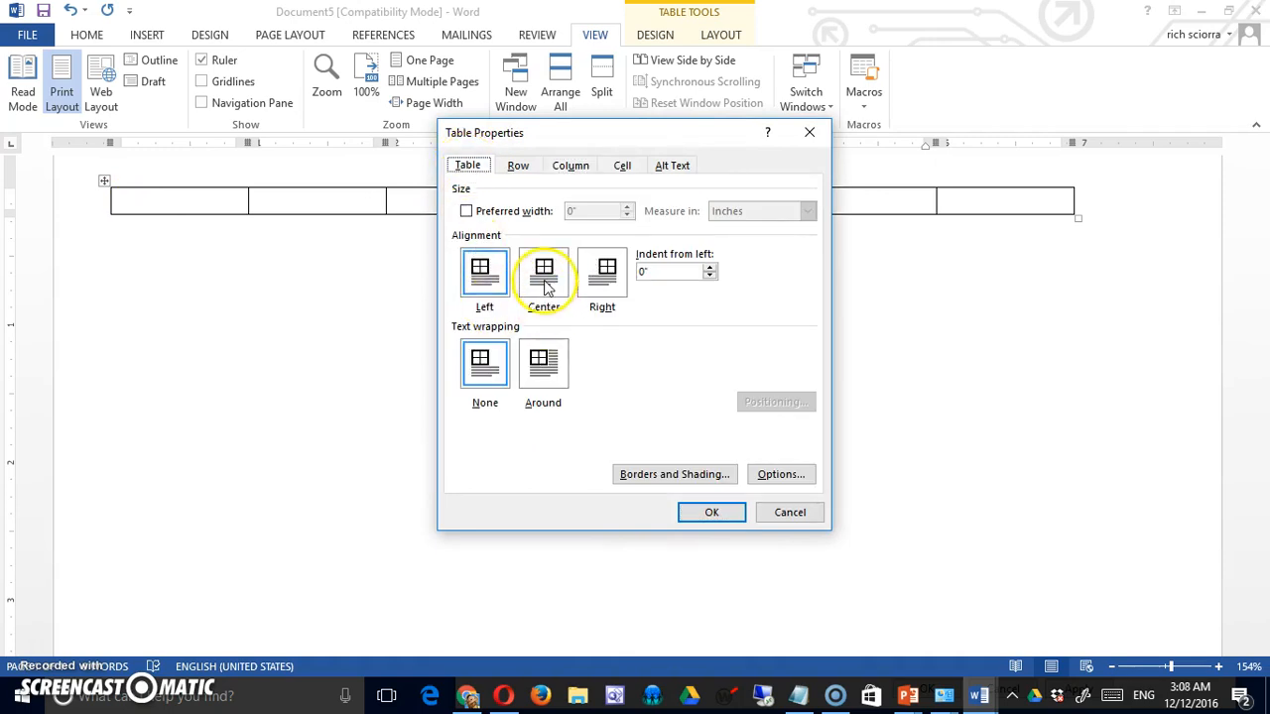
left_click(711, 511)
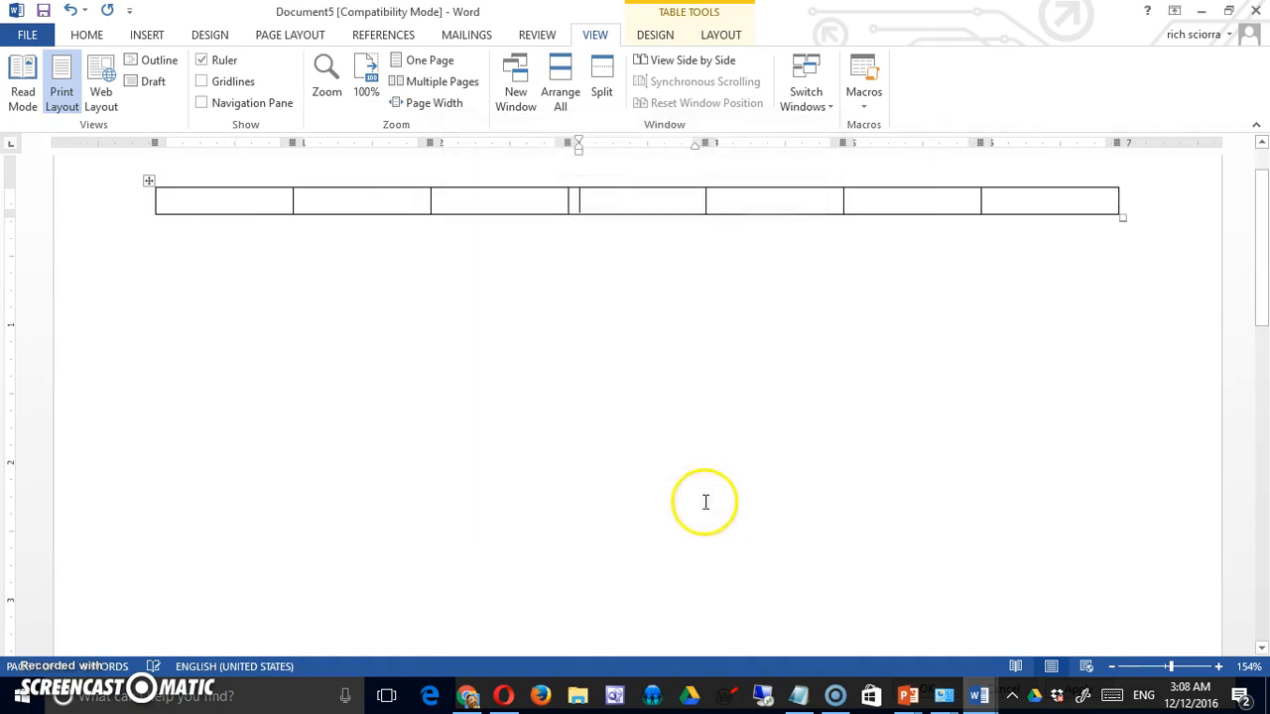
mouse_move(516, 204)
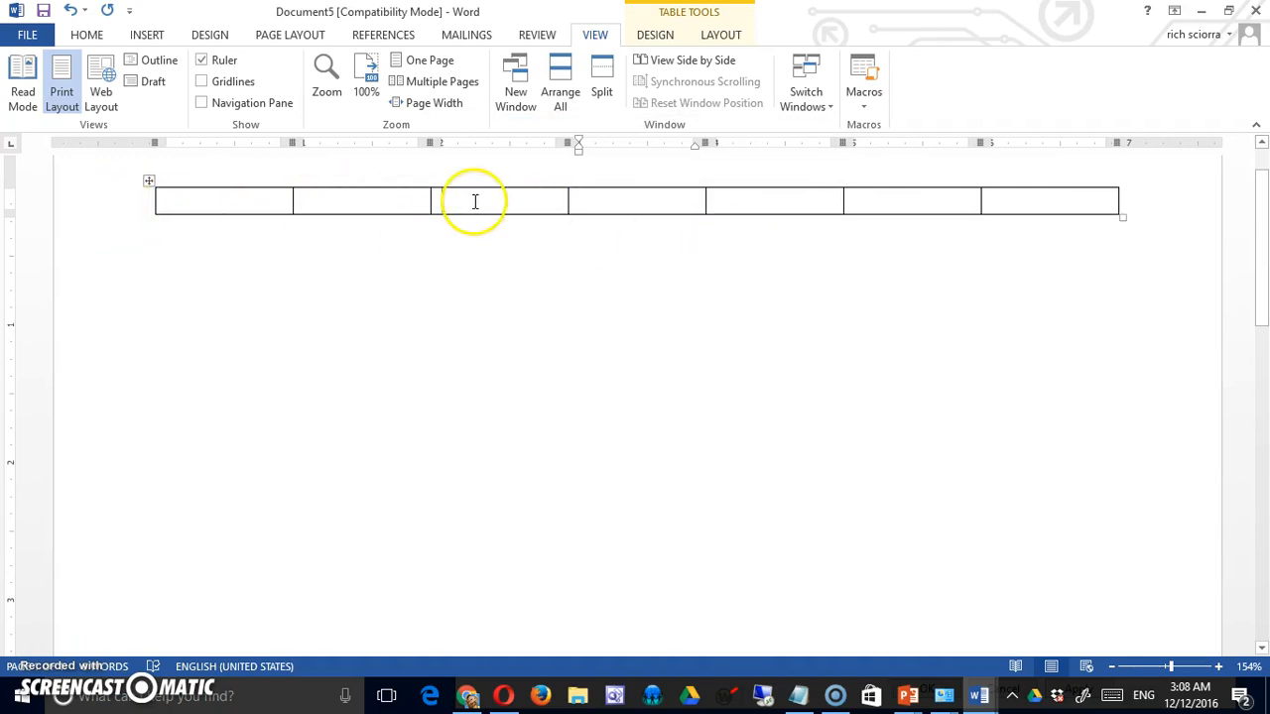
Set the table row height to exactly 1 inch
right_click(474, 201)
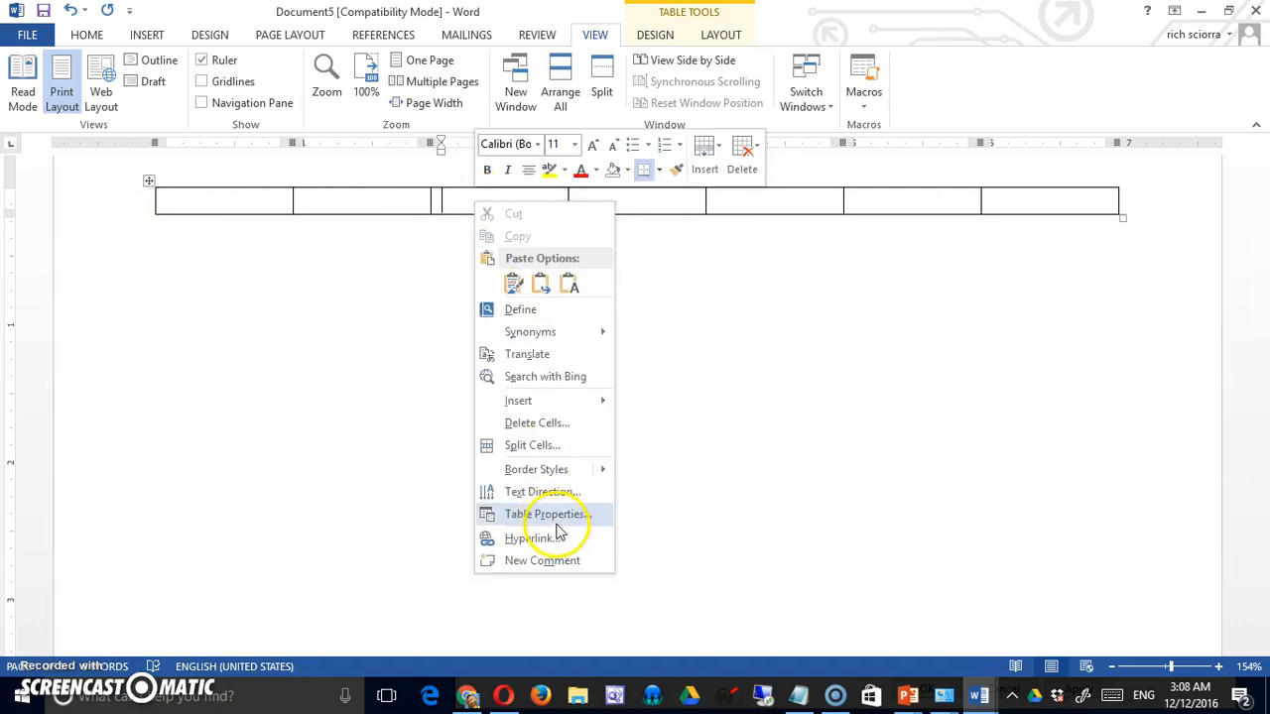
left_click(547, 514)
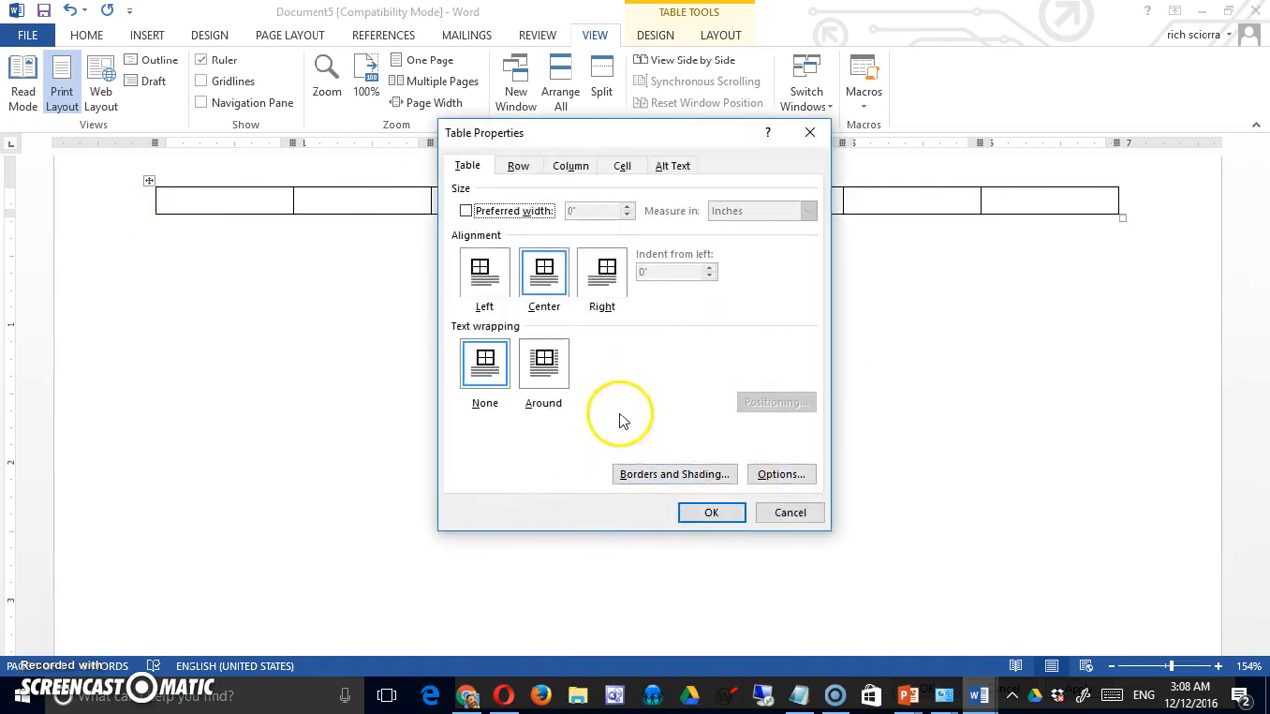
mouse_move(556, 290)
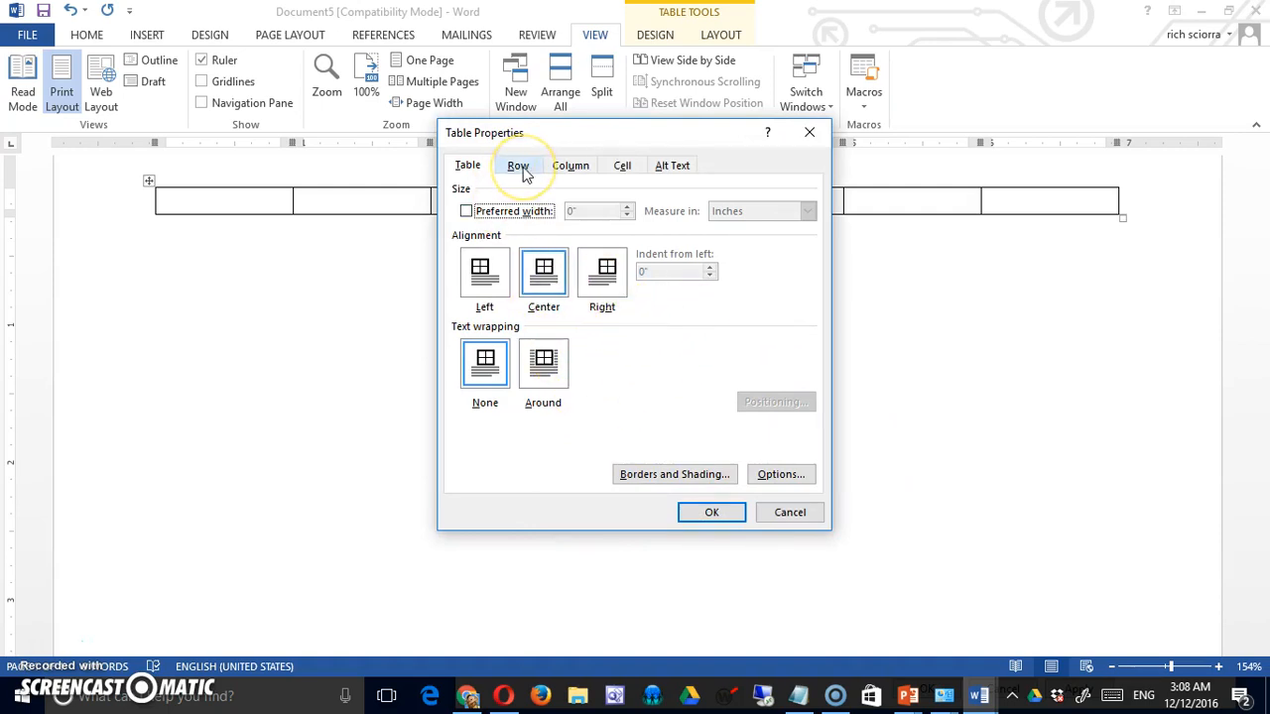
left_click(517, 164)
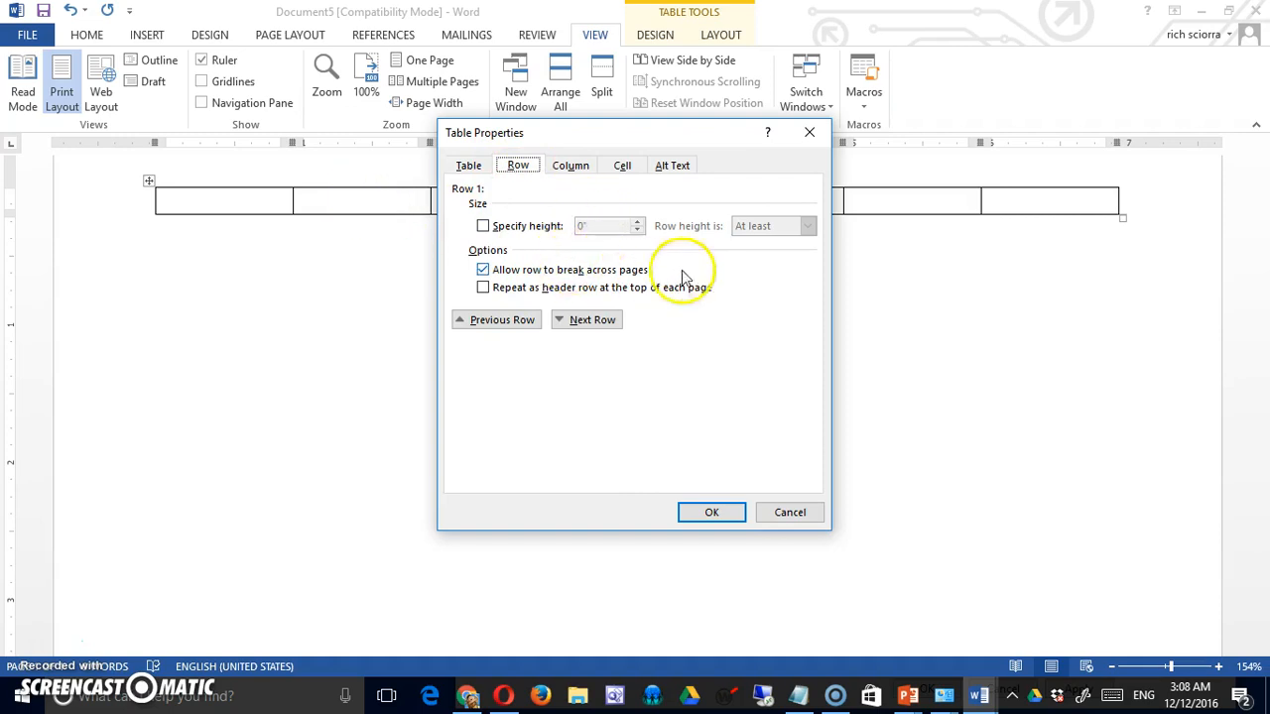
left_click(483, 226)
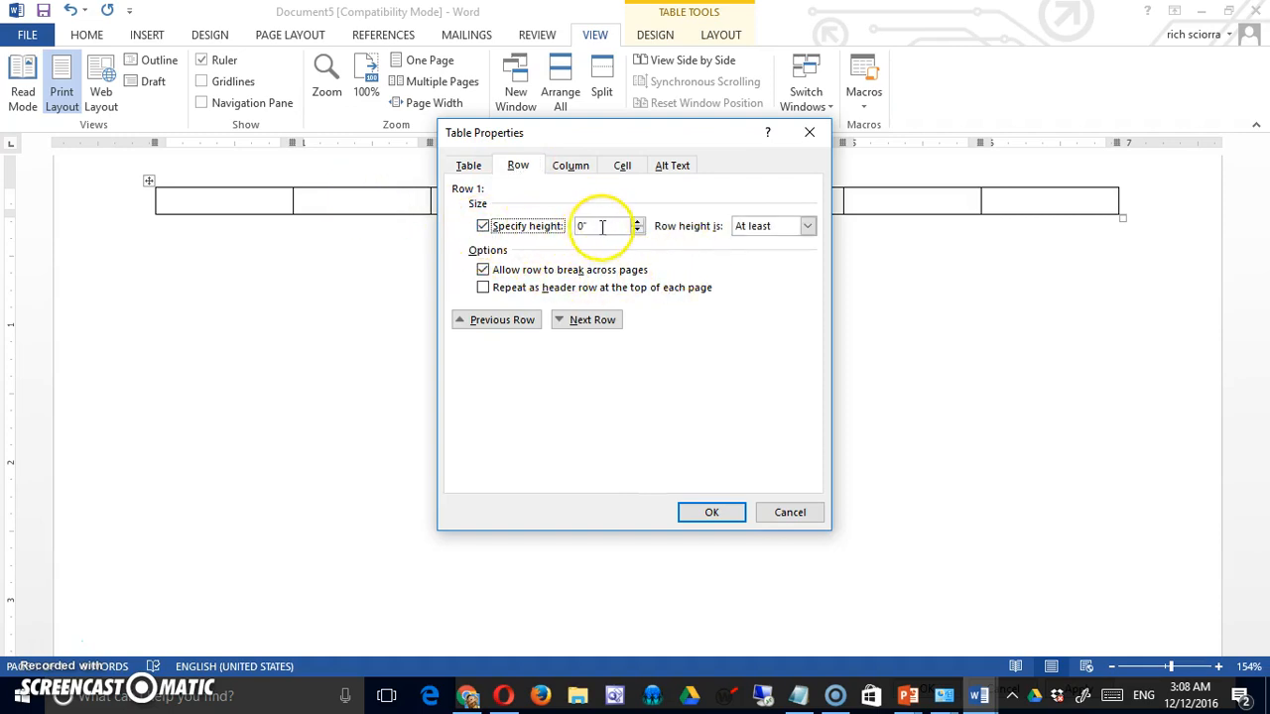
type("1")
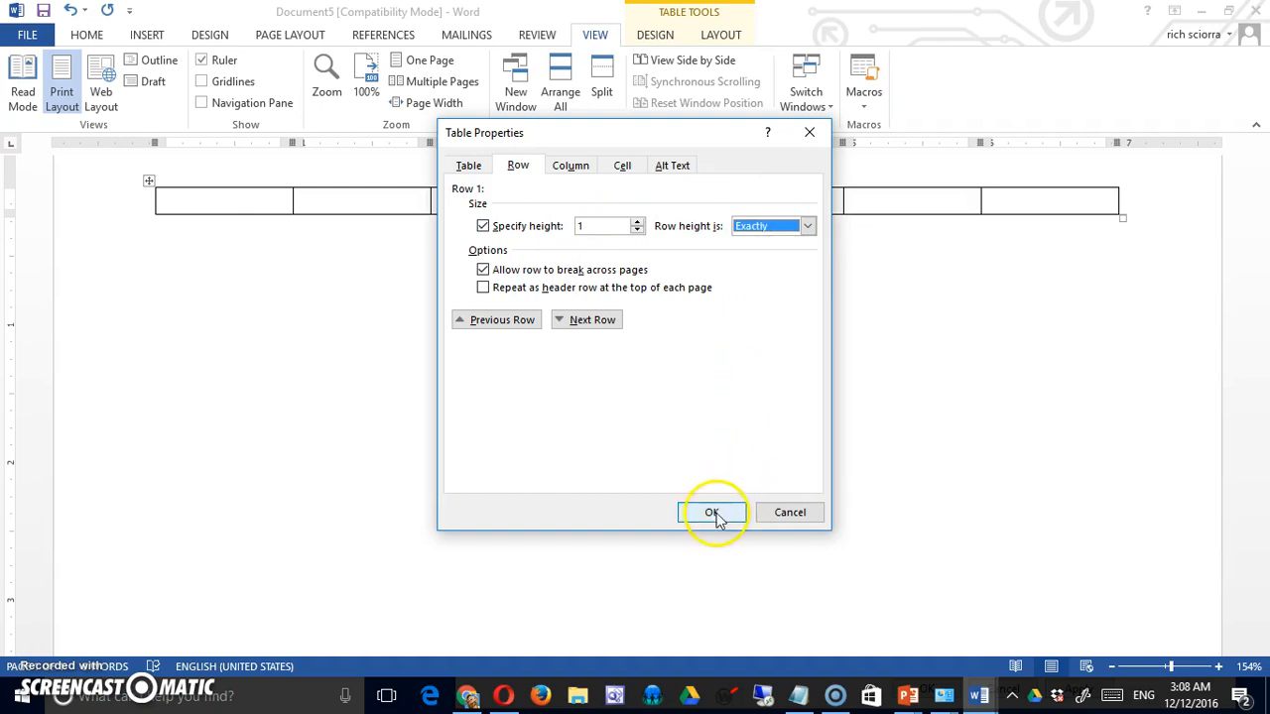
left_click(713, 512)
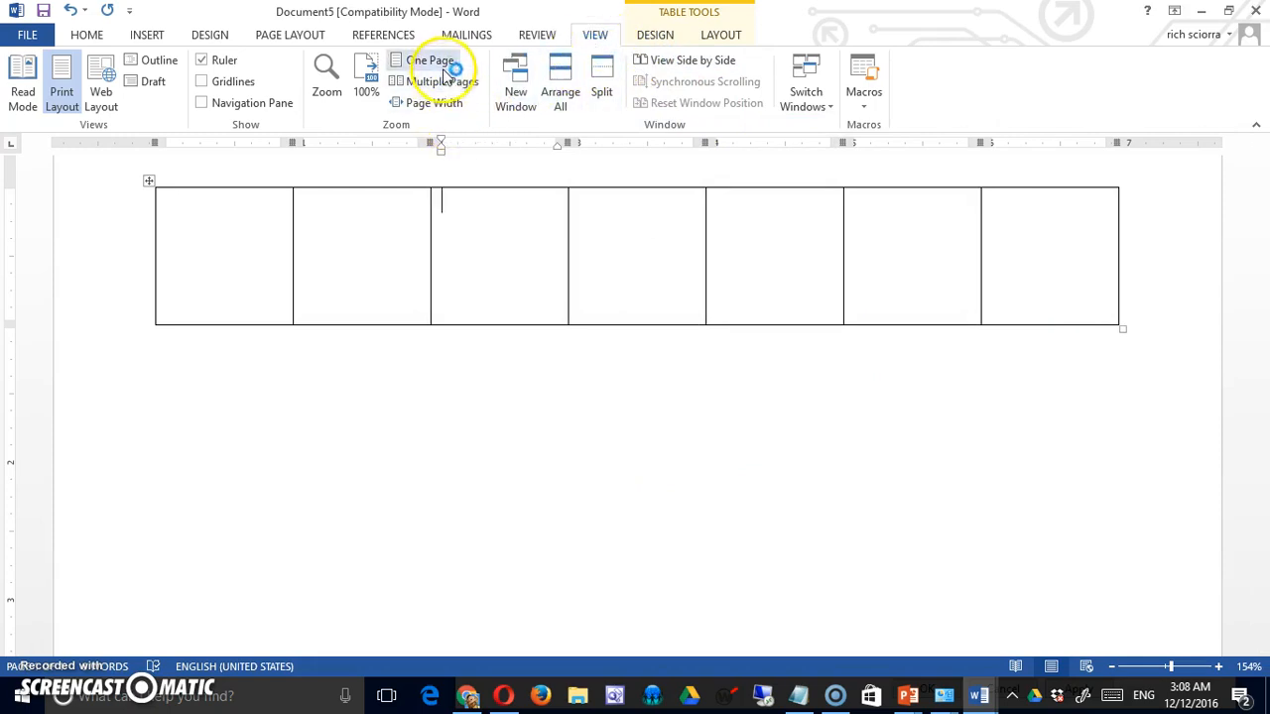
Switch to One Page view to show the whole page
left_click(430, 59)
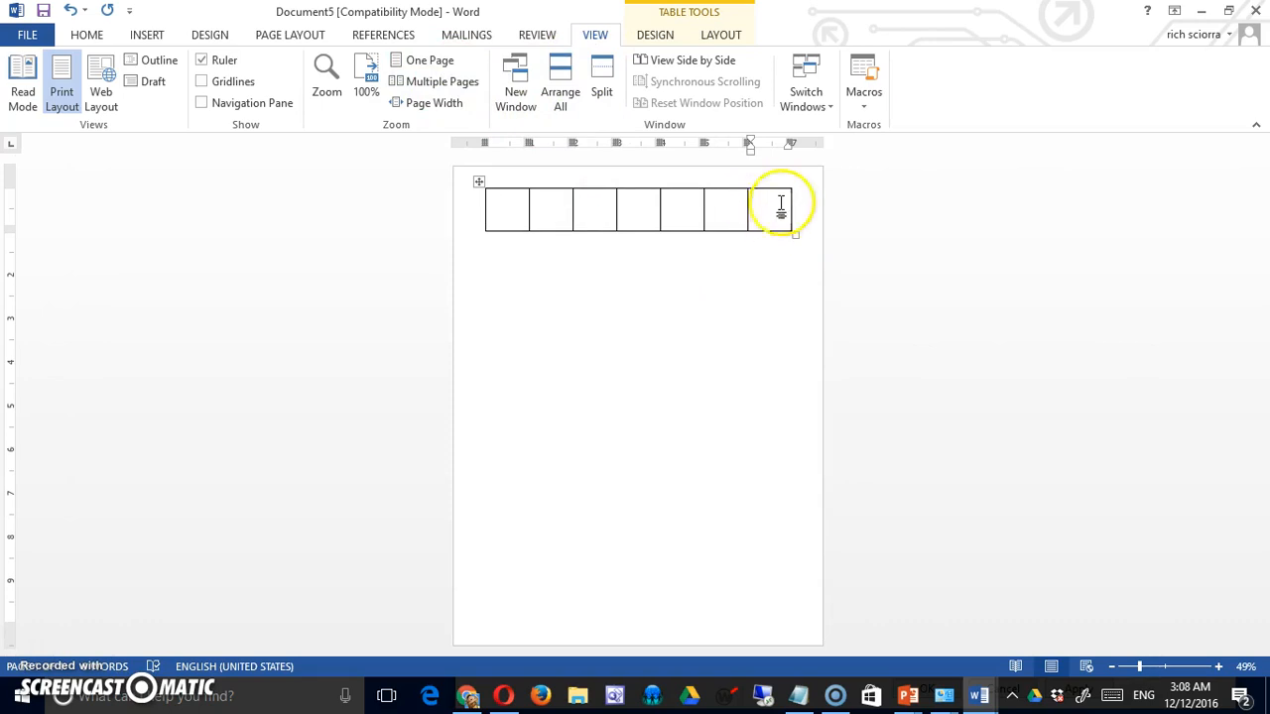
mouse_move(764, 208)
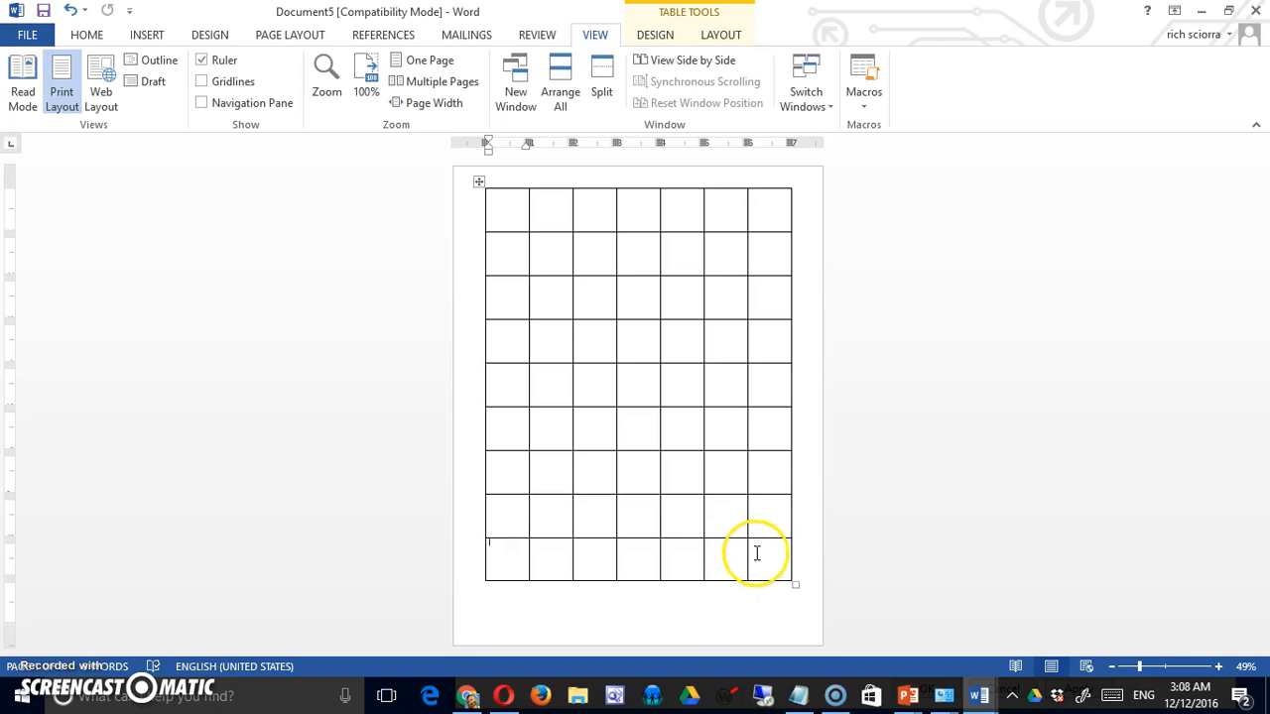
mouse_move(726, 559)
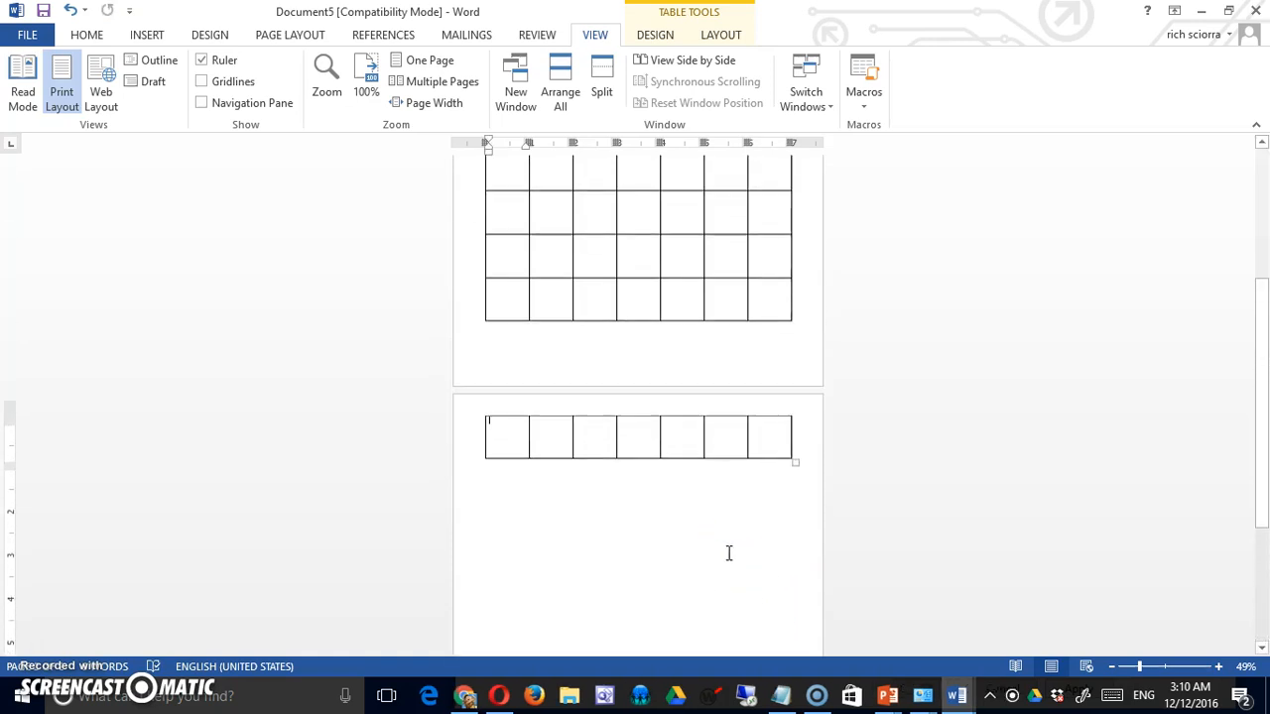
Undo the overflow row and give the empty line above the table a 17.5-point font size
left_click(72, 10)
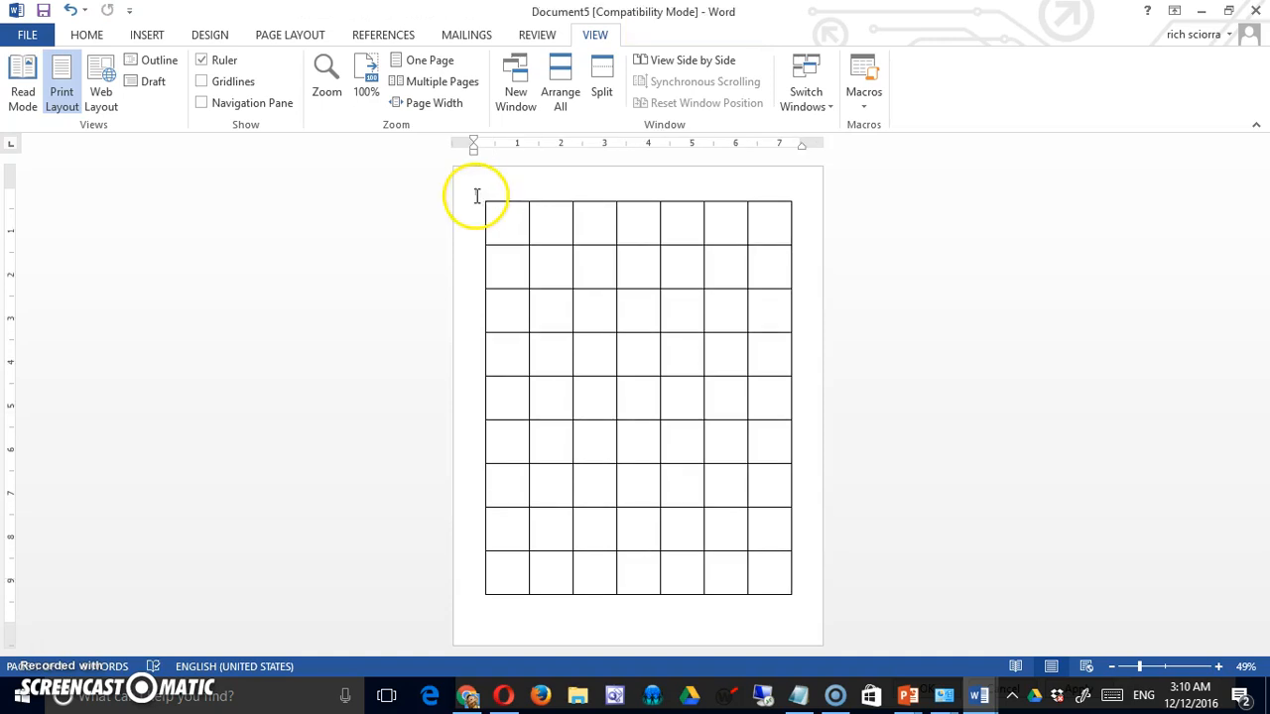
left_click(478, 194)
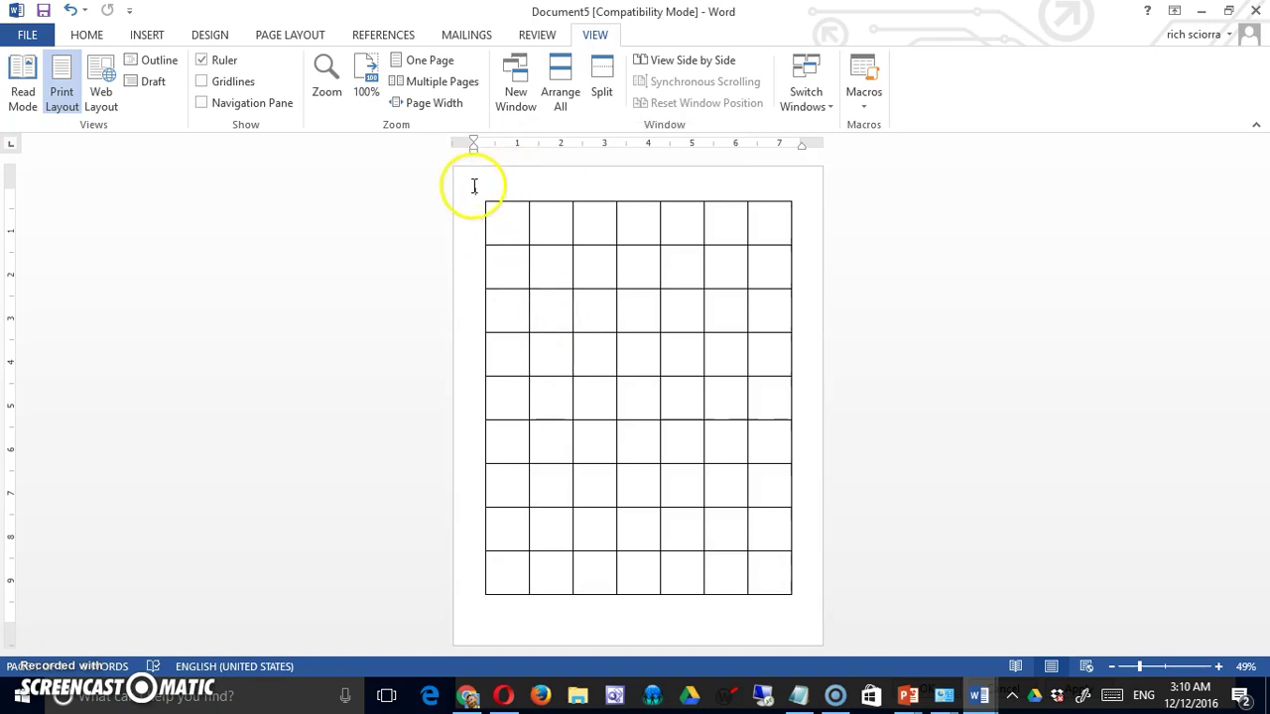
left_click(79, 35)
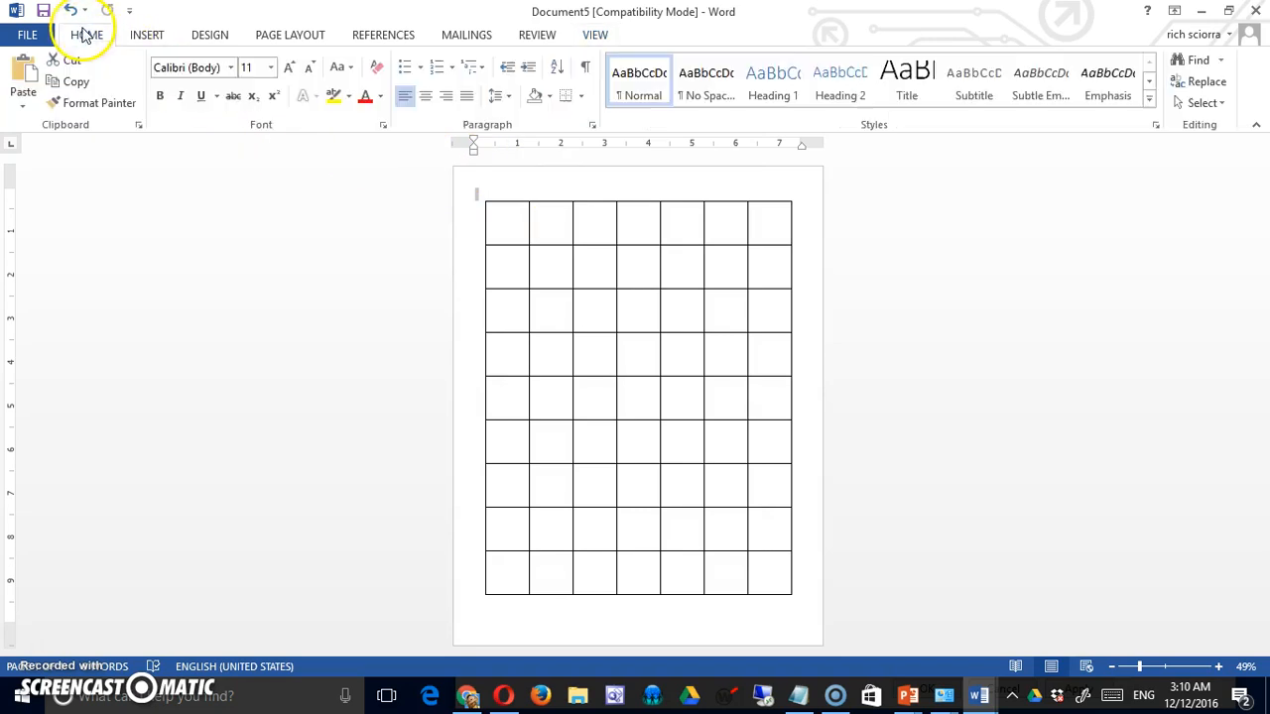
left_click(270, 67)
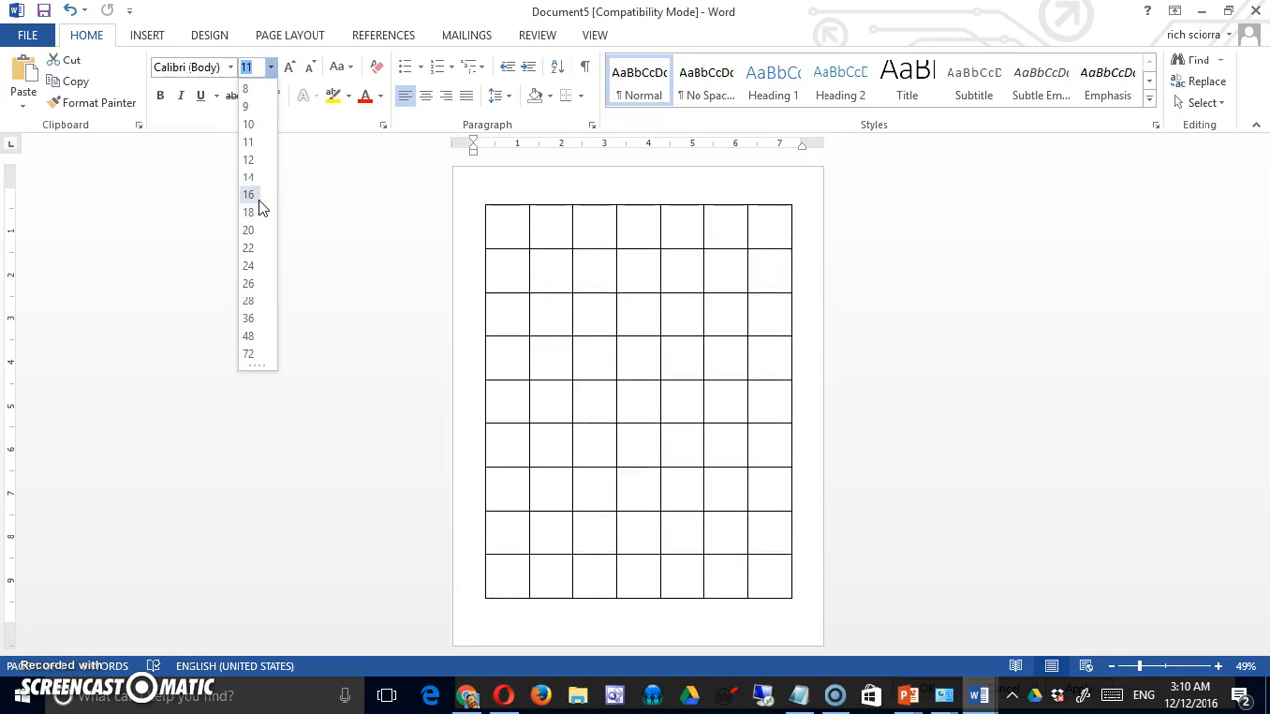
left_click(248, 212)
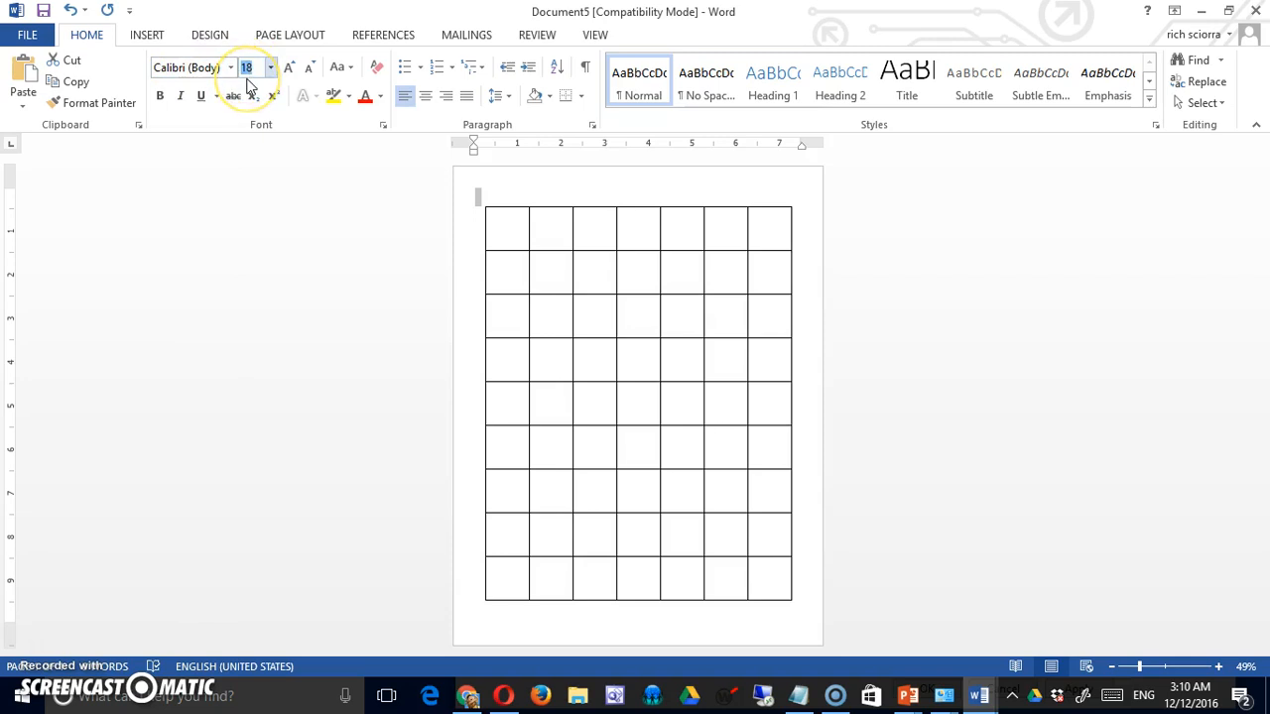
type("1")
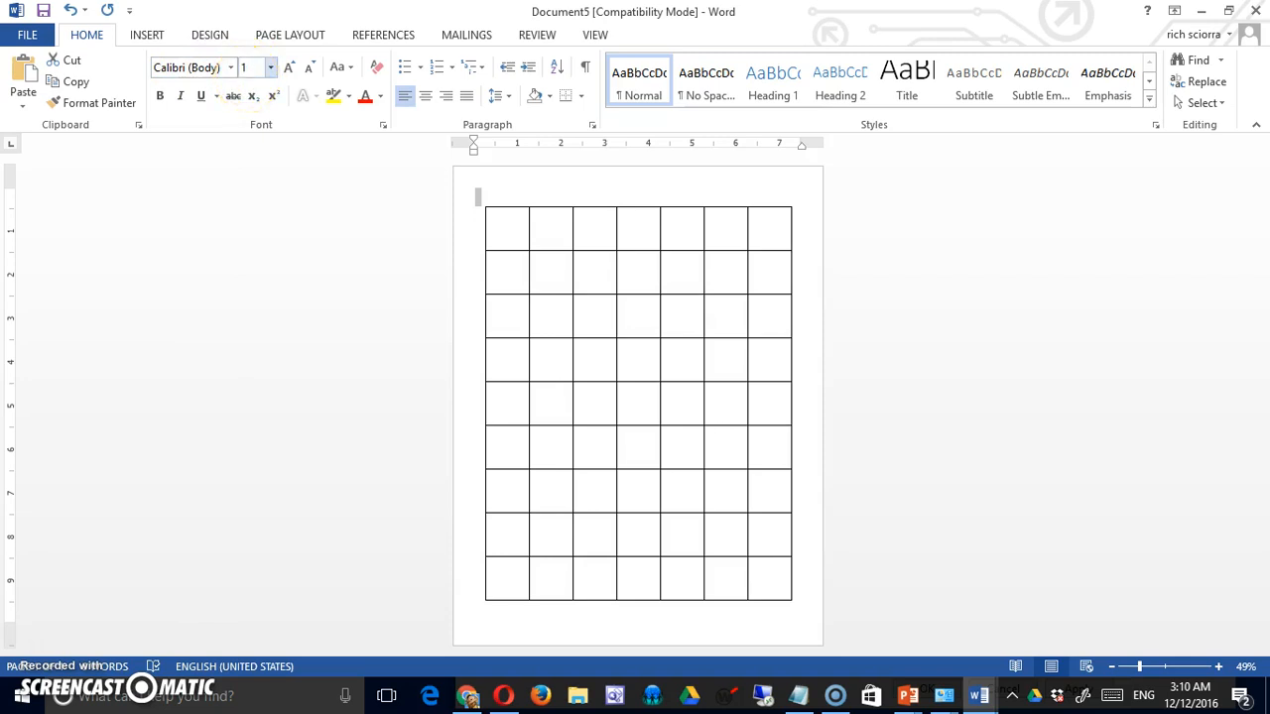
type("17.5")
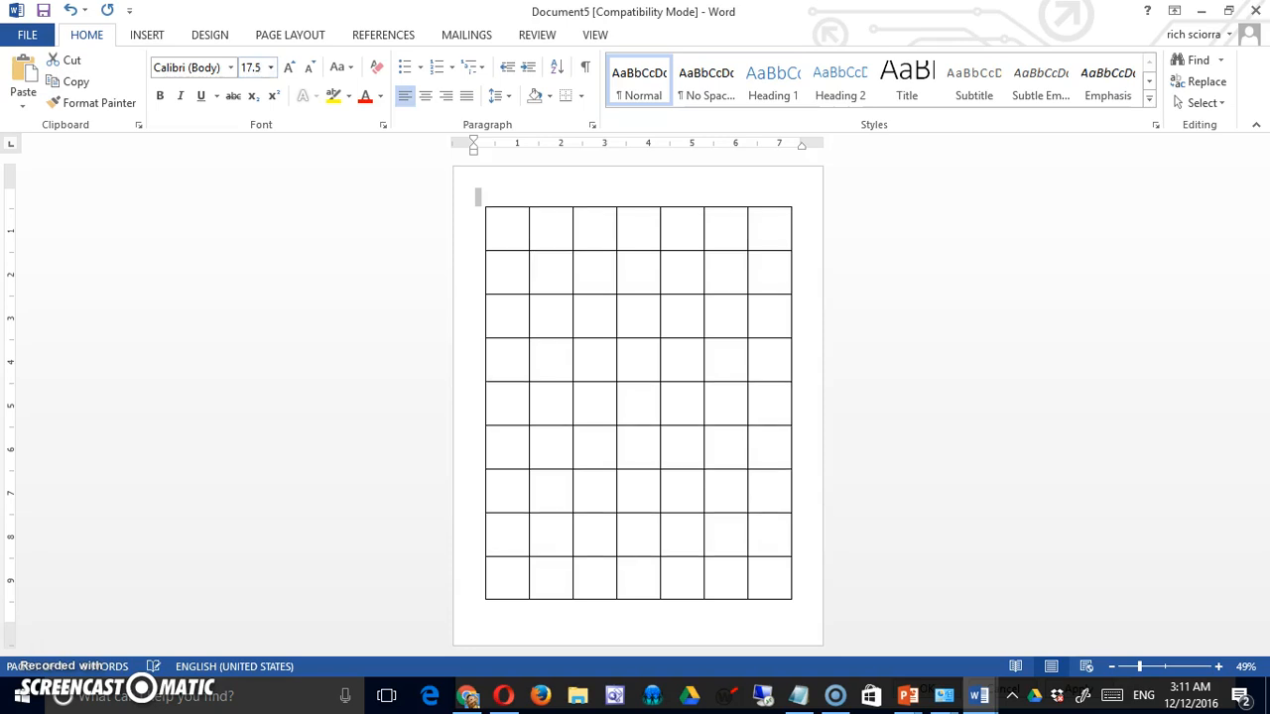
left_click(270, 66)
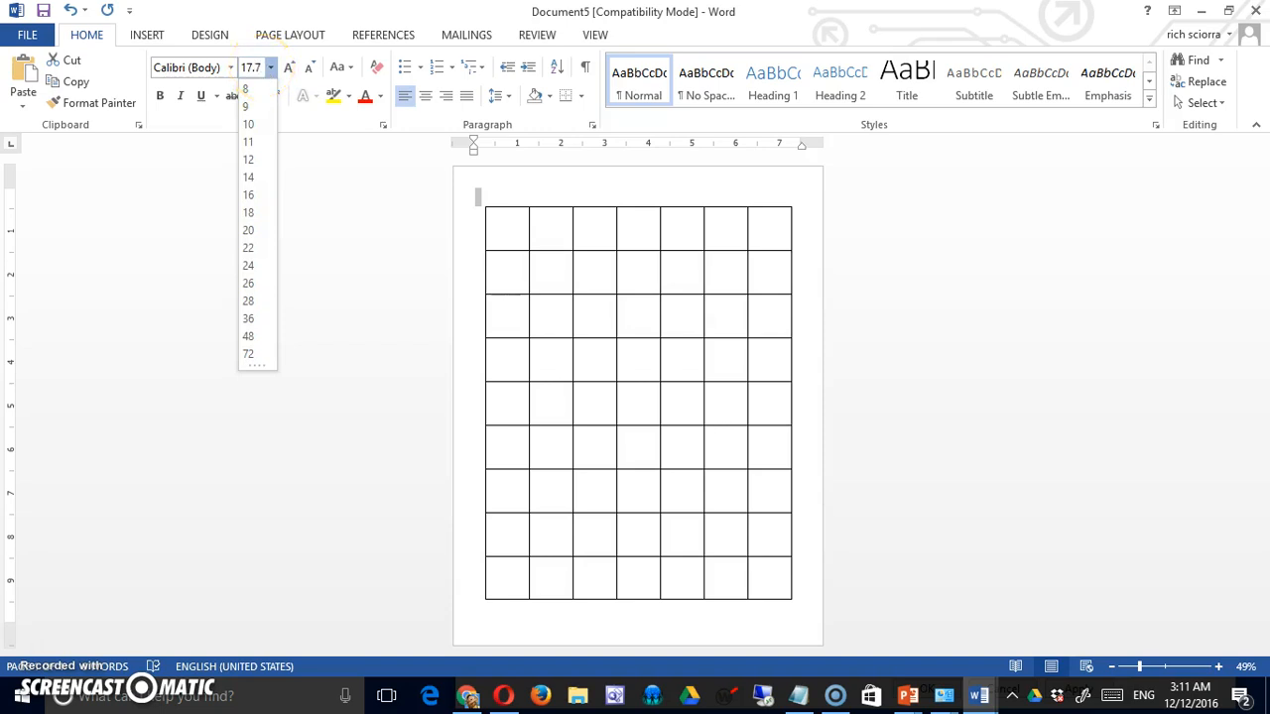
key("Enter")
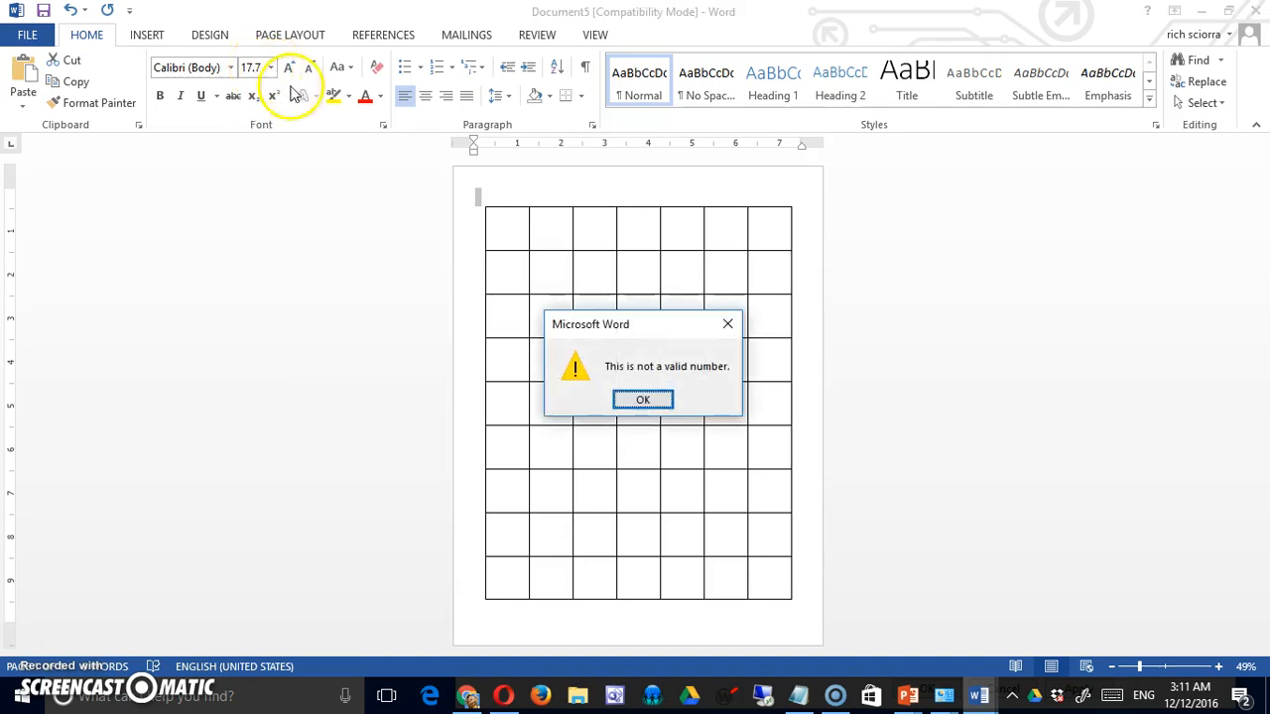
left_click(642, 398)
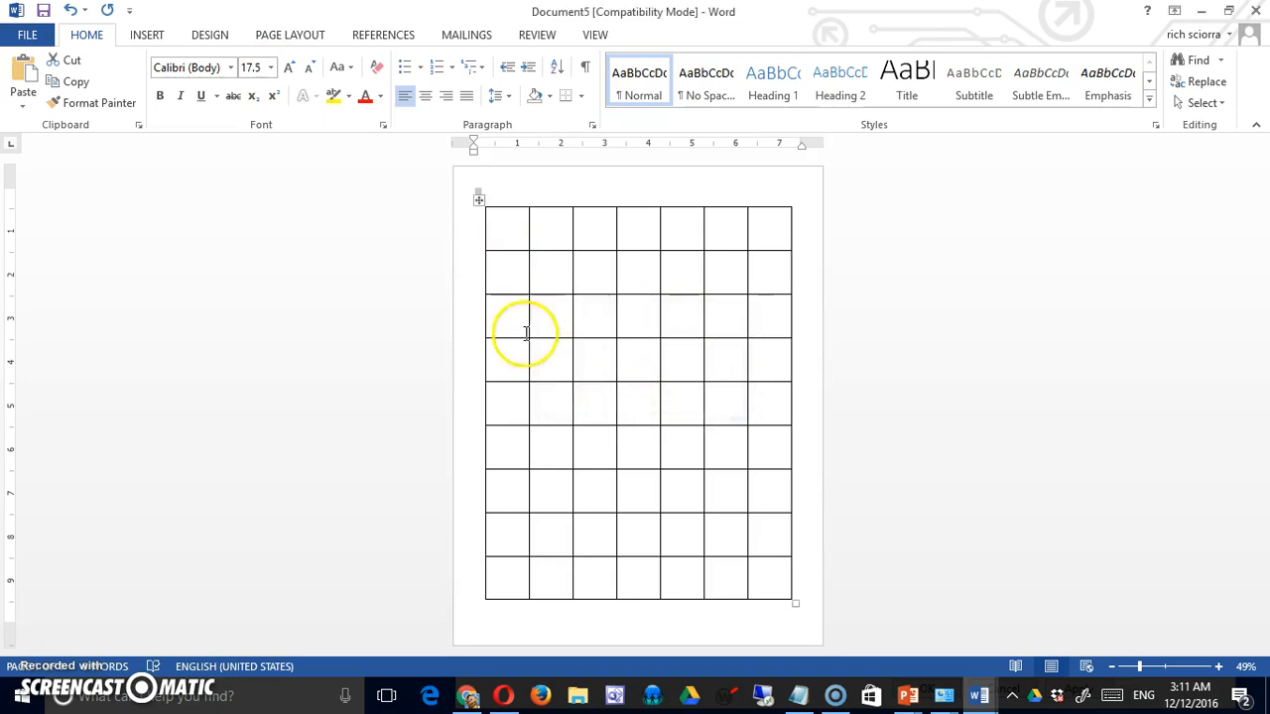
mouse_move(254, 66)
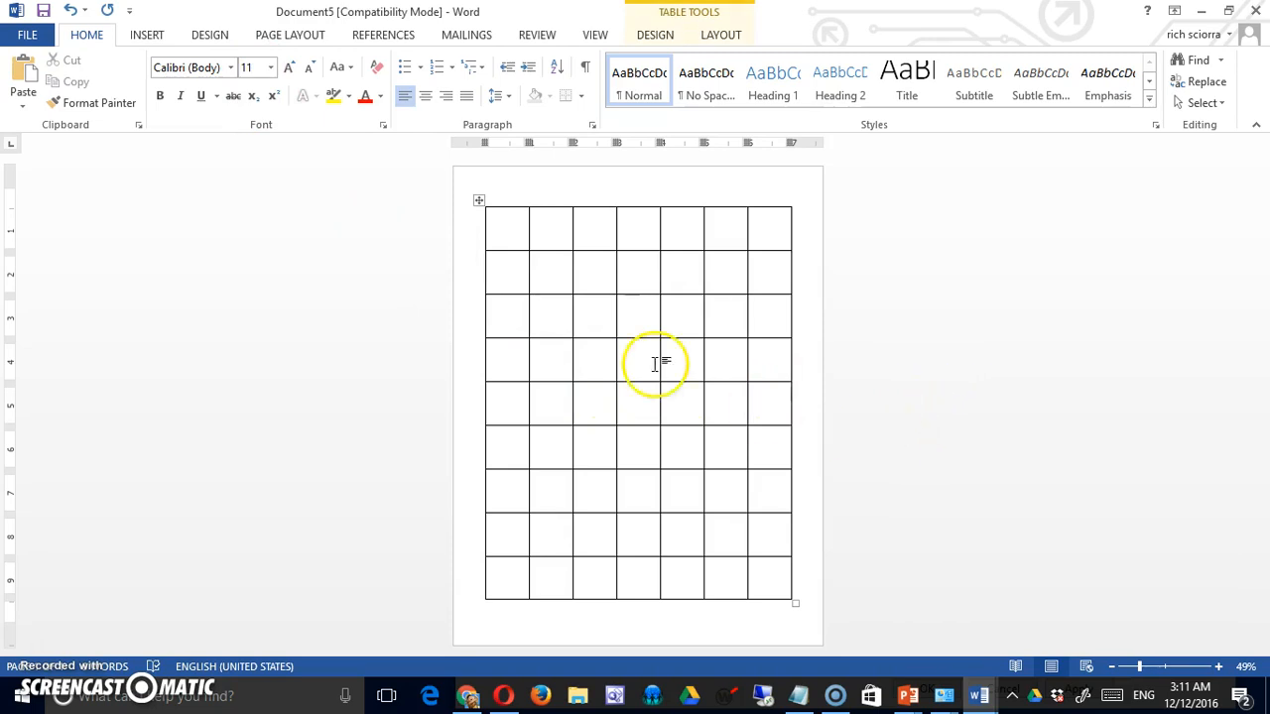
mouse_move(930, 471)
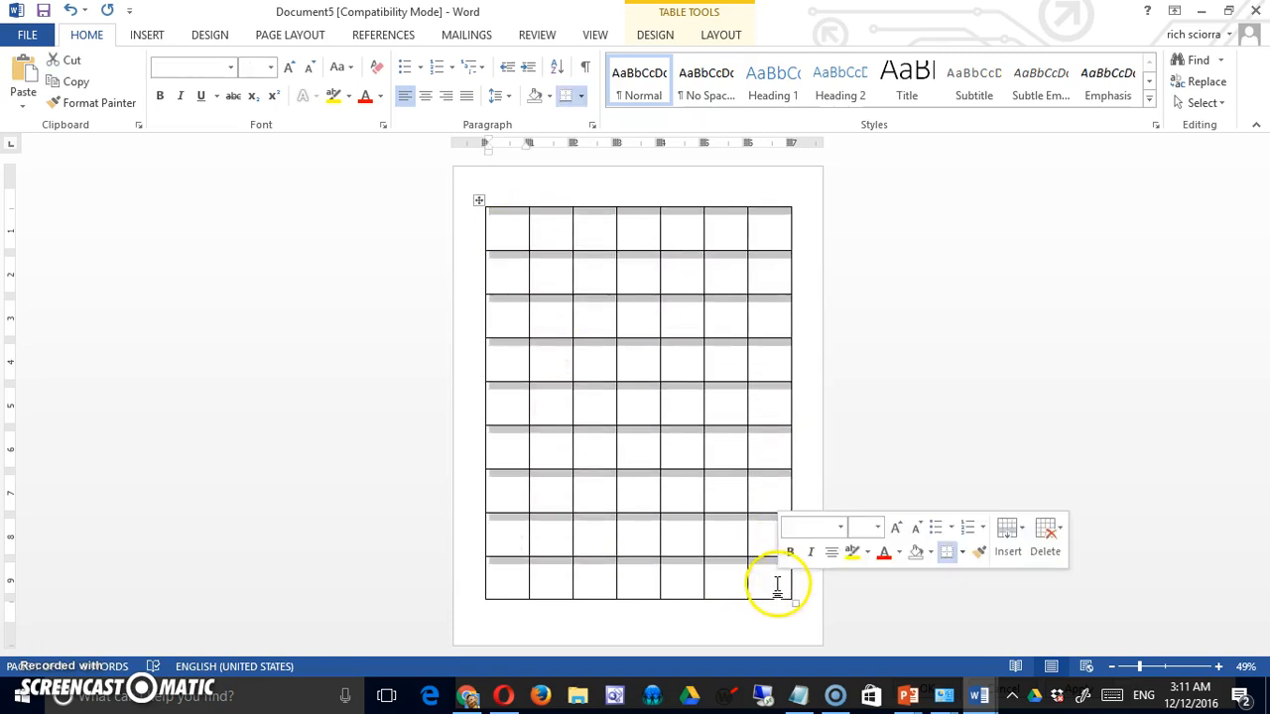
Clear all table borders, then apply All Borders to the top row of cells
left_click(579, 95)
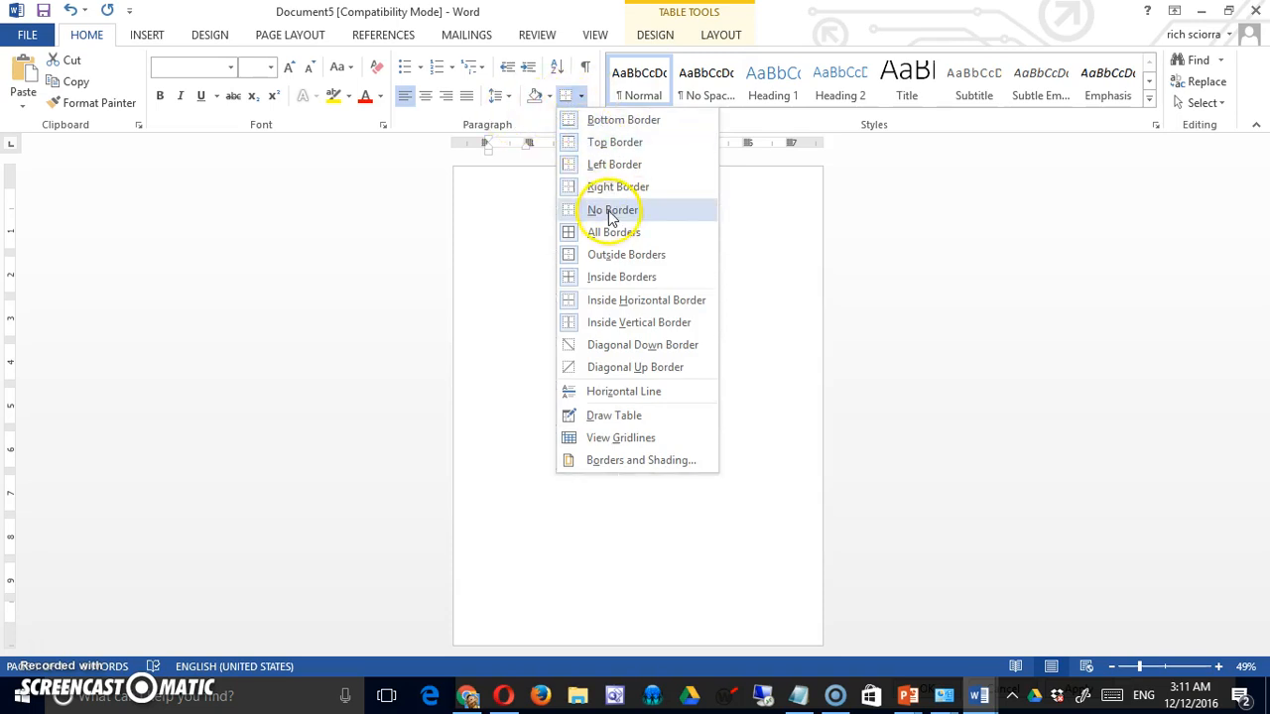
left_click(609, 209)
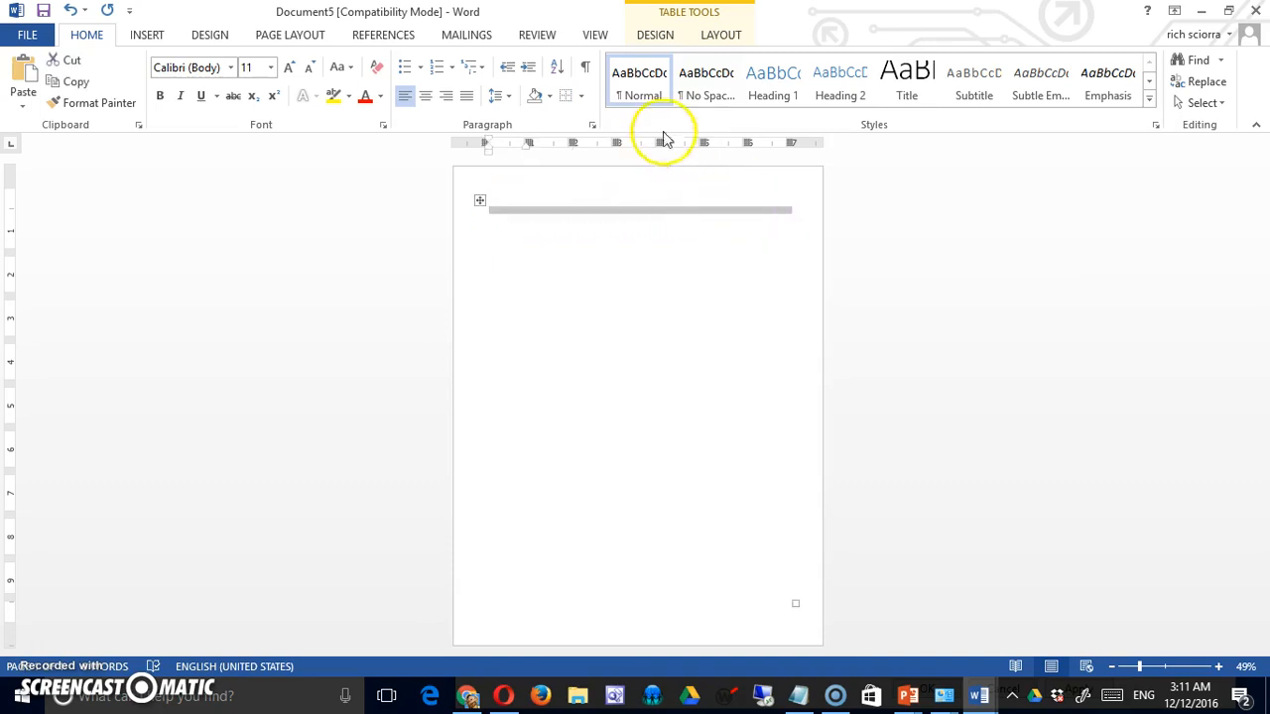
left_click(568, 95)
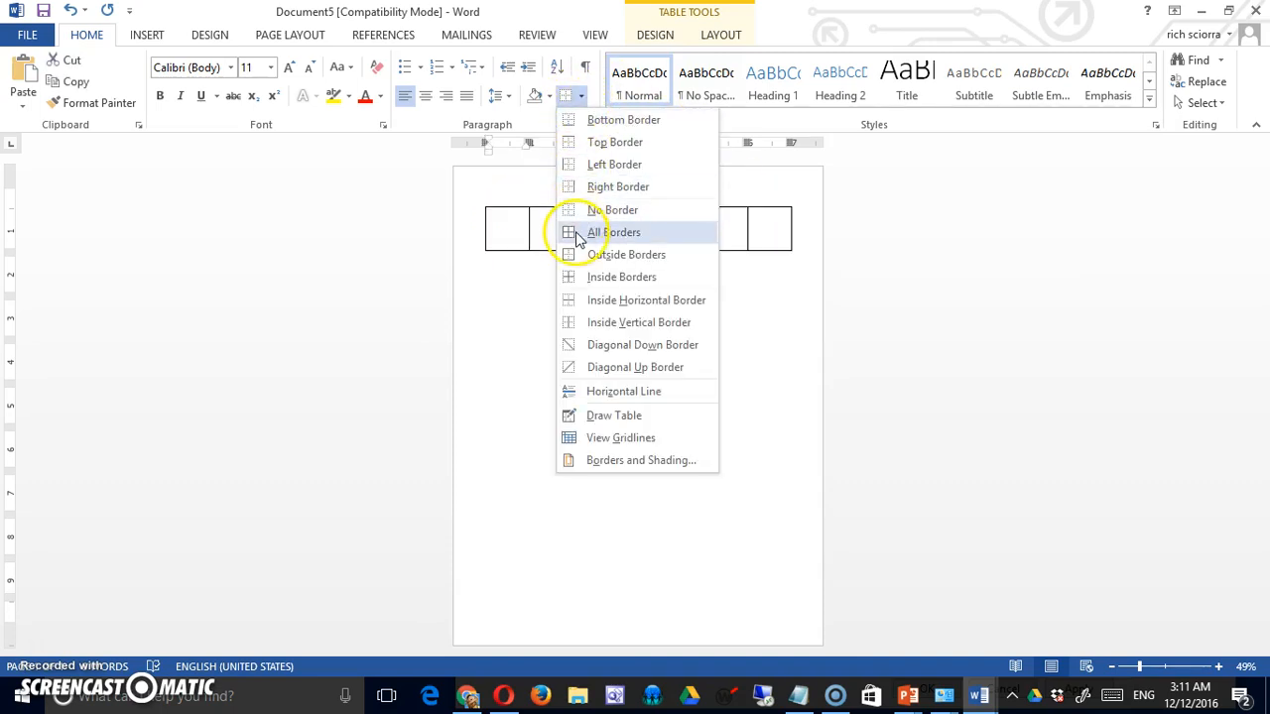
left_click(614, 231)
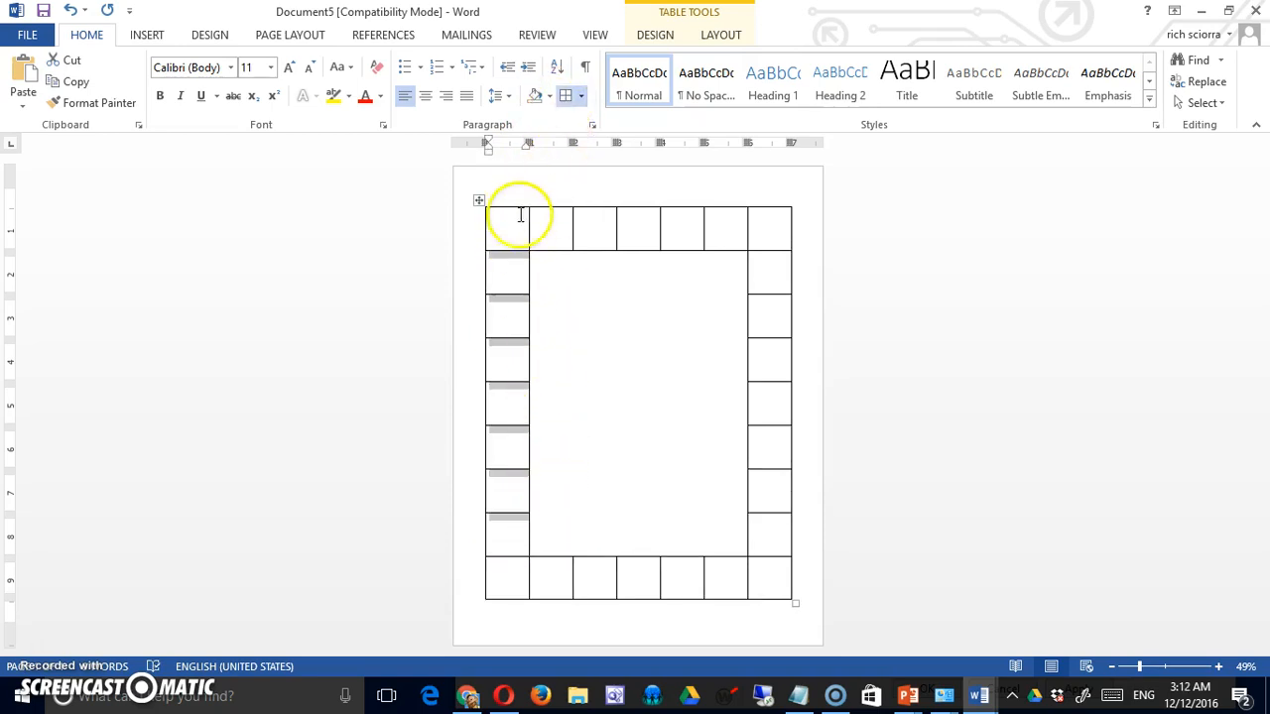
right_click(519, 216)
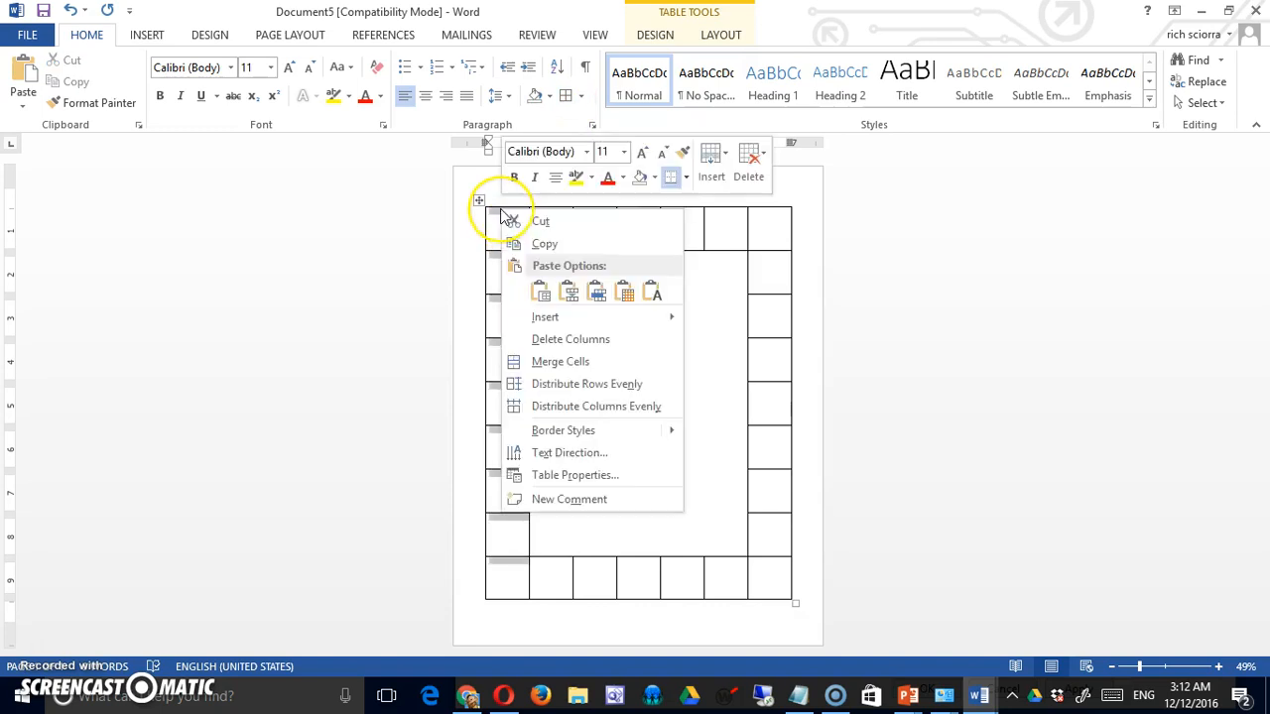
Type the labels Start, Go to Jail, Etc. and Move ahead 2 Spaces into path cells
left_click(505, 224)
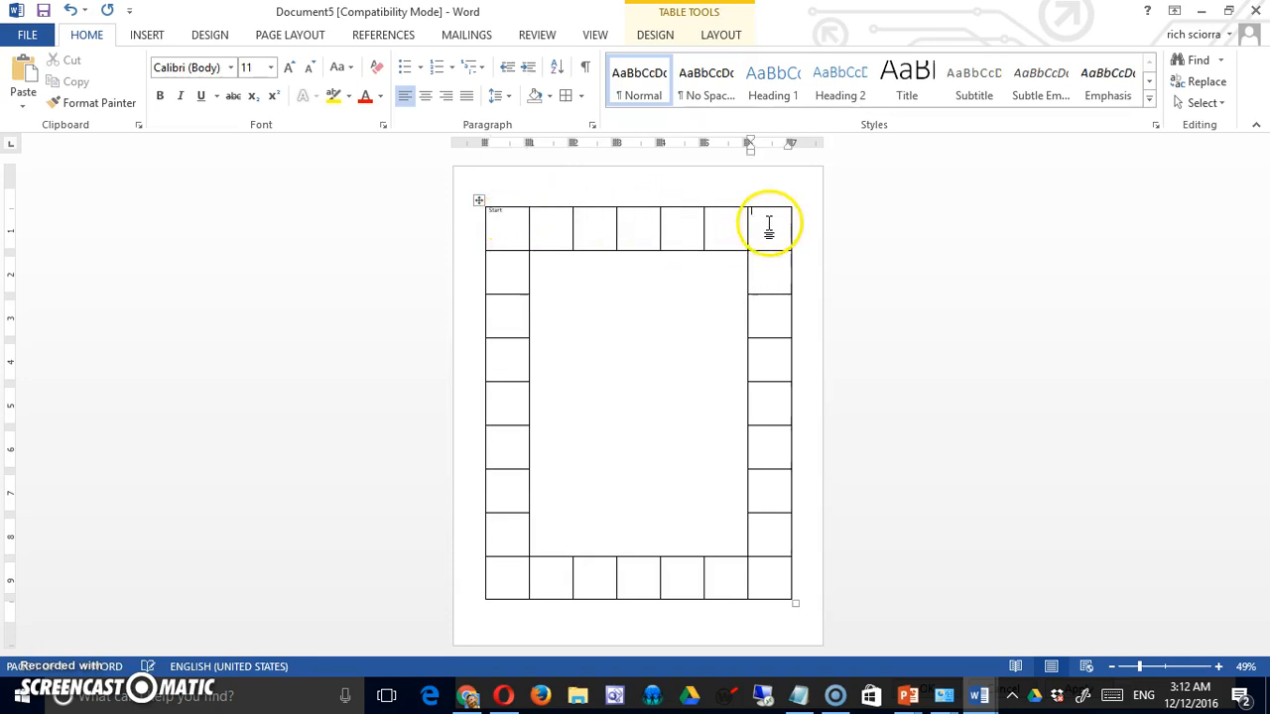
type("Go")
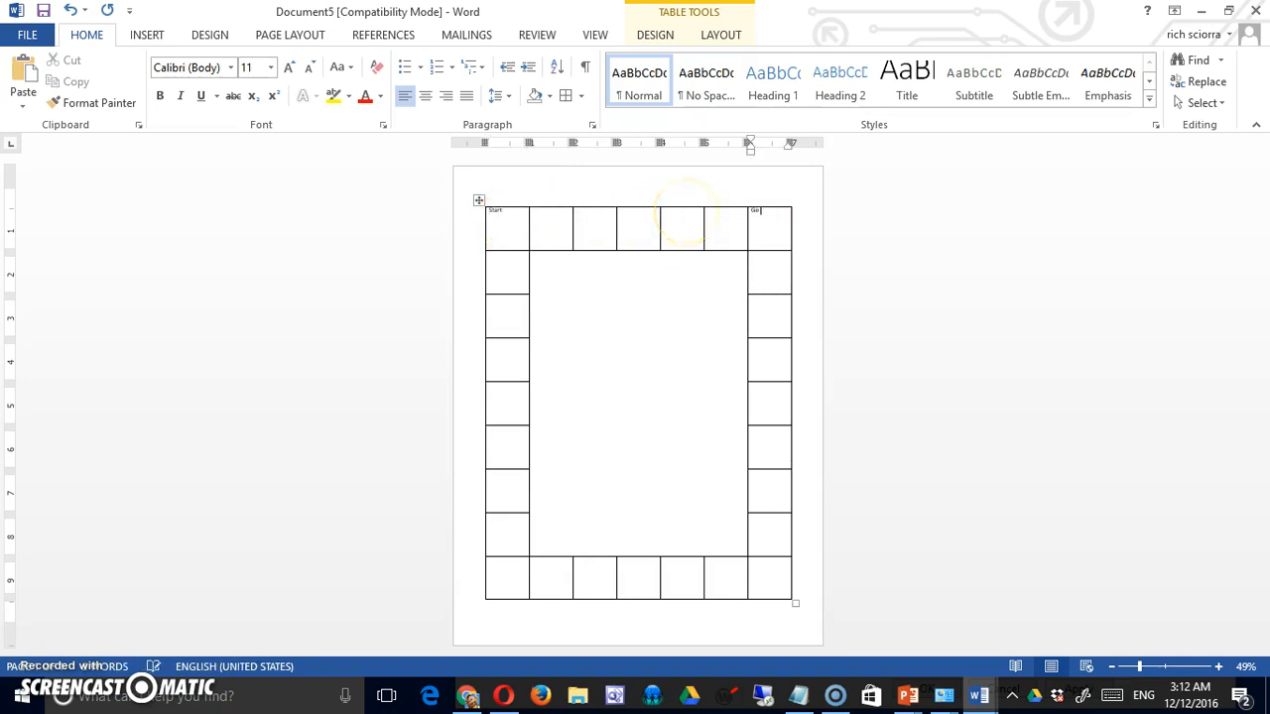
type("Go to Jail")
left_click(506, 578)
type("Etc.")
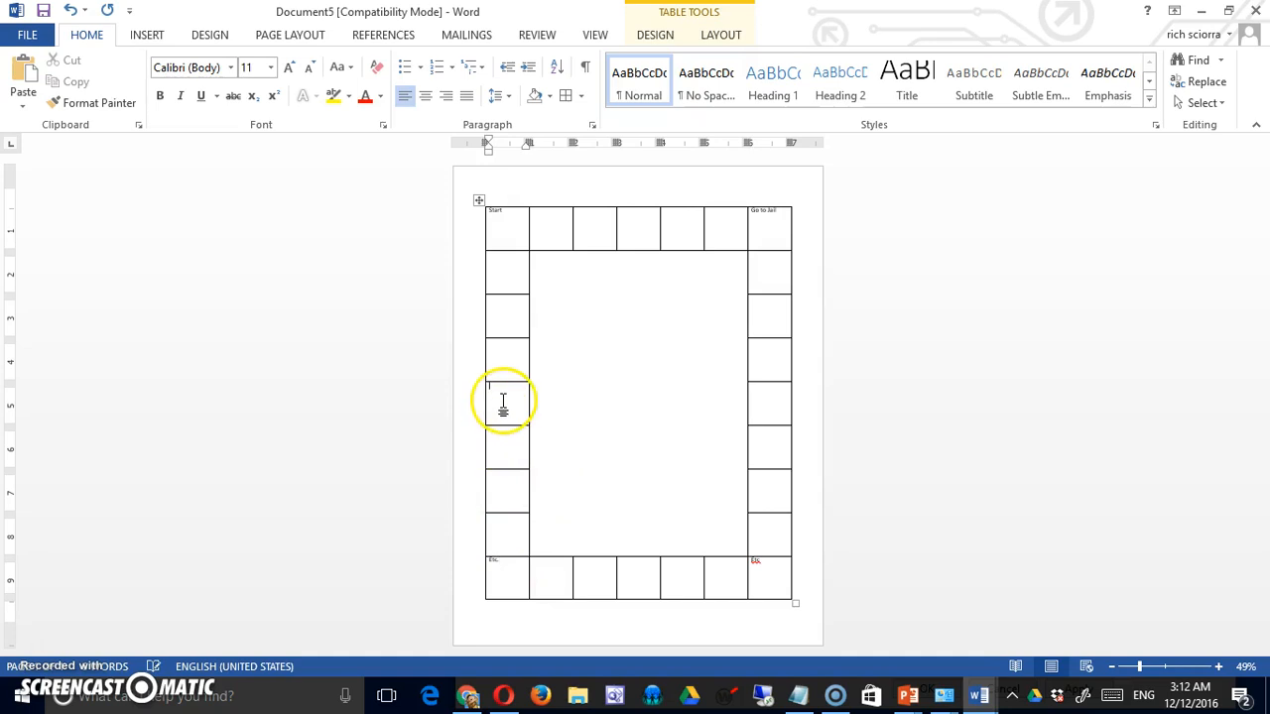
type("Move ahead")
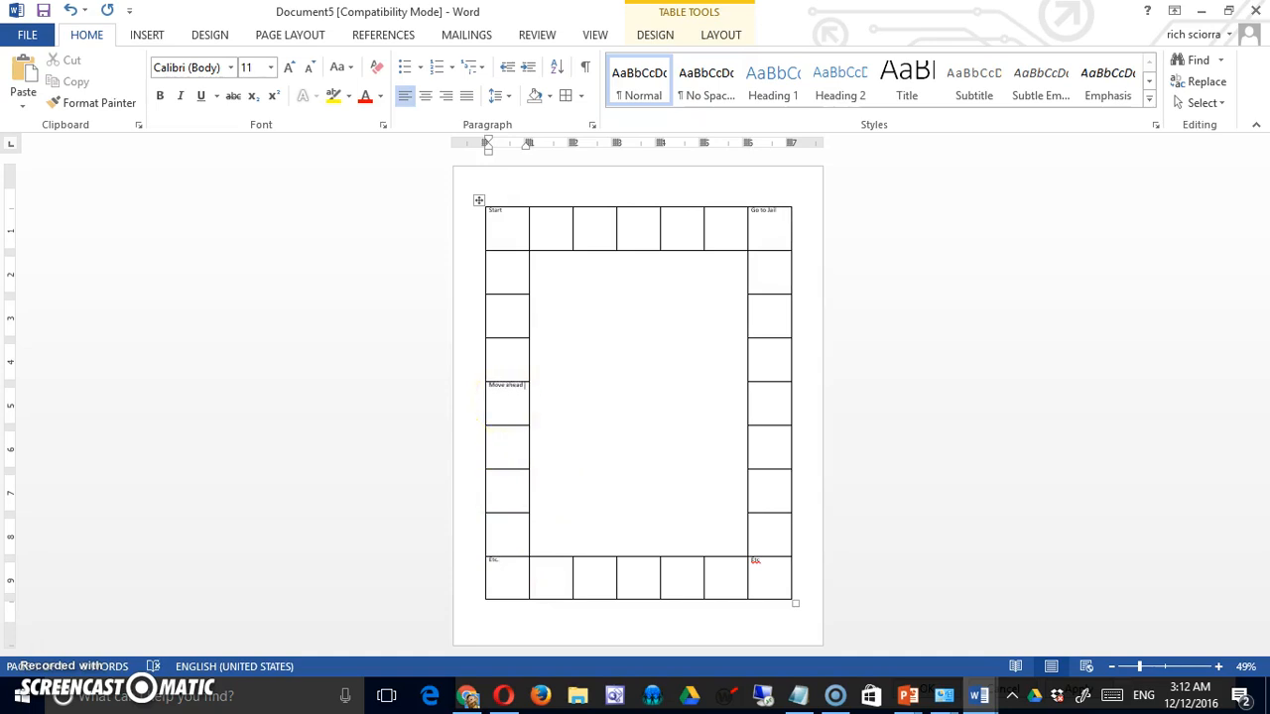
type("2 Spaces")
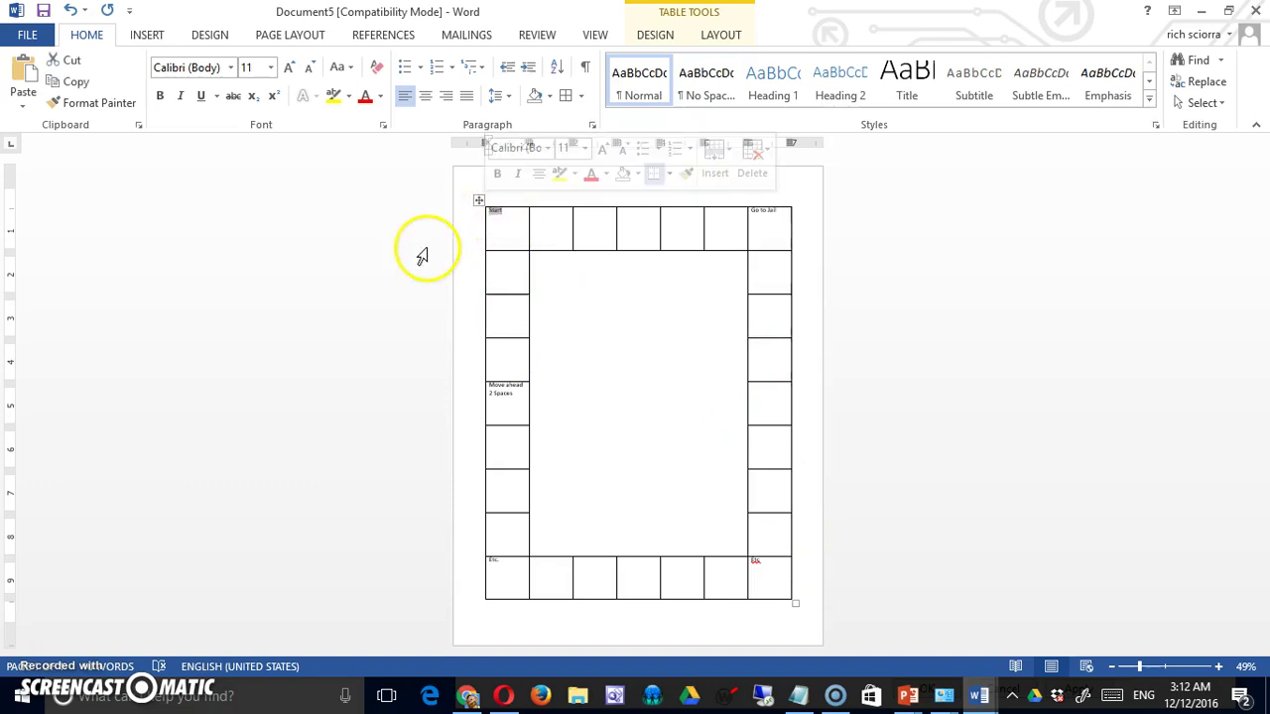
left_click(270, 67)
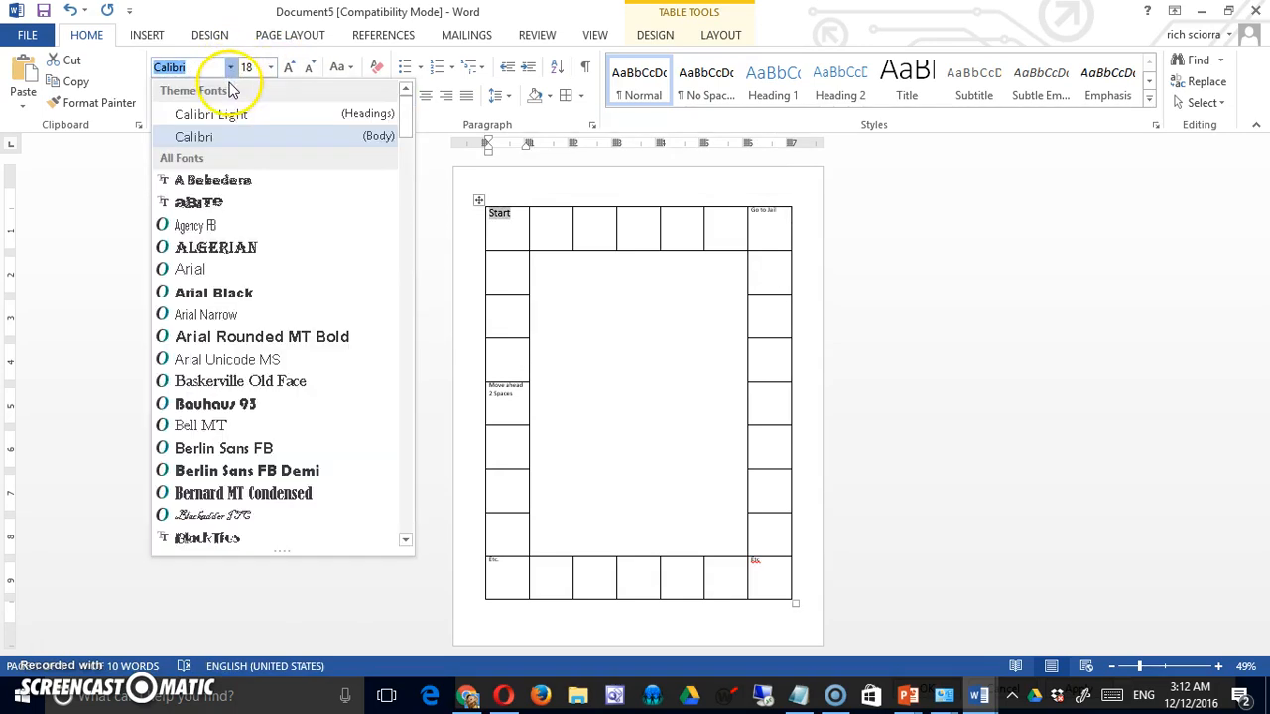
Set the Start label in Bauhaus 93 and centre it in its cell
left_click(215, 403)
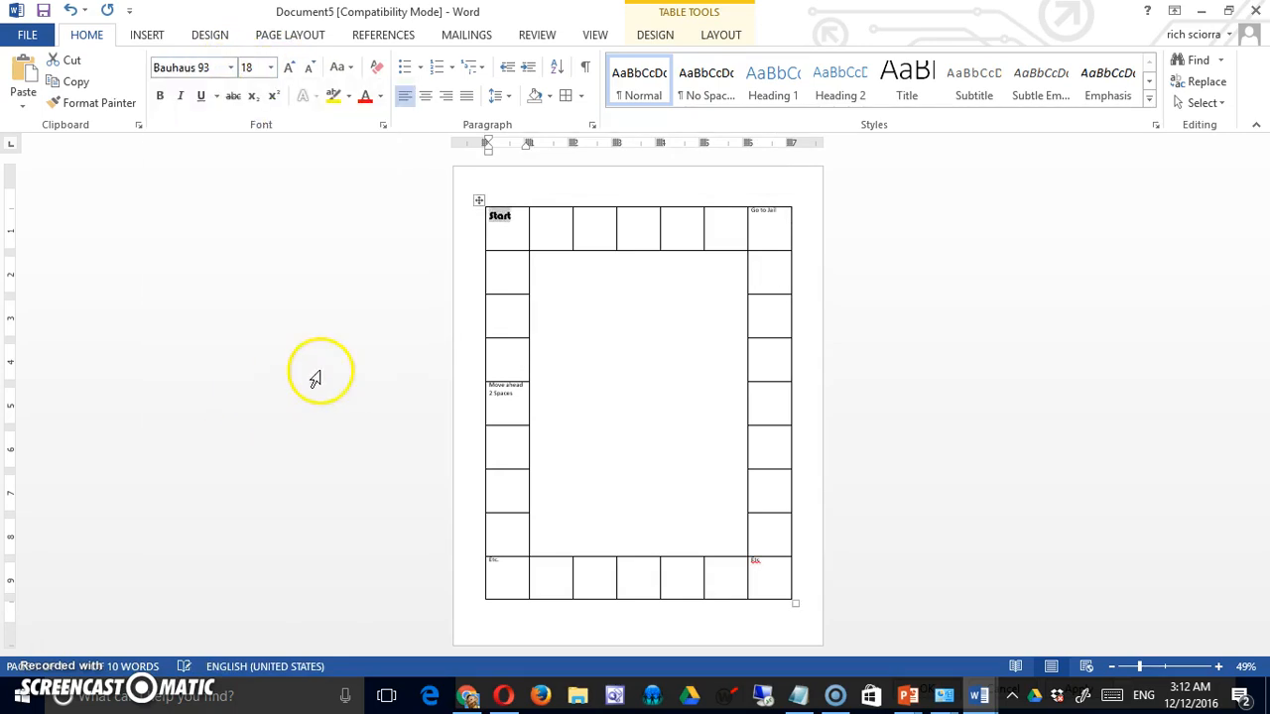
left_click(432, 95)
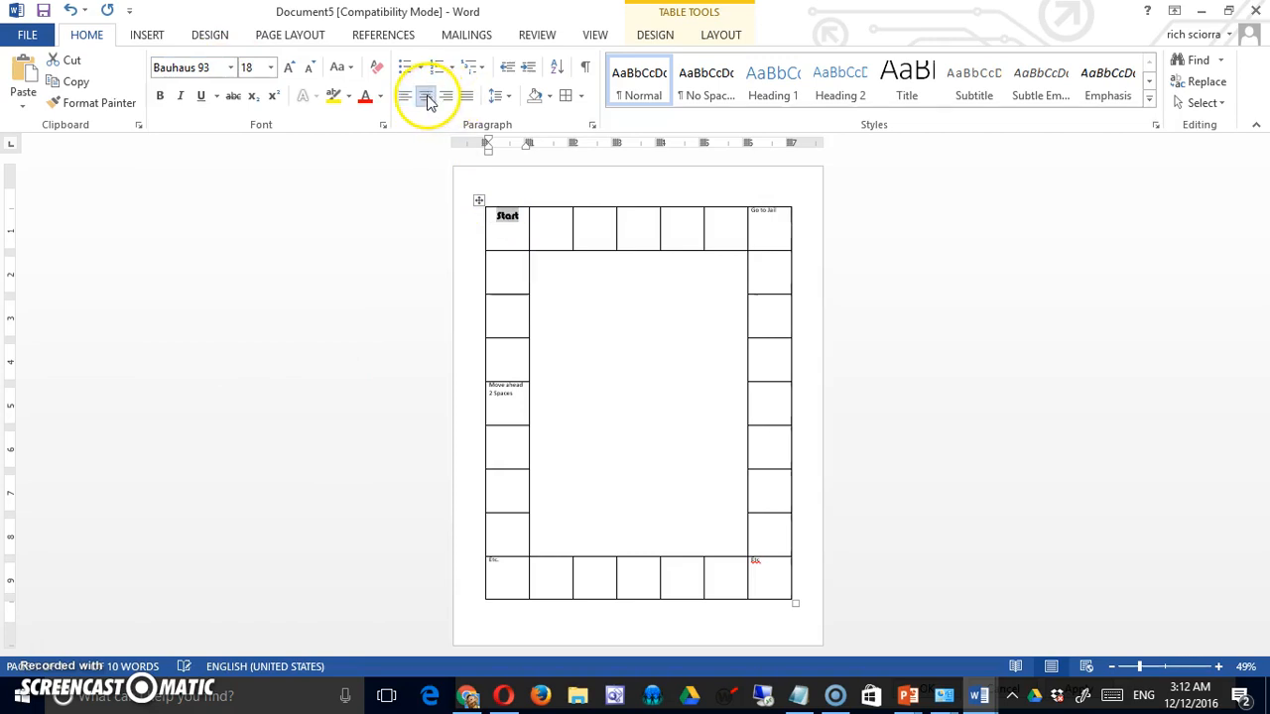
left_click(437, 95)
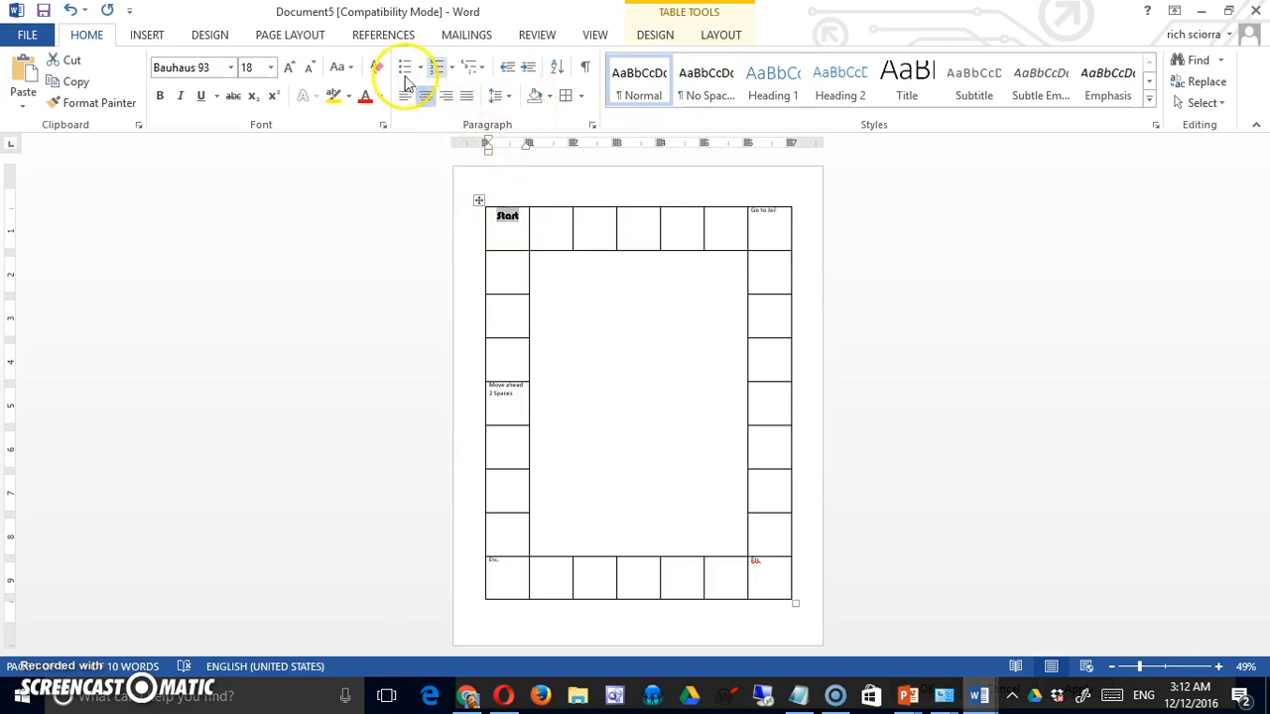
Add 22 pt spacing before Start and colour the label red
left_click(290, 35)
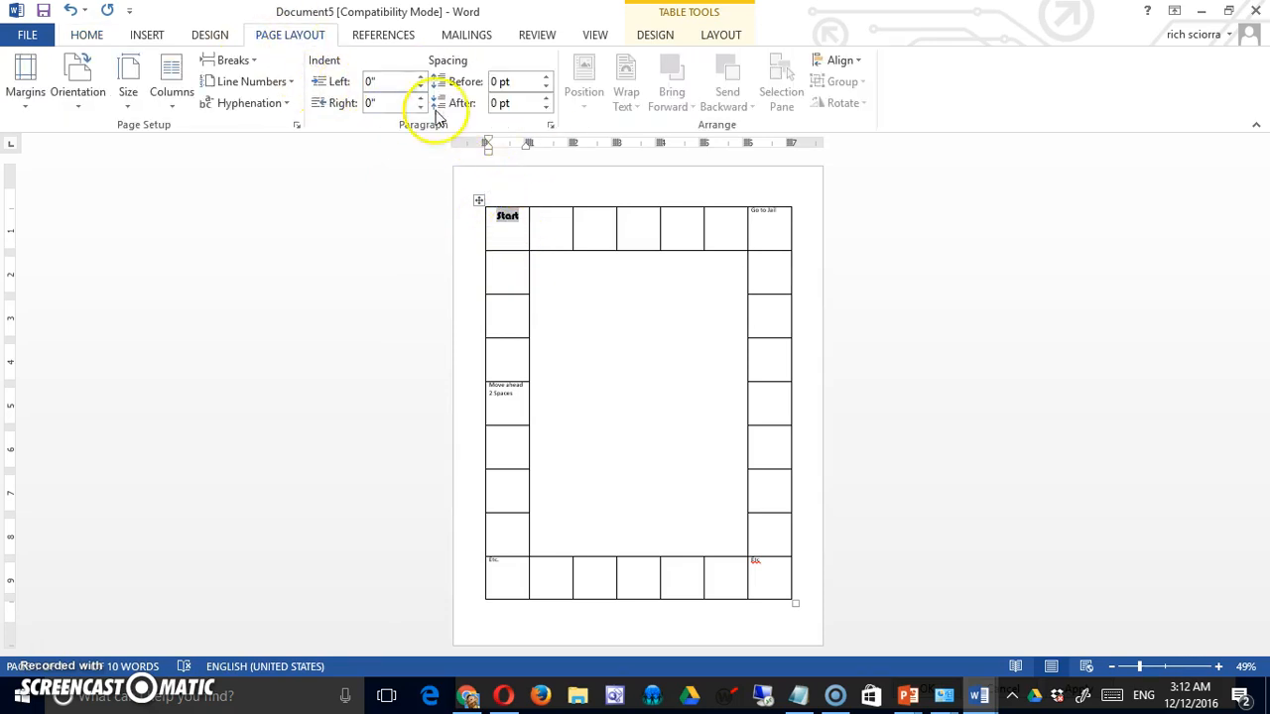
mouse_move(474, 90)
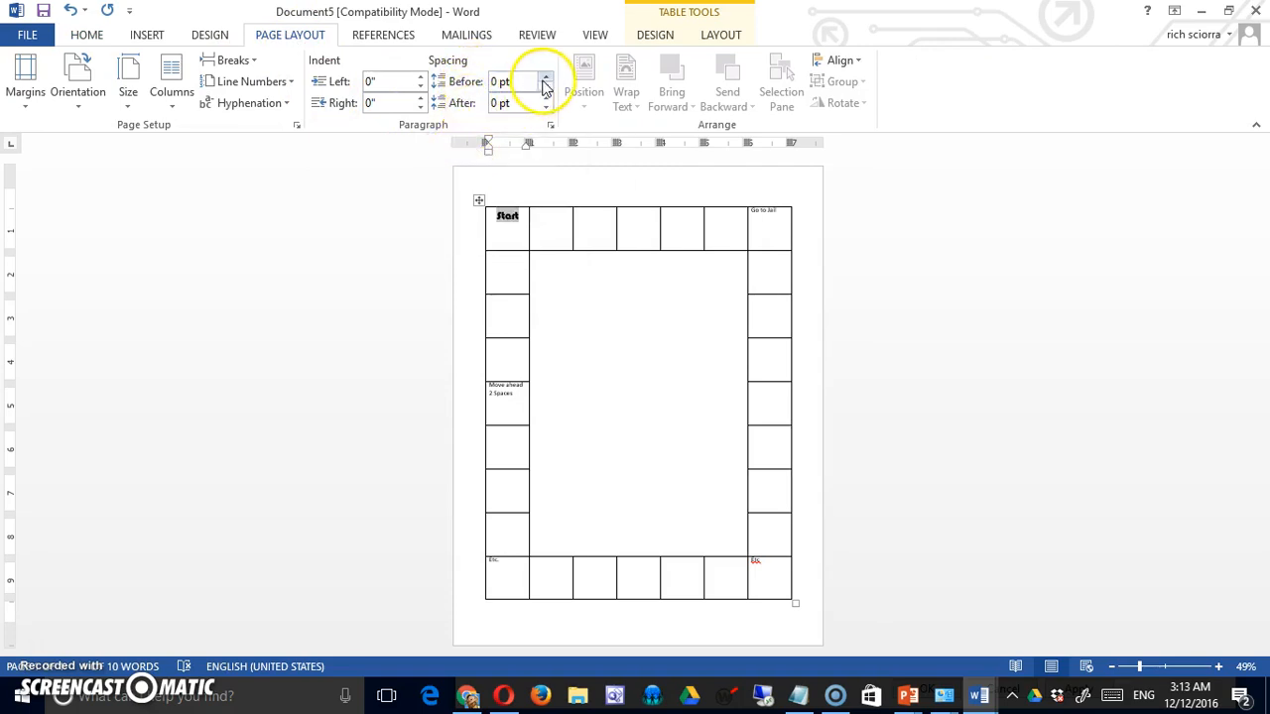
left_click(545, 77)
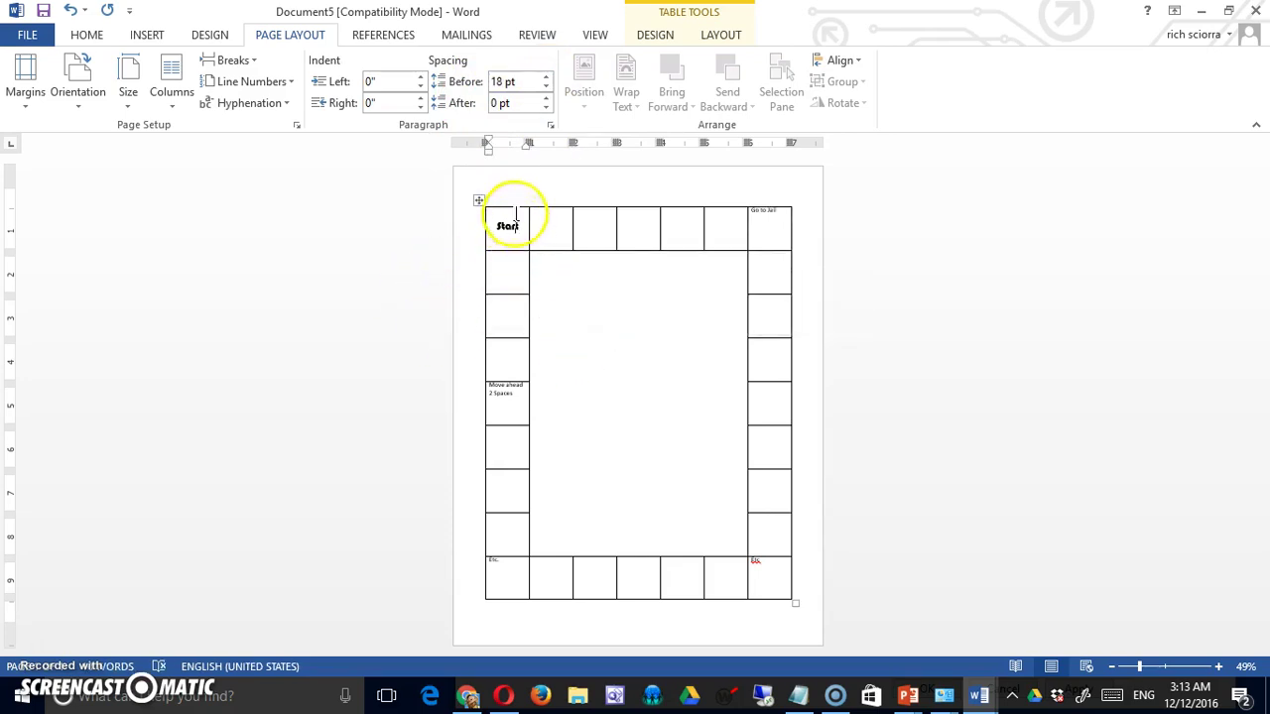
left_click(505, 82)
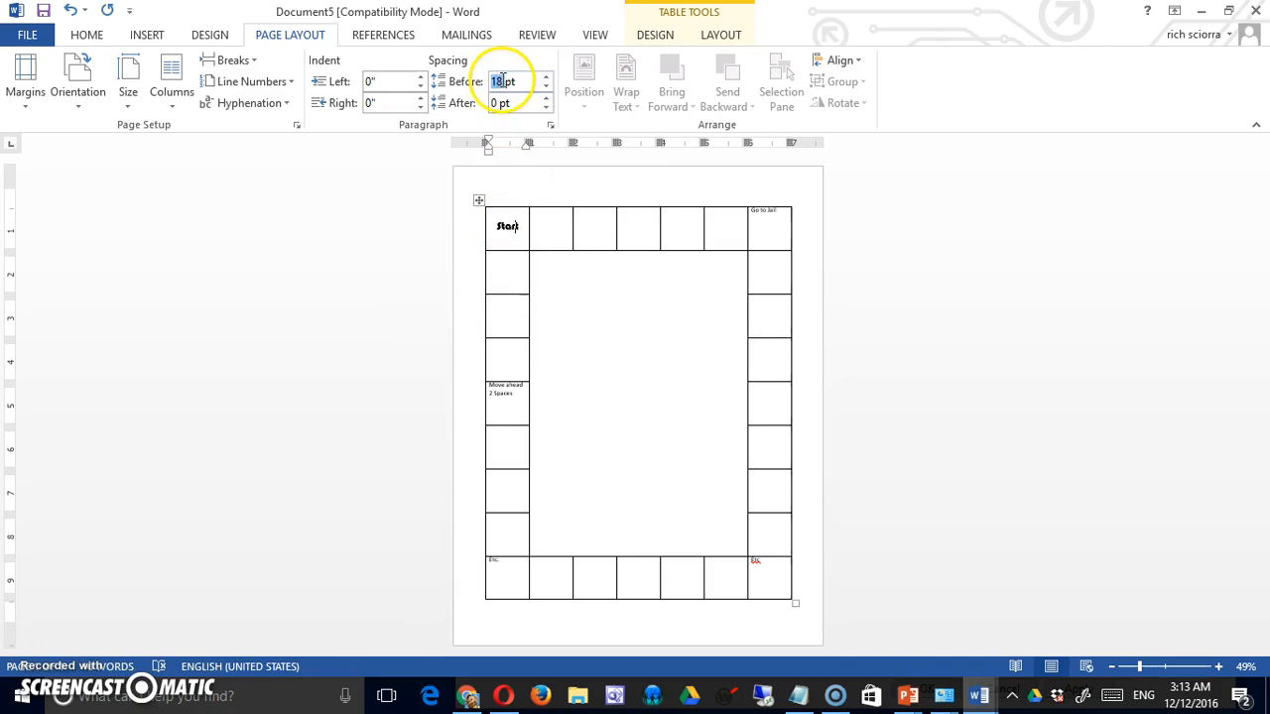
mouse_move(462, 102)
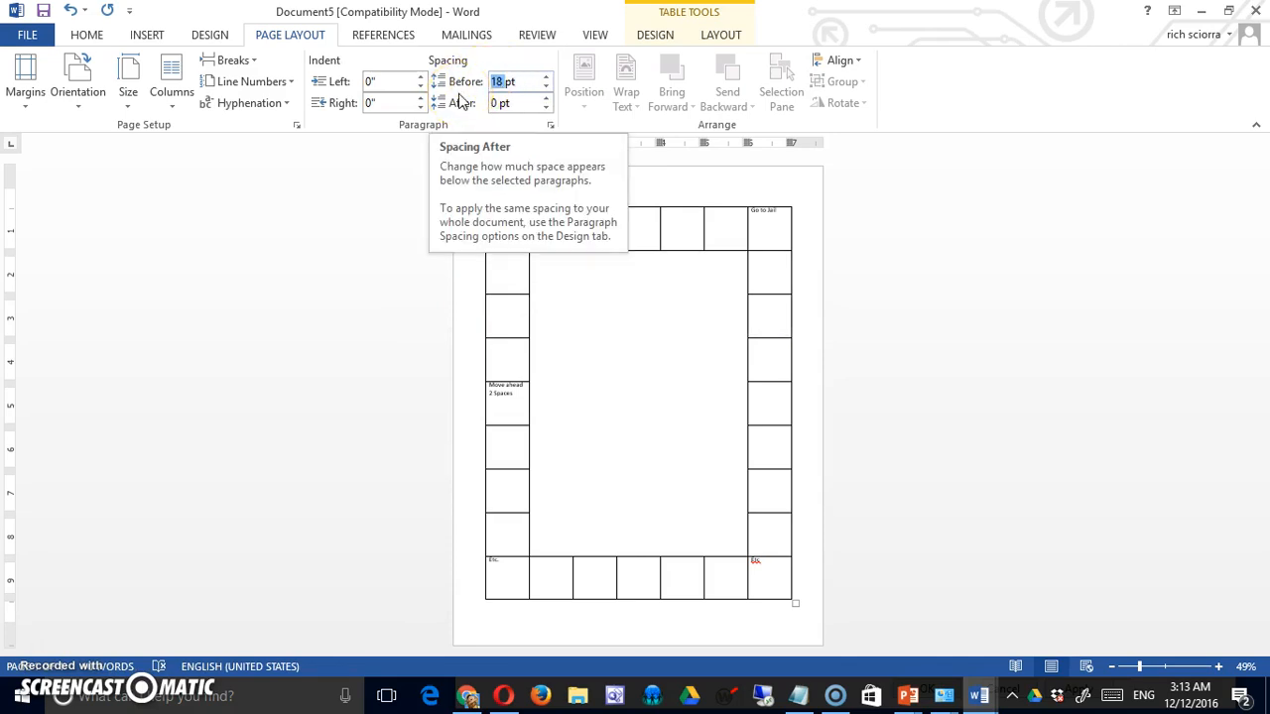
left_click(551, 76)
type("22")
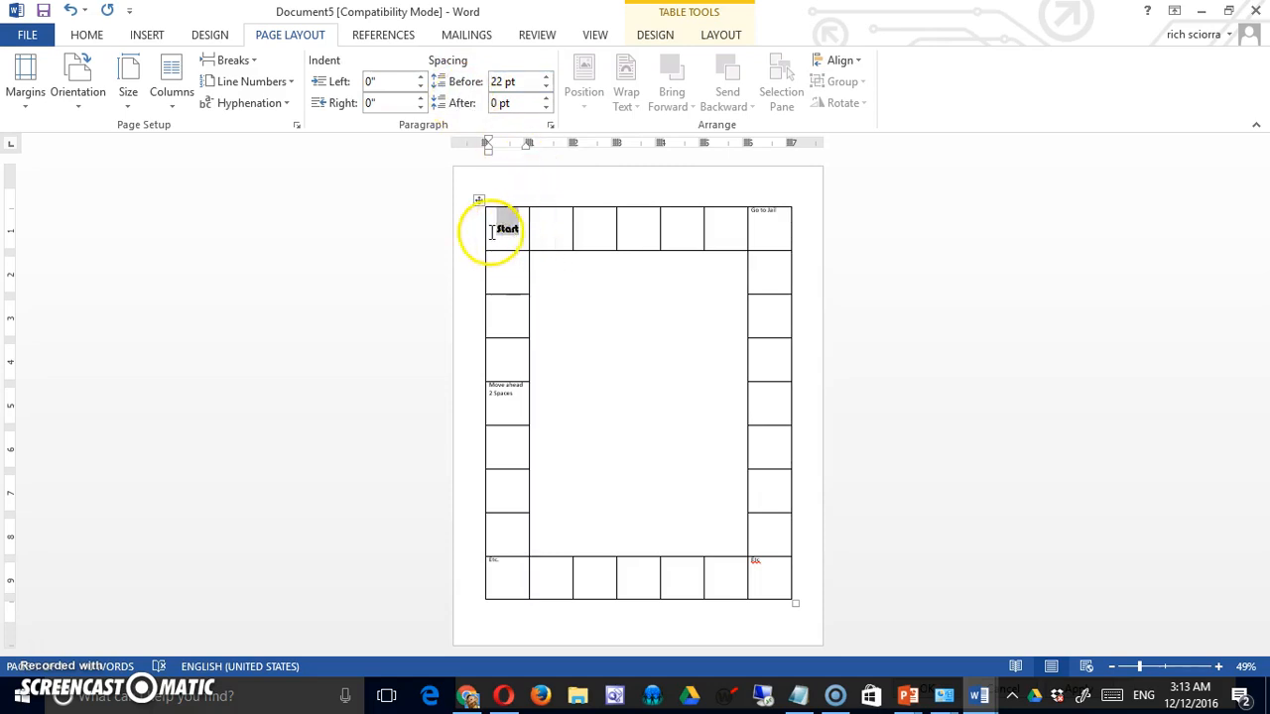
left_click(87, 35)
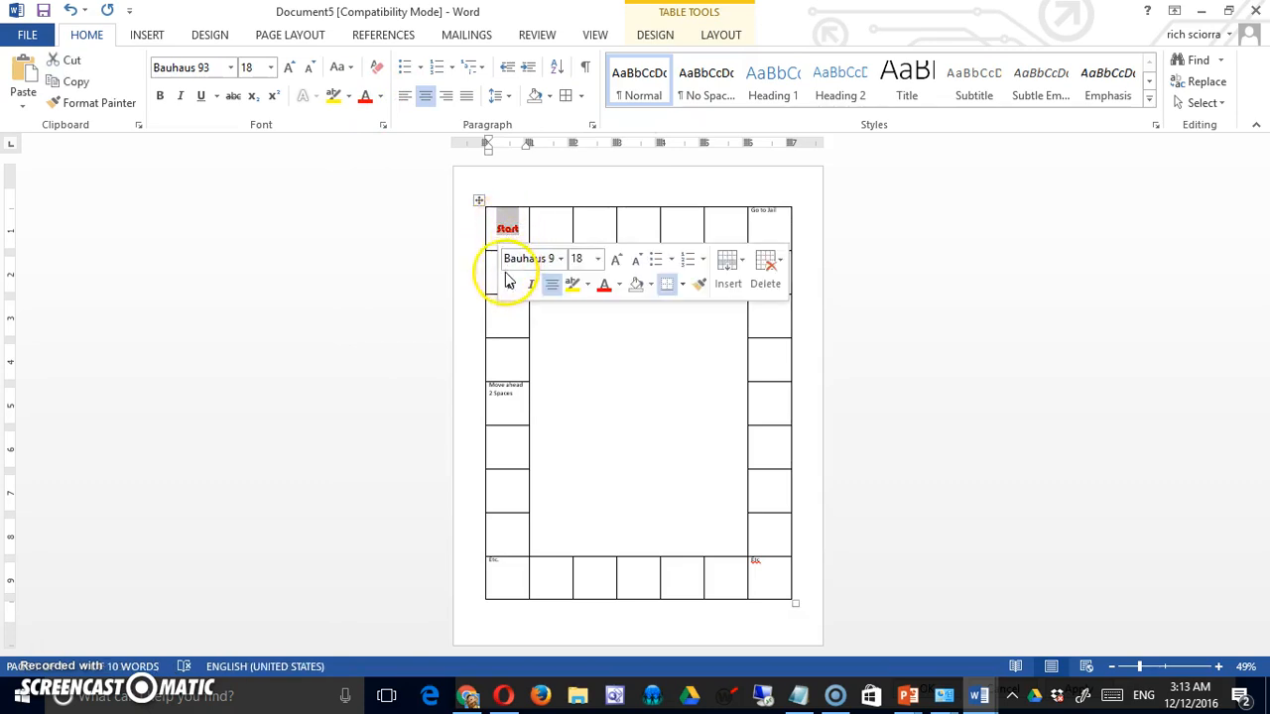
left_click(710, 540)
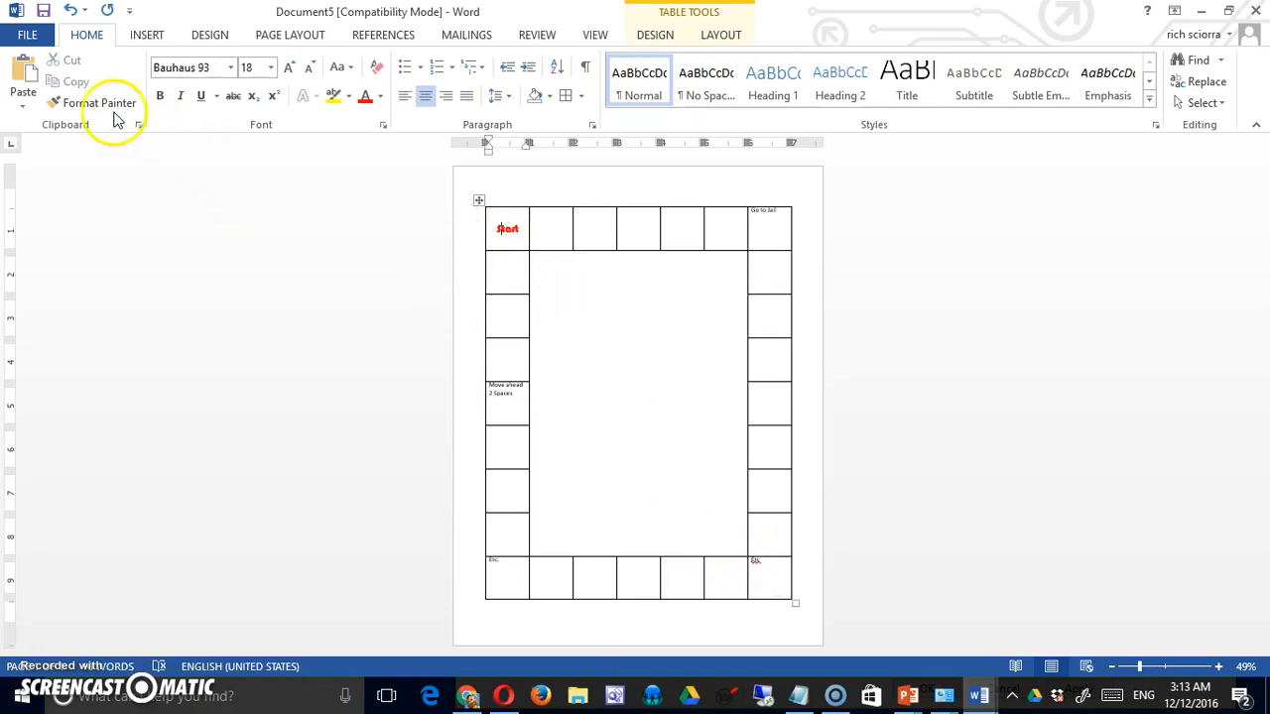
Copy the Start label's red bold formatting onto the Move ahead text with Format Painter
left_click(99, 102)
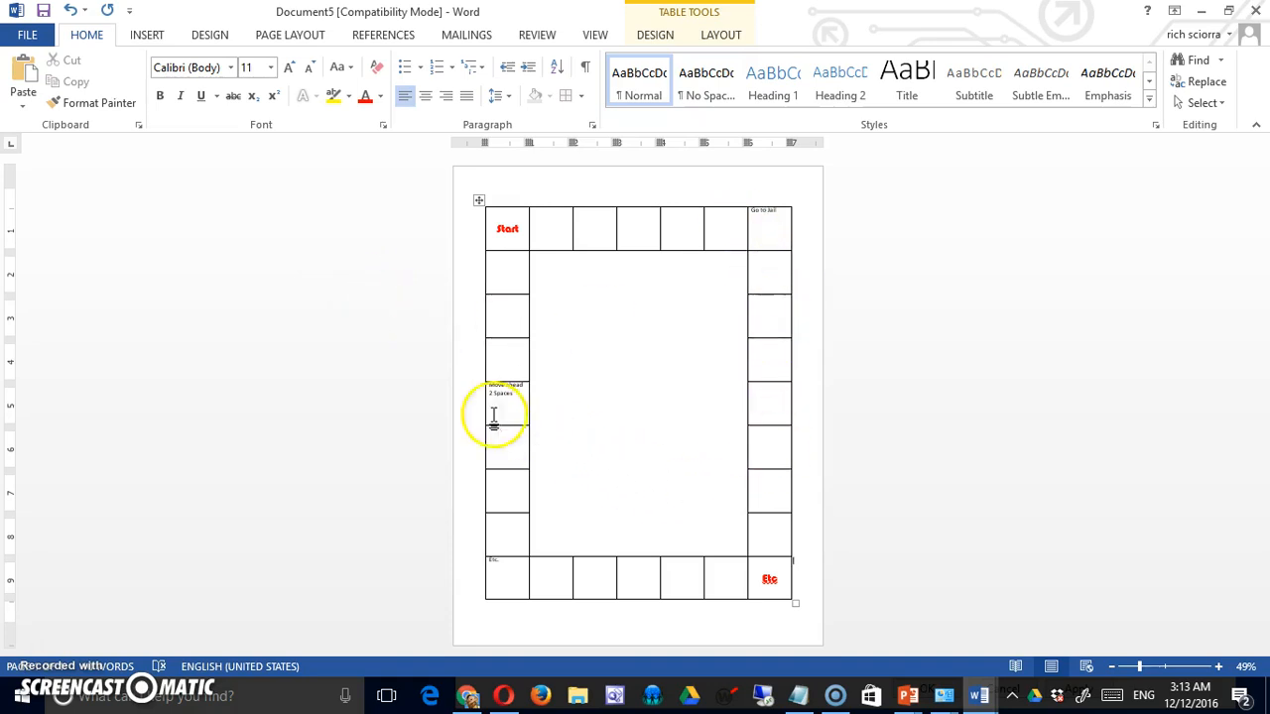
left_click(97, 103)
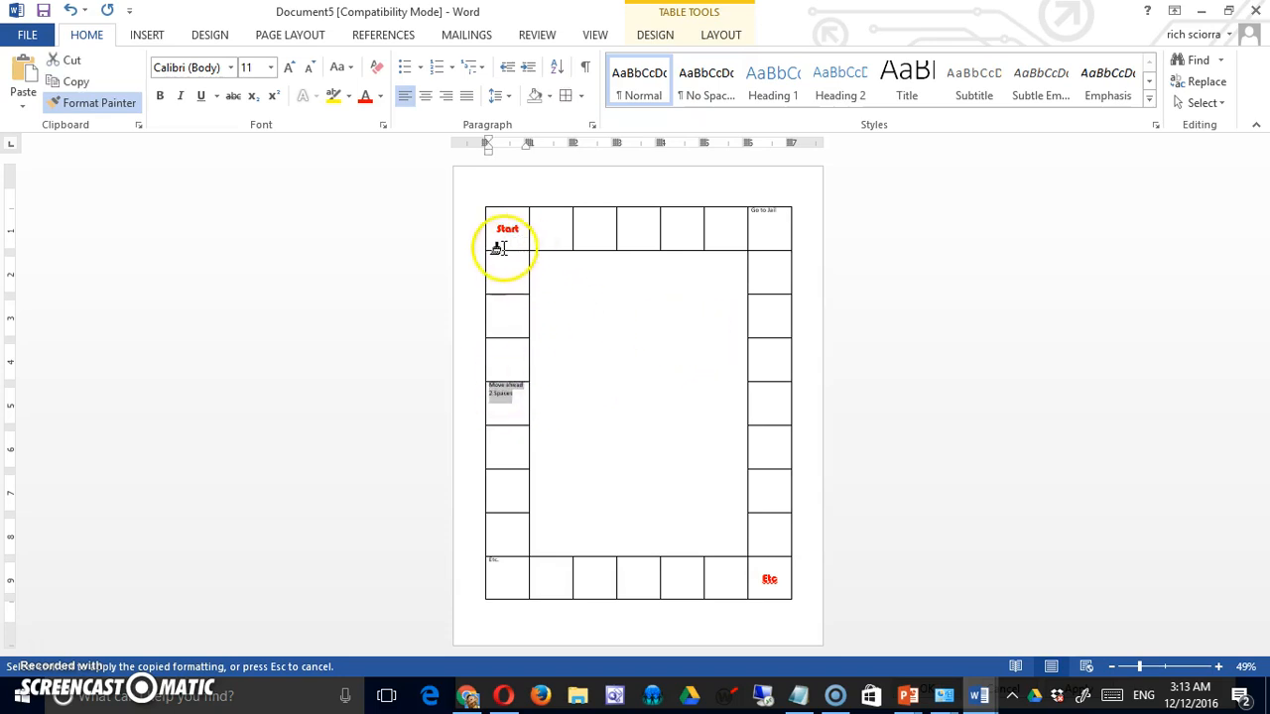
left_click(498, 248)
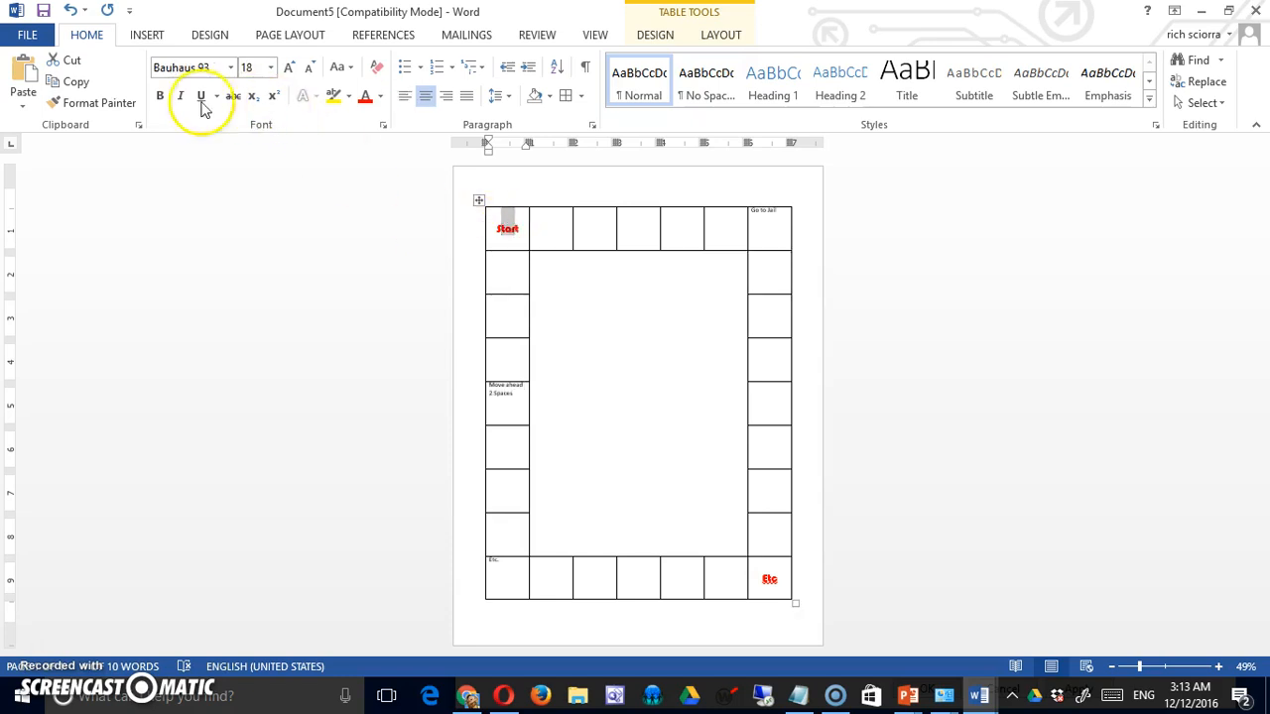
left_click(97, 103)
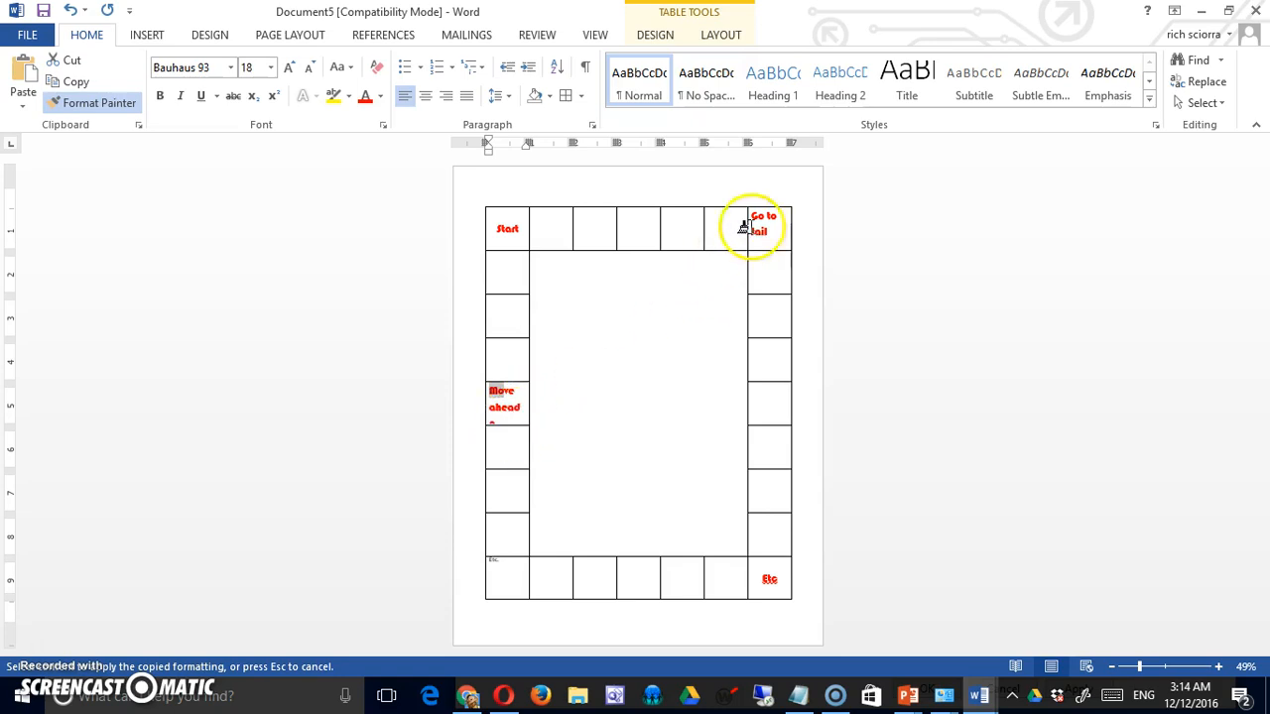
mouse_move(728, 268)
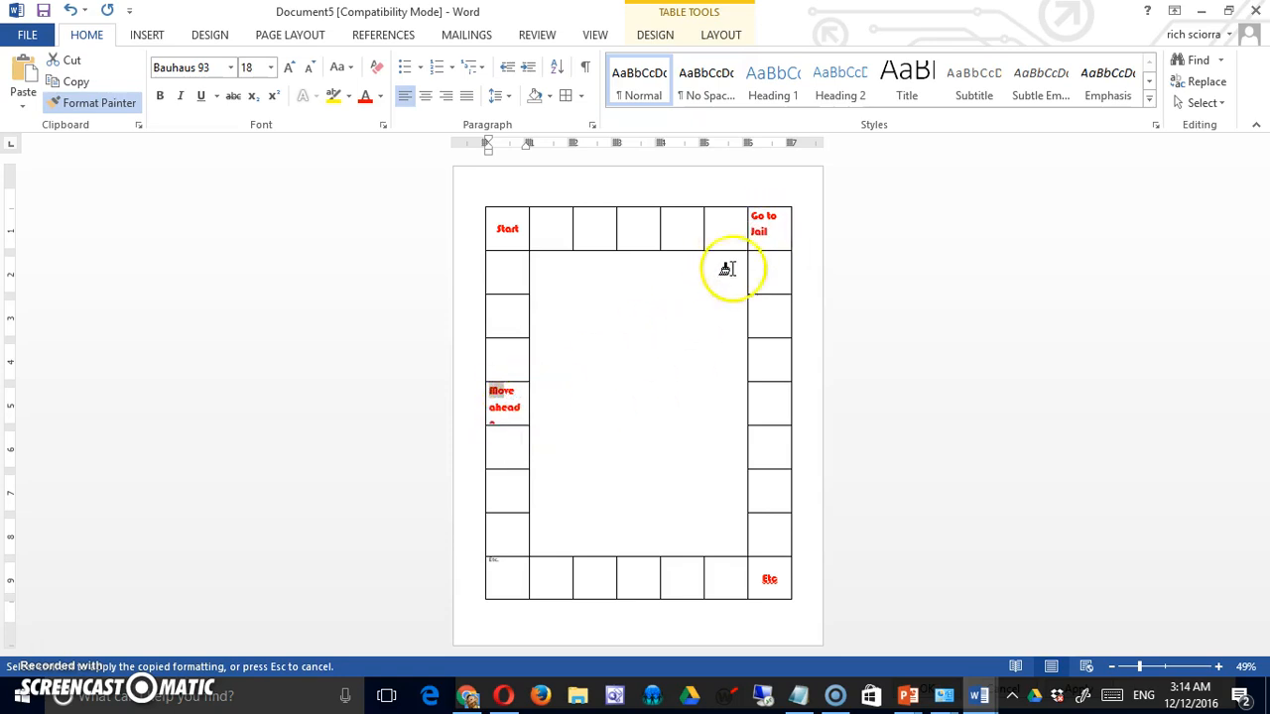
mouse_move(711, 263)
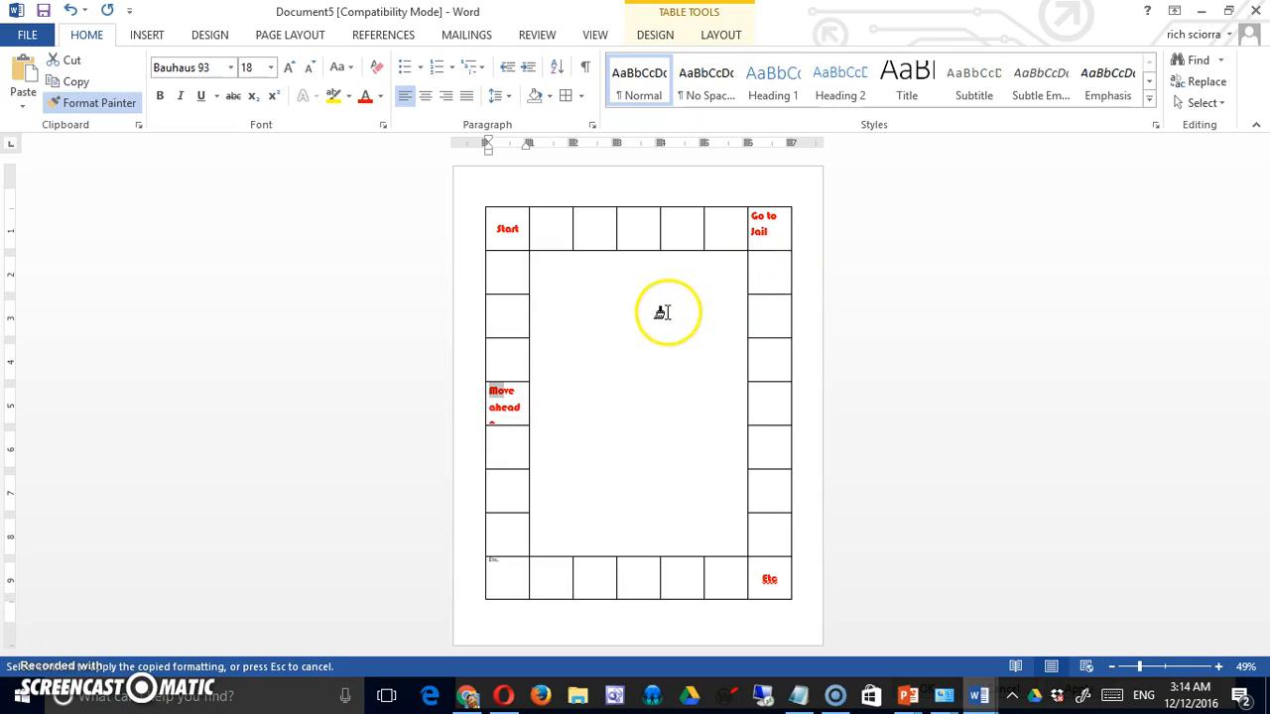
mouse_move(528, 394)
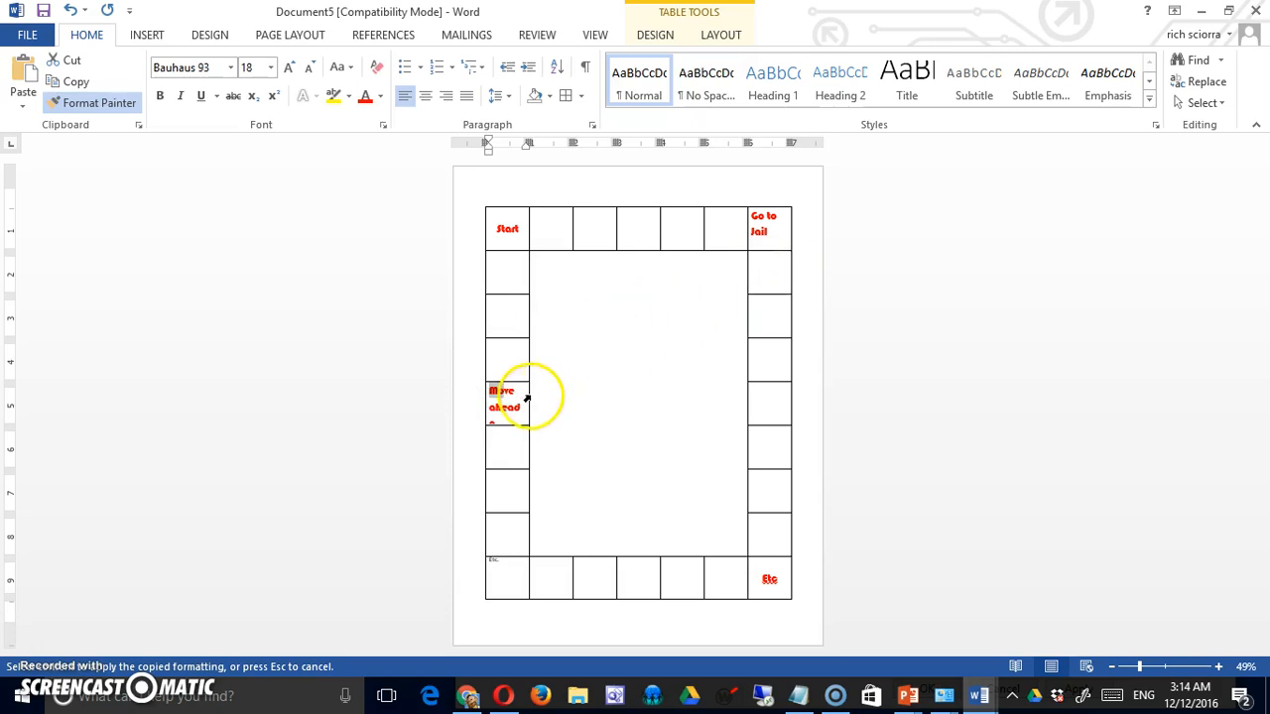
mouse_move(602, 392)
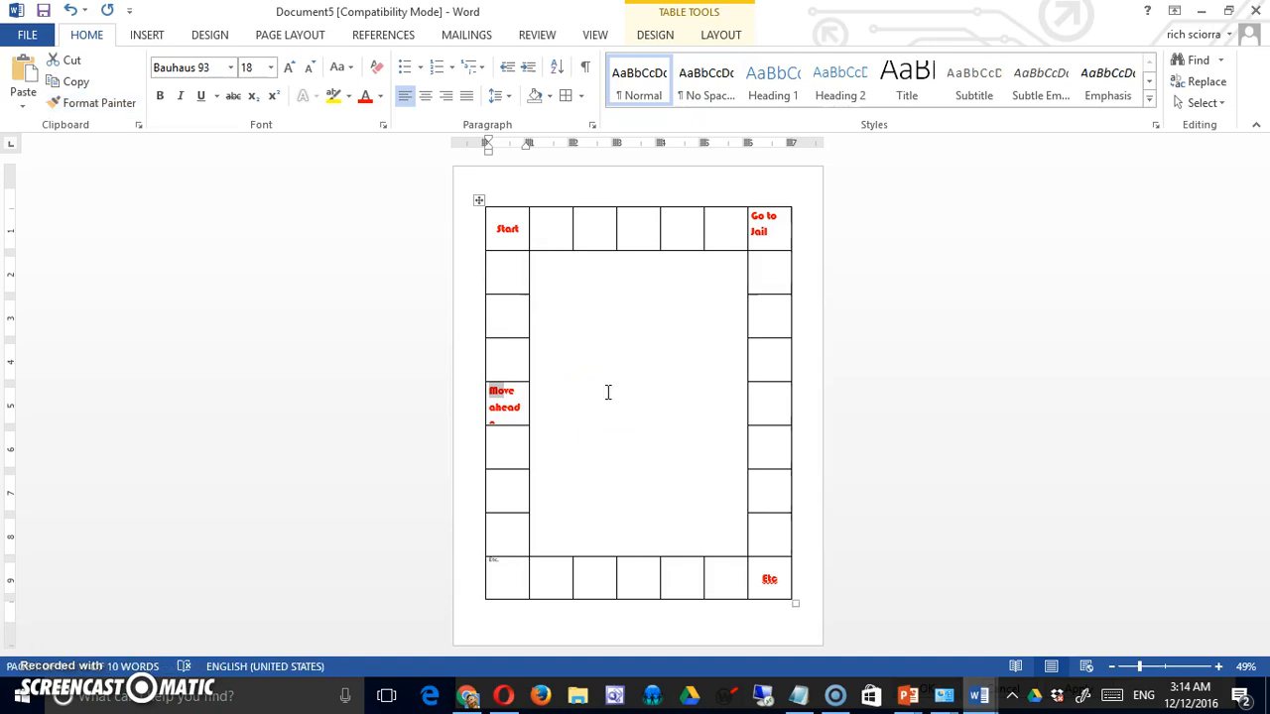
mouse_move(766, 384)
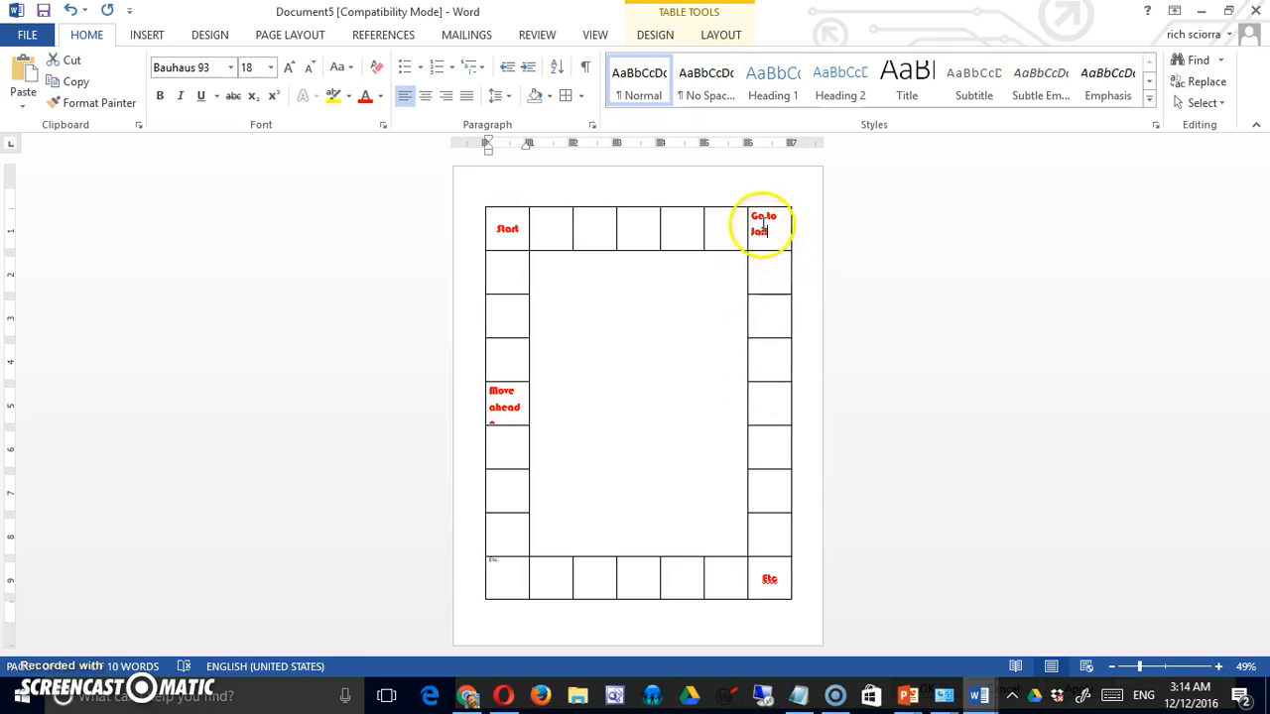
Centre the Go to Jail label in its cell
left_click(441, 95)
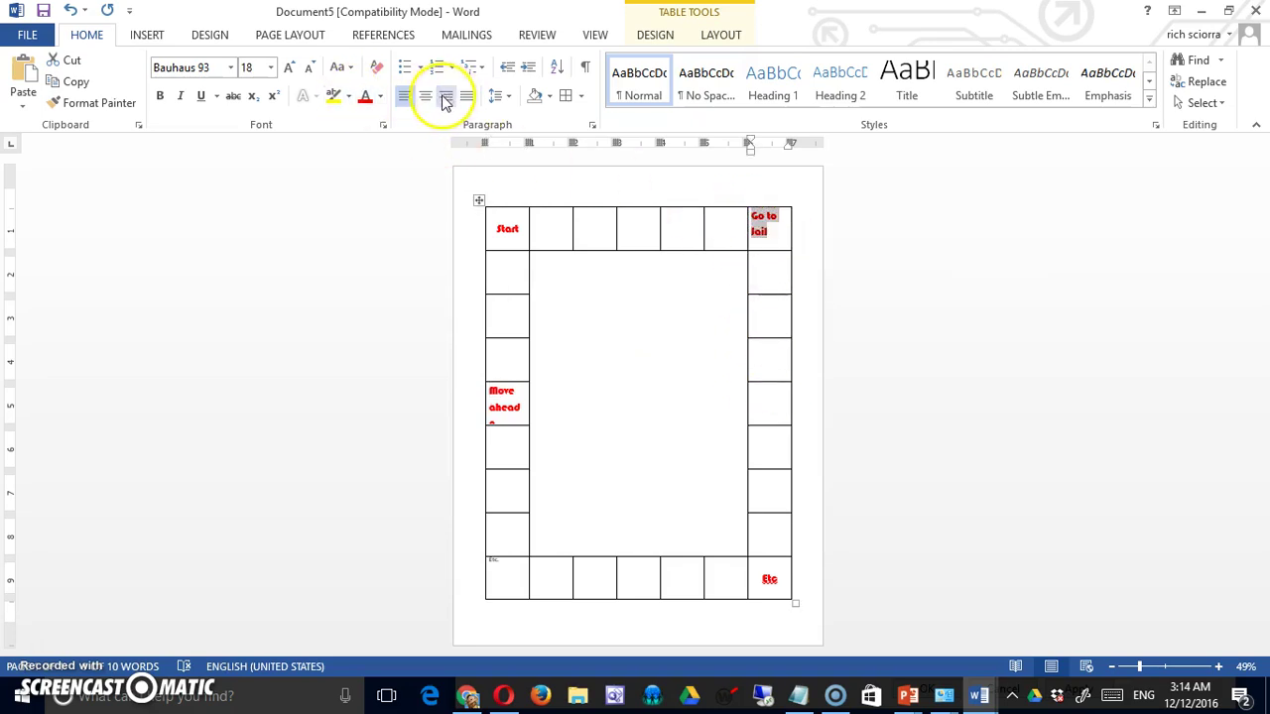
left_click(438, 96)
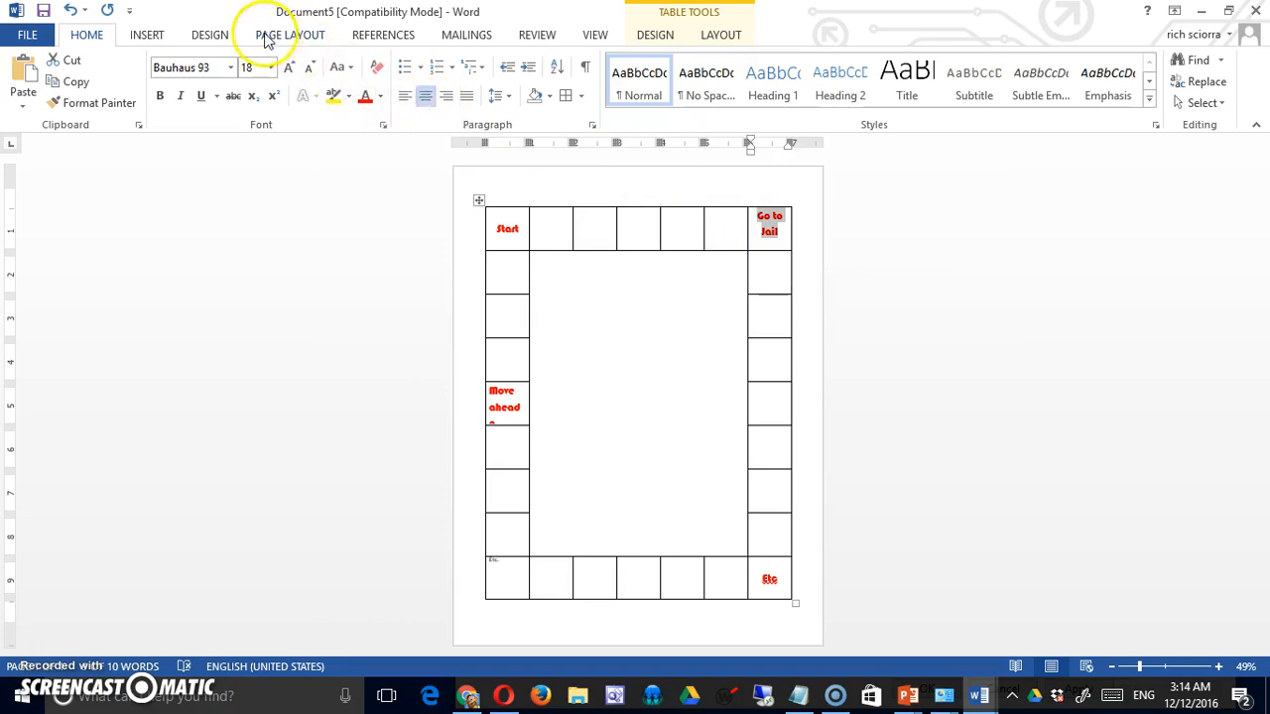
left_click(266, 34)
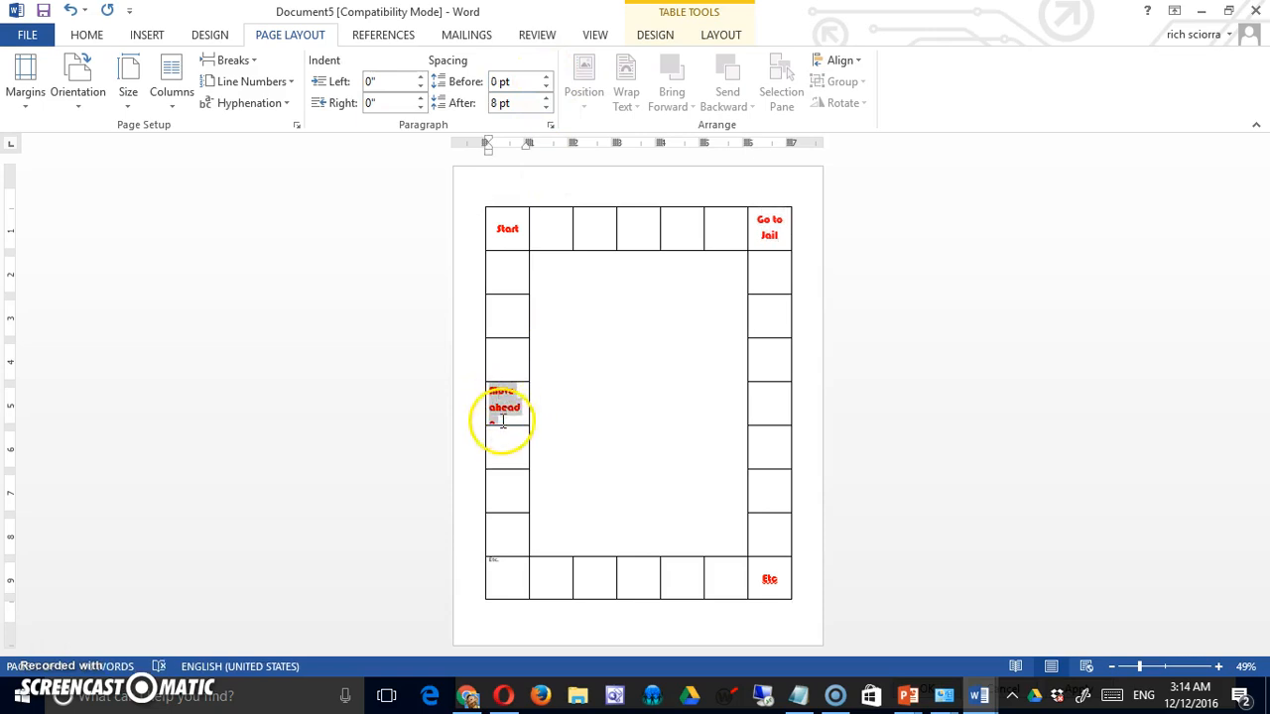
Set the Move ahead 2 Spaces label to 14-point text
left_click(545, 109)
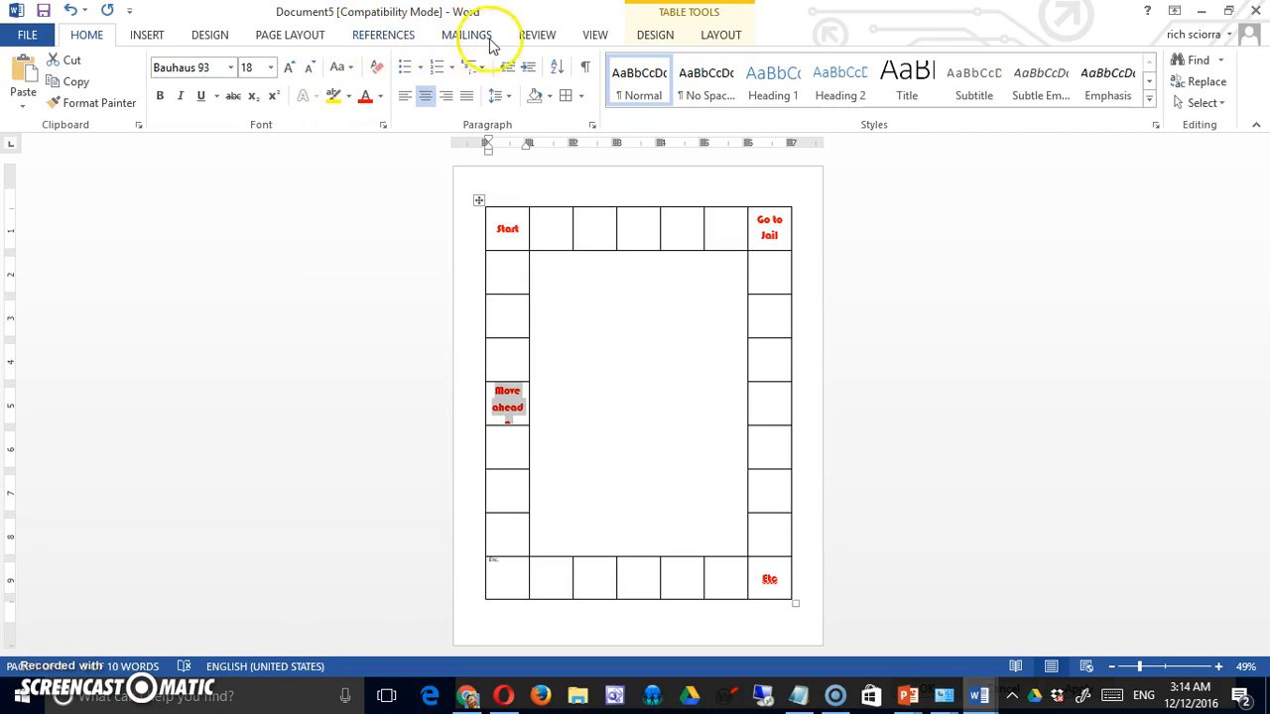
left_click(270, 67)
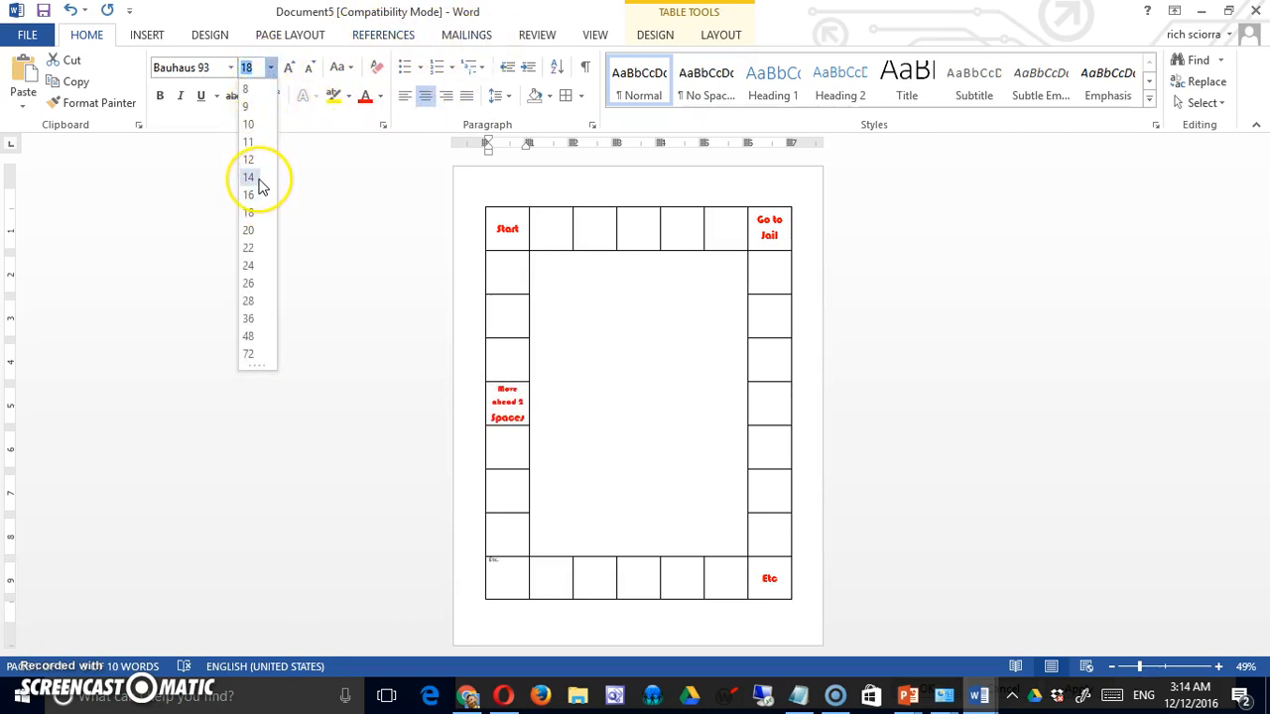
left_click(248, 177)
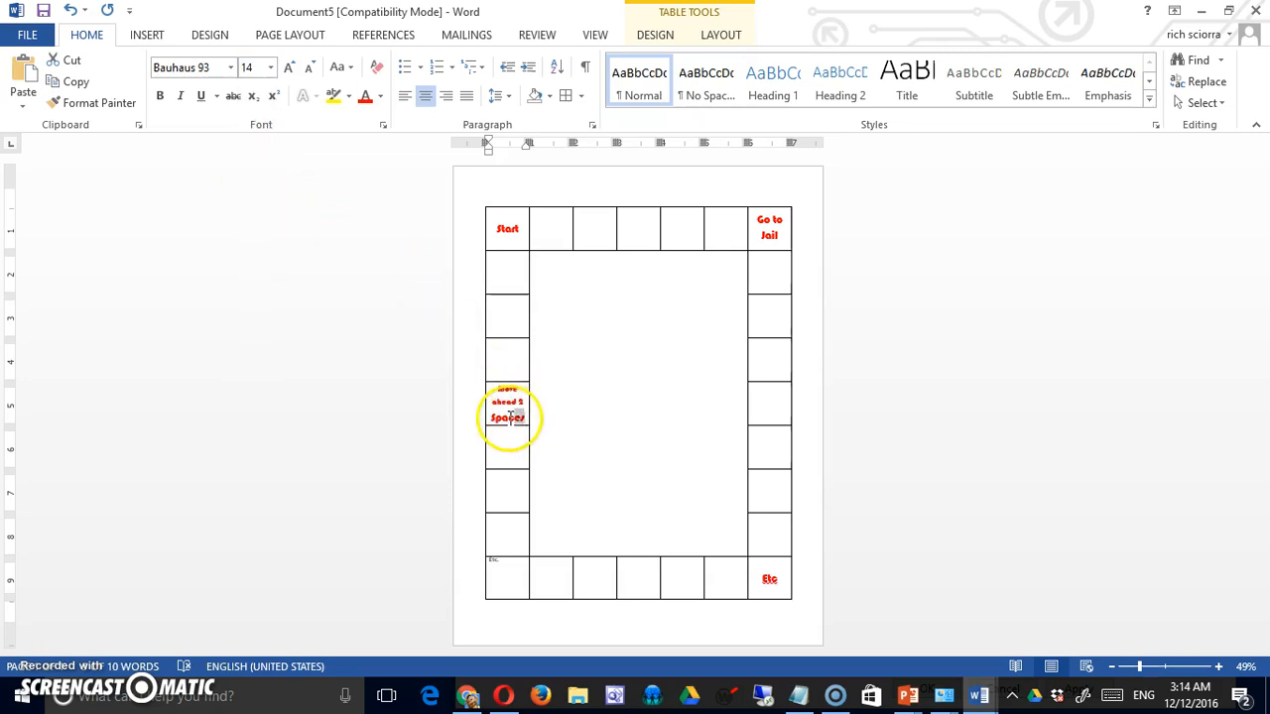
left_click(270, 66)
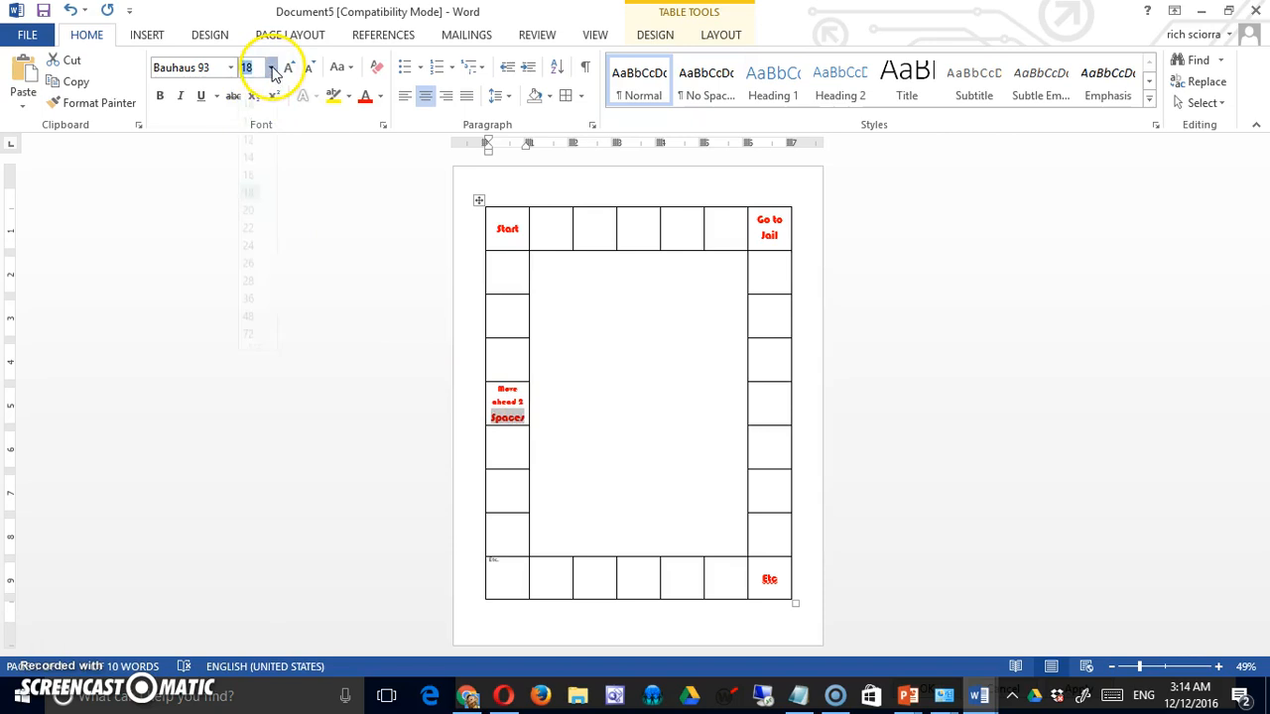
left_click(268, 68)
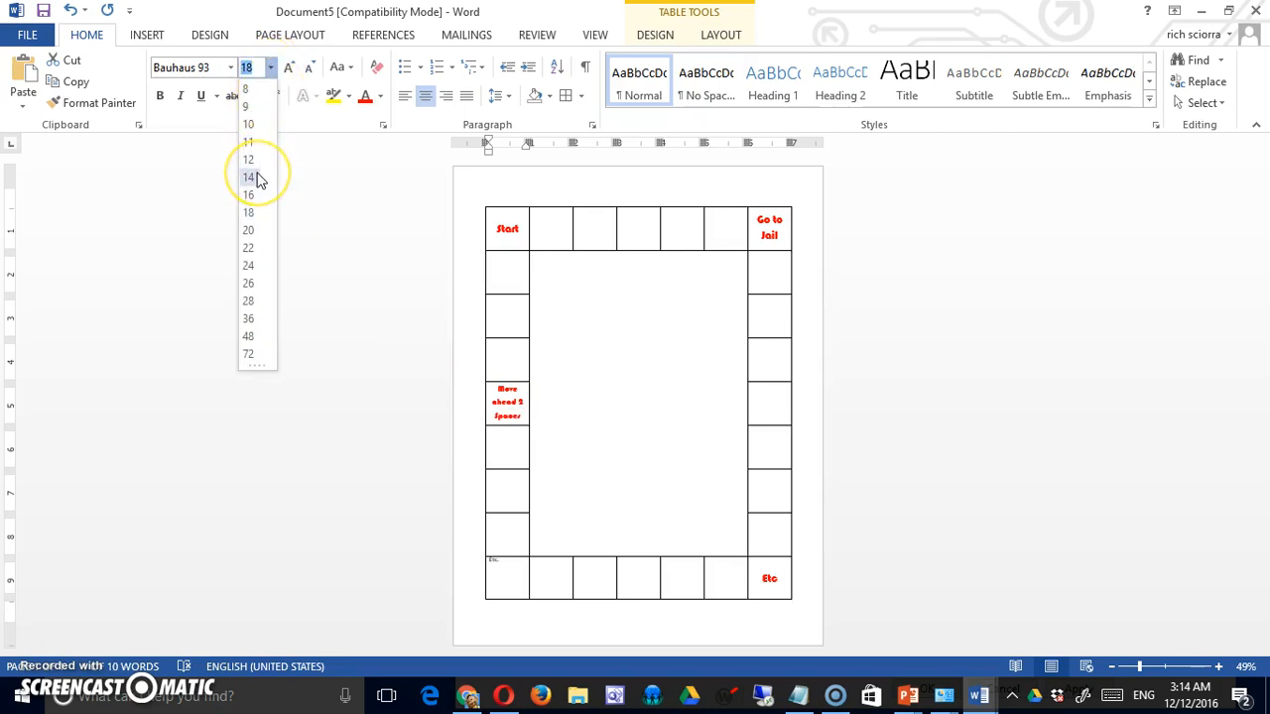
left_click(248, 178)
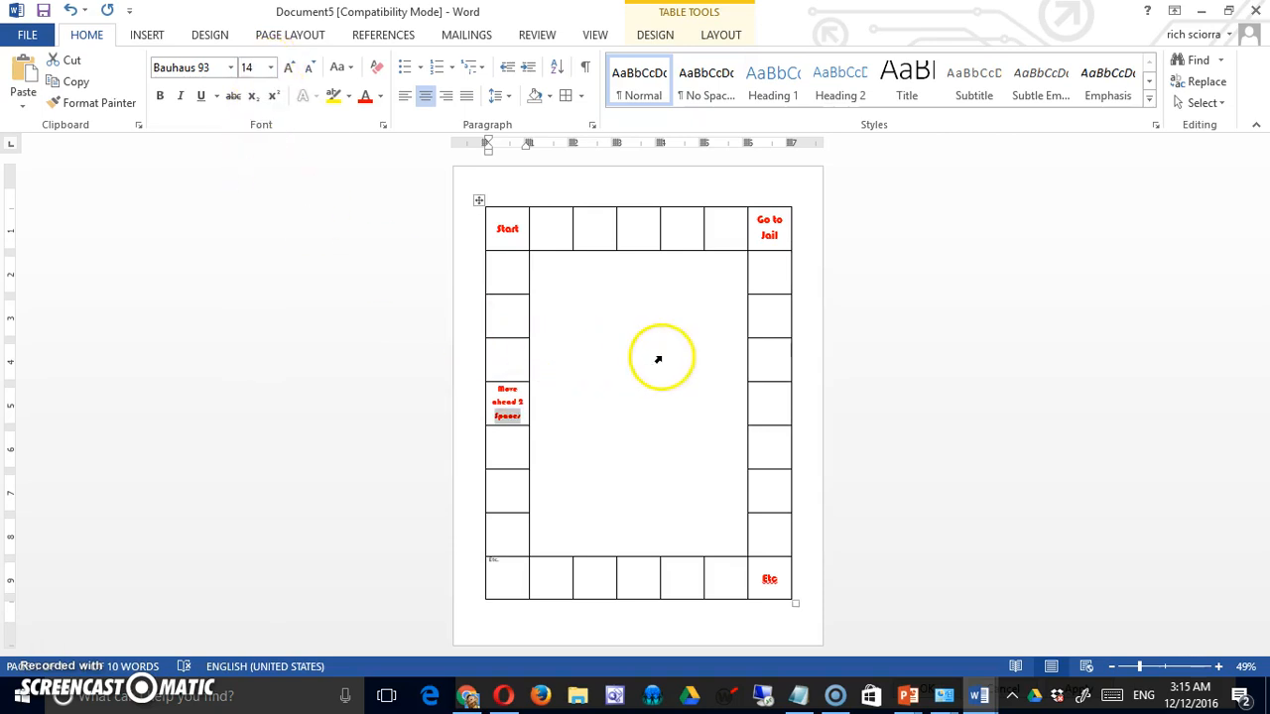
Fill the fourth top-row cell with grey shading from the Shading dropdown
left_click(640, 229)
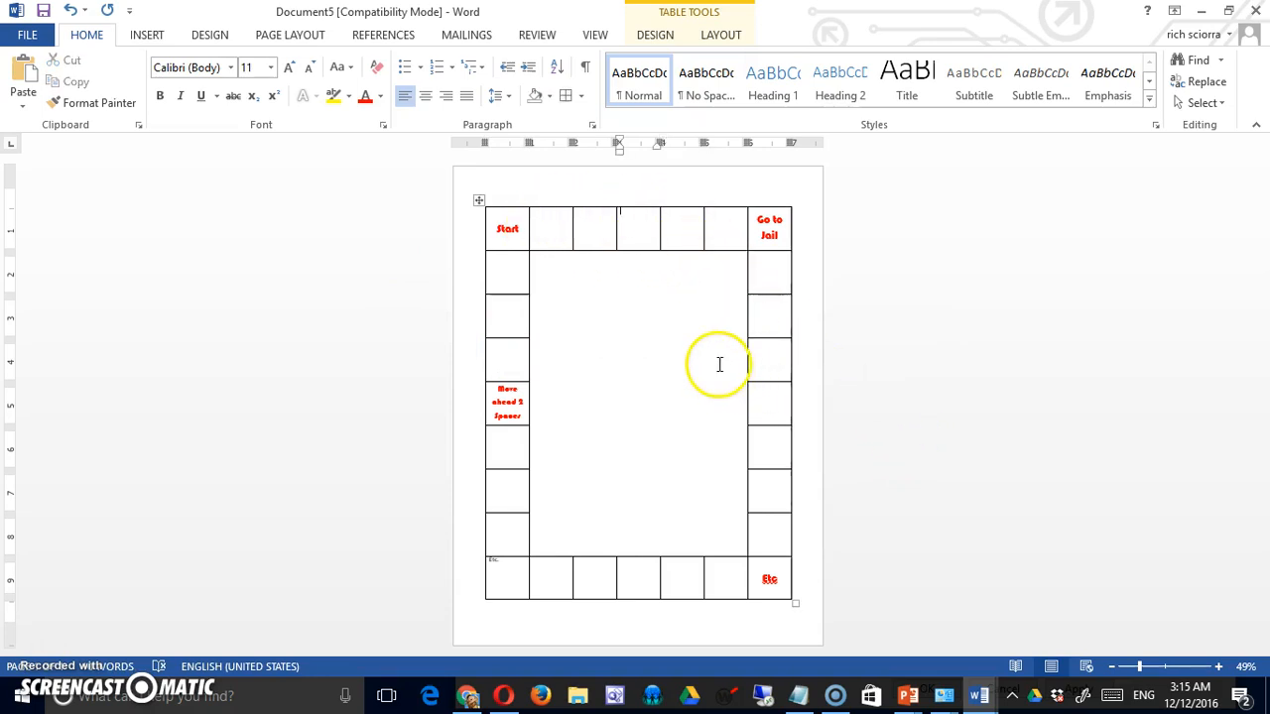
mouse_move(702, 277)
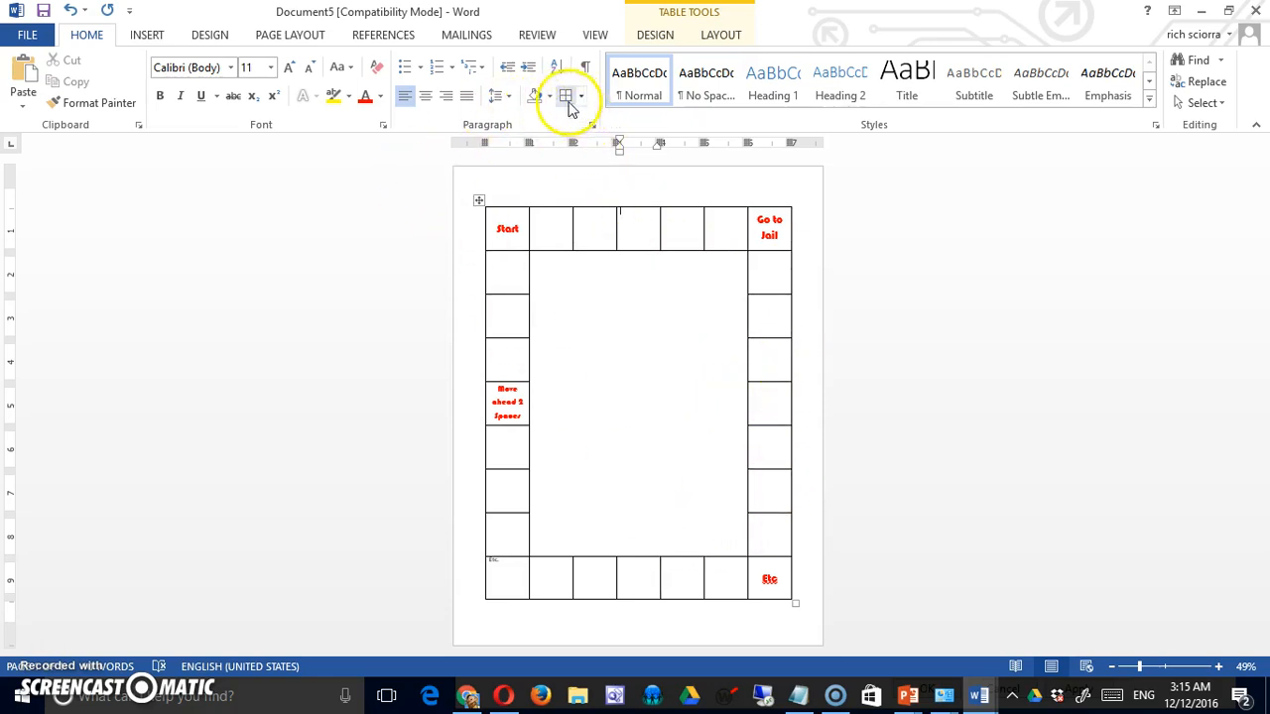
left_click(533, 95)
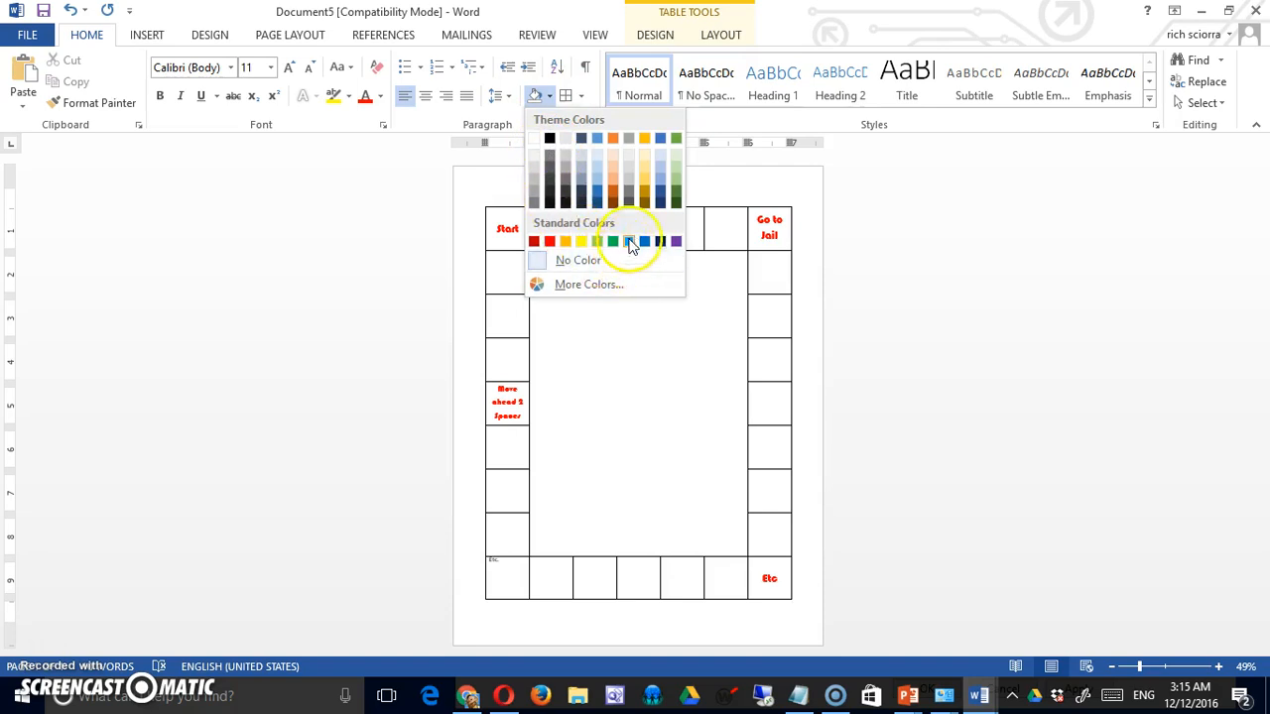
left_click(632, 241)
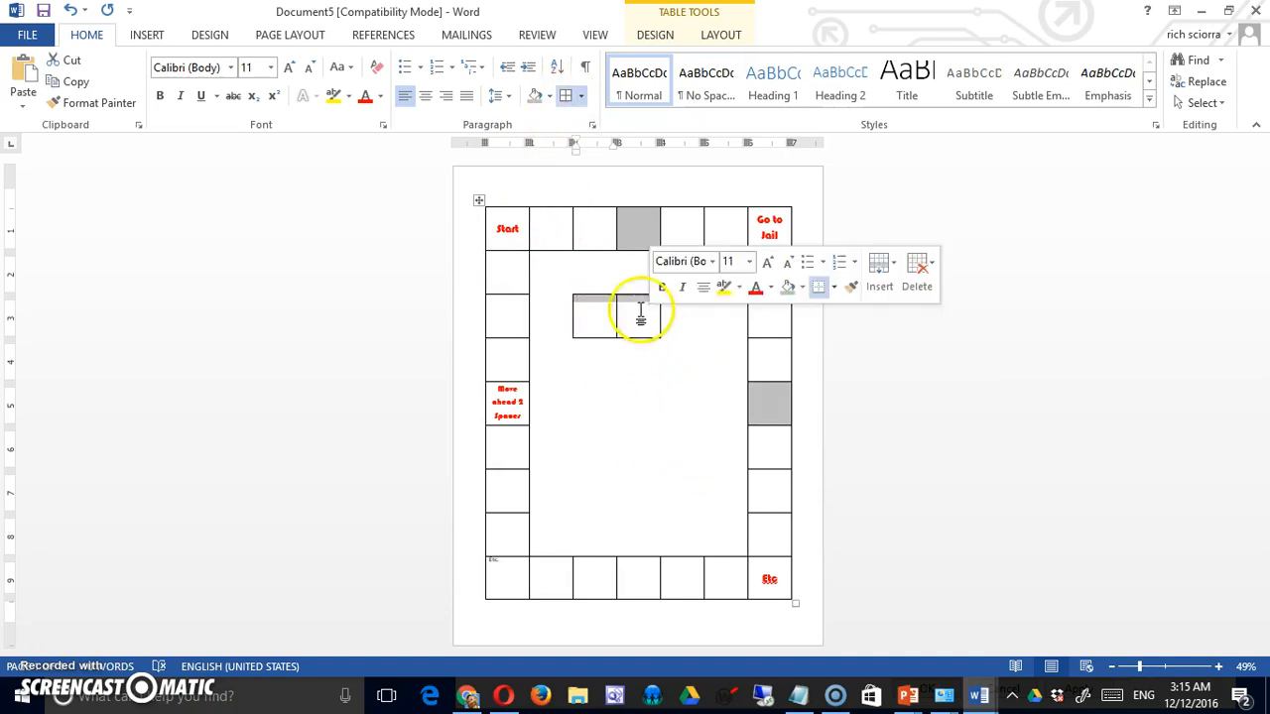
left_click(570, 97)
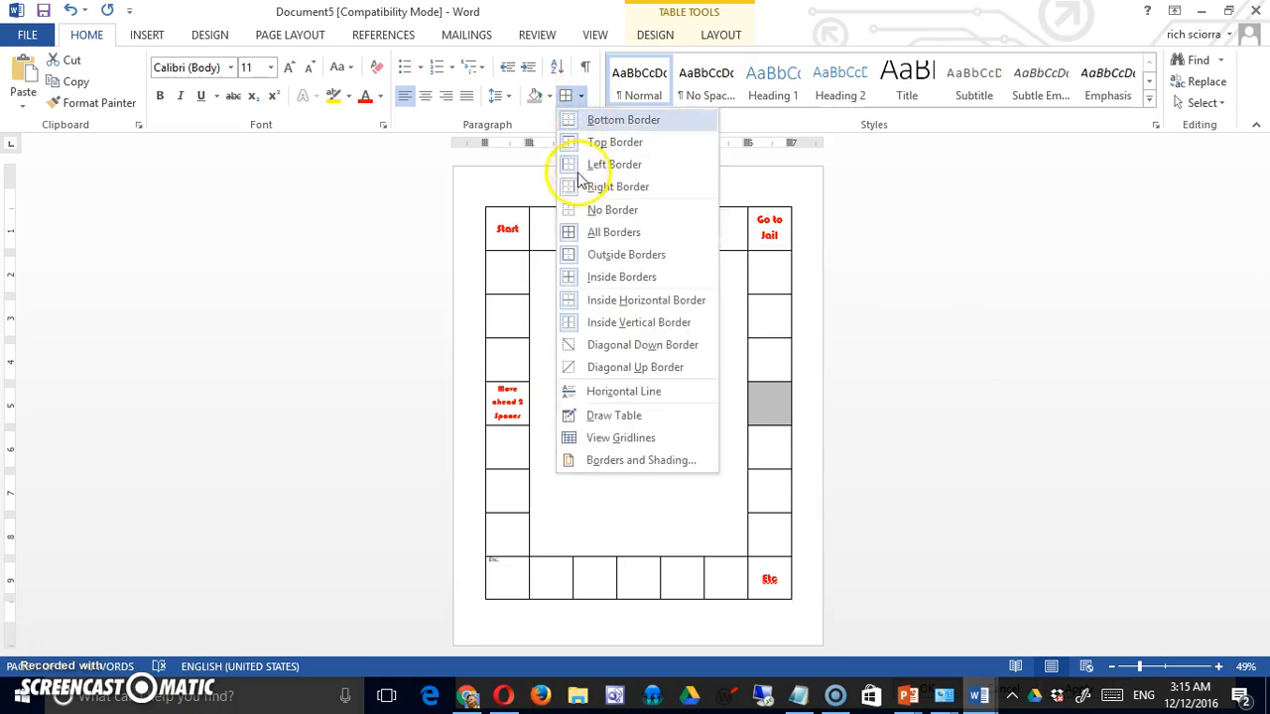
mouse_move(586, 209)
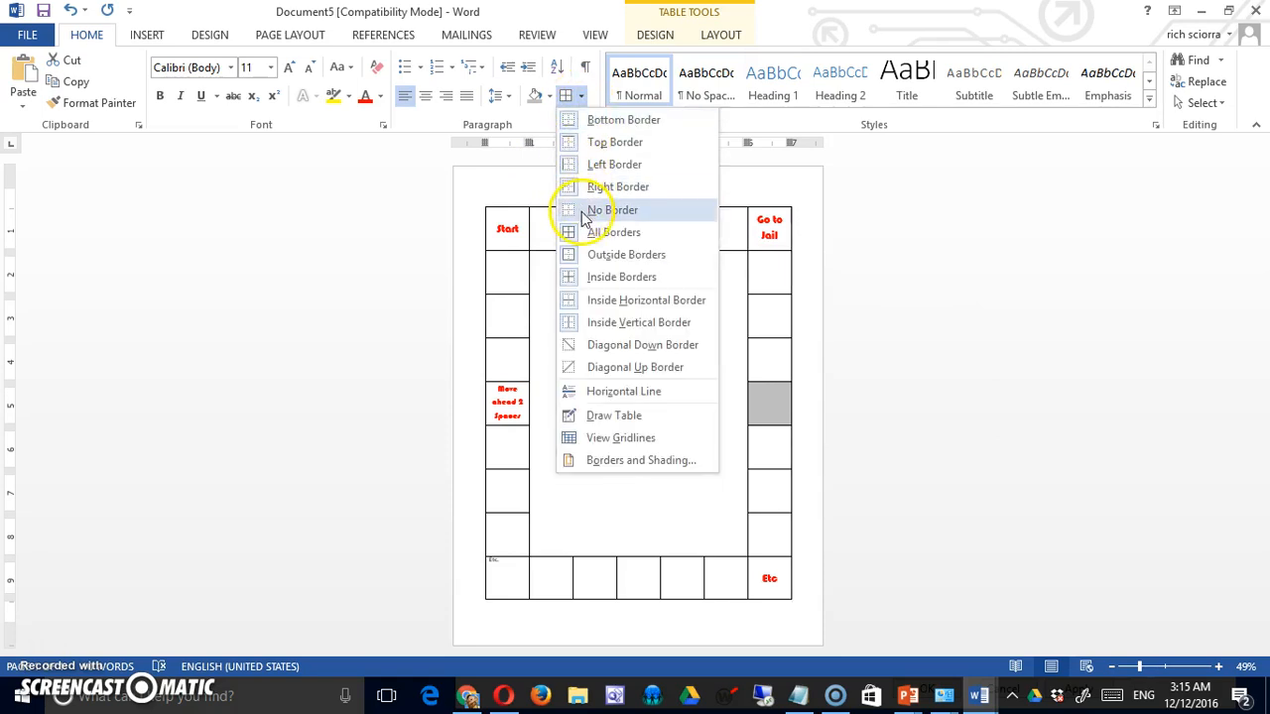
left_click(609, 209)
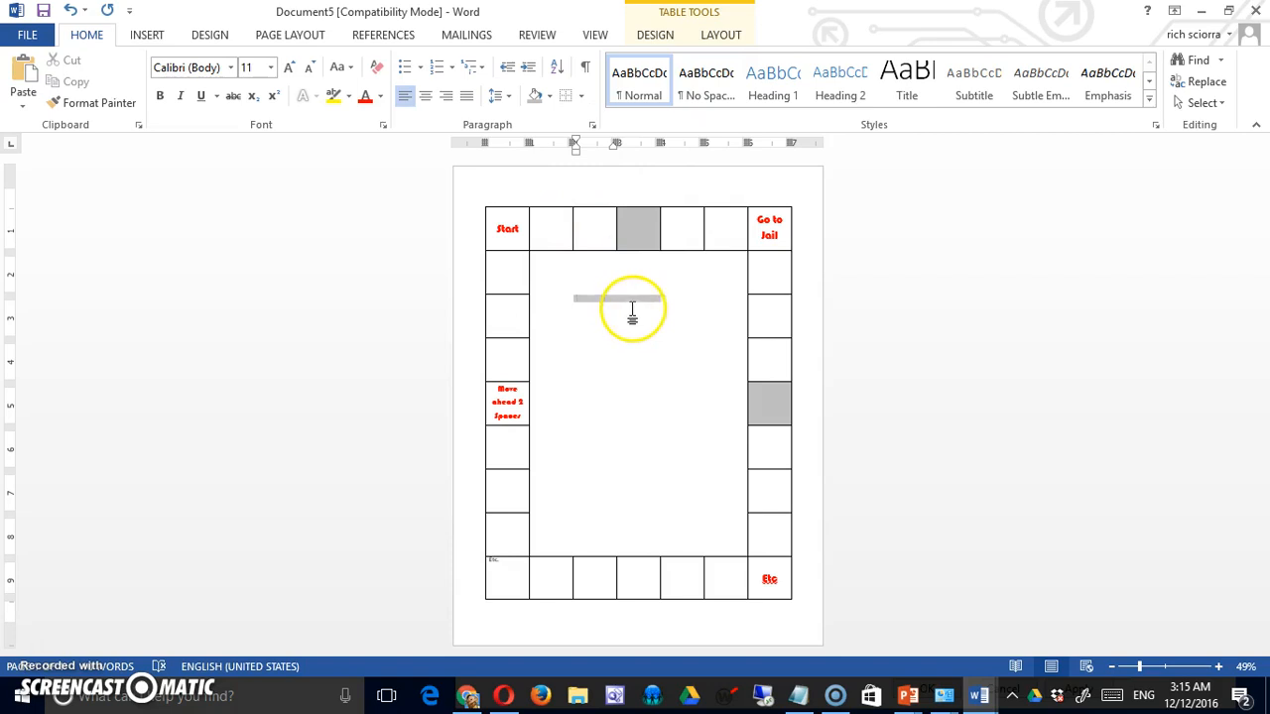
left_click(582, 96)
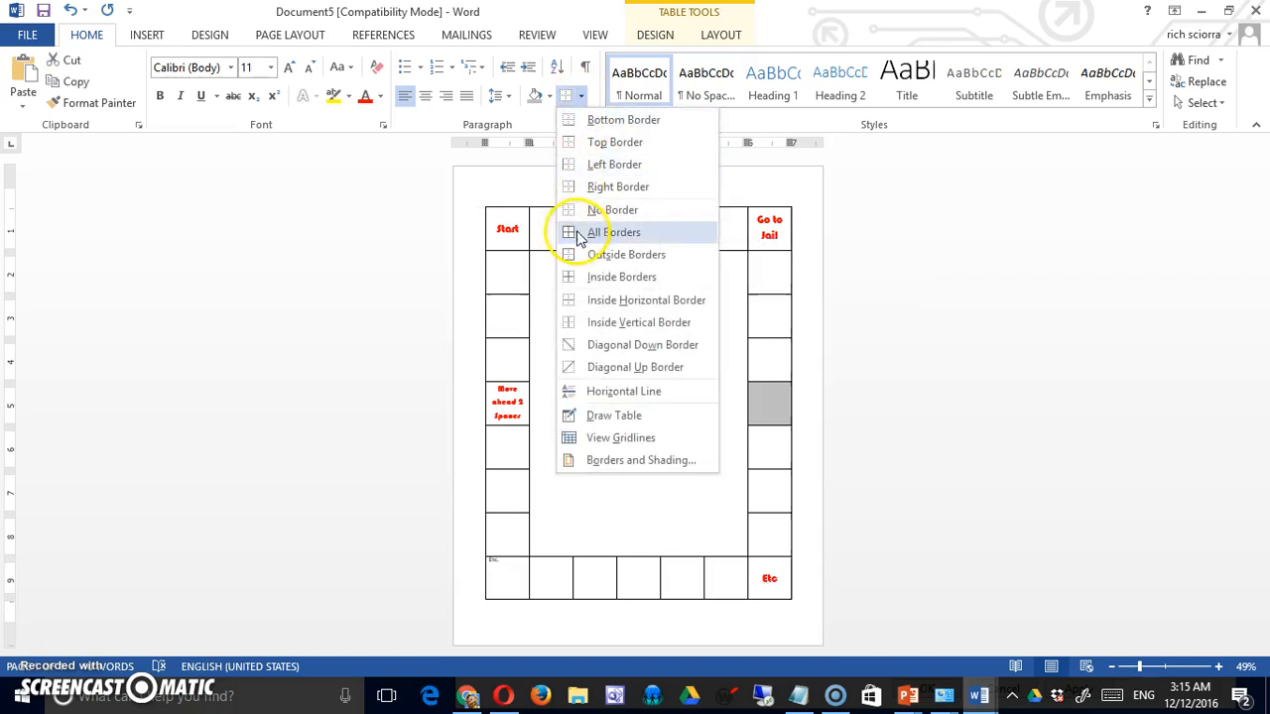
left_click(594, 231)
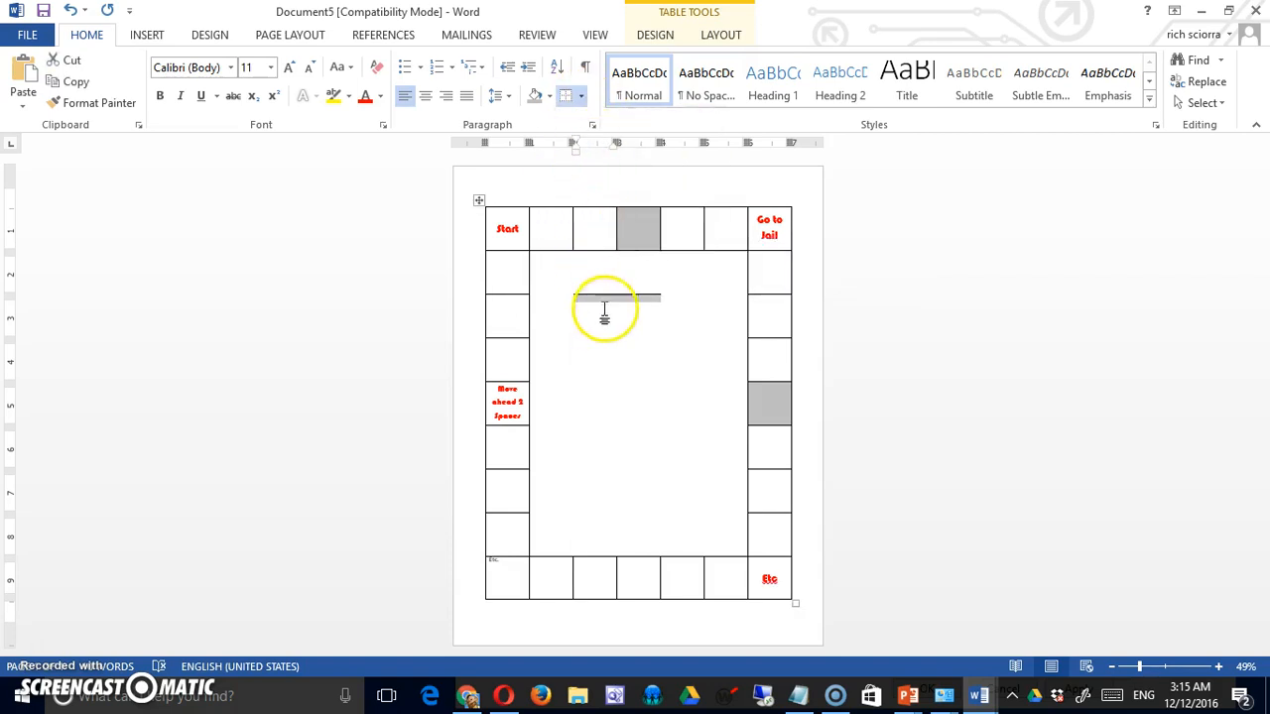
left_click(569, 96)
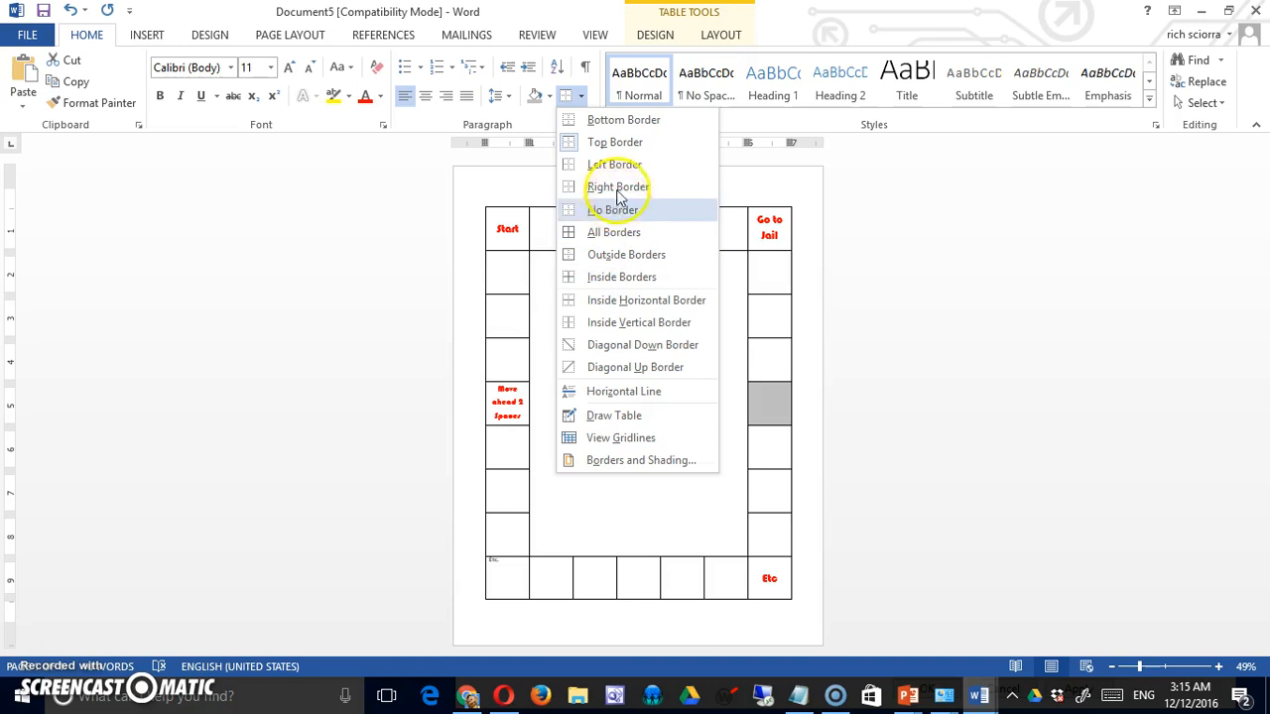
left_click(613, 209)
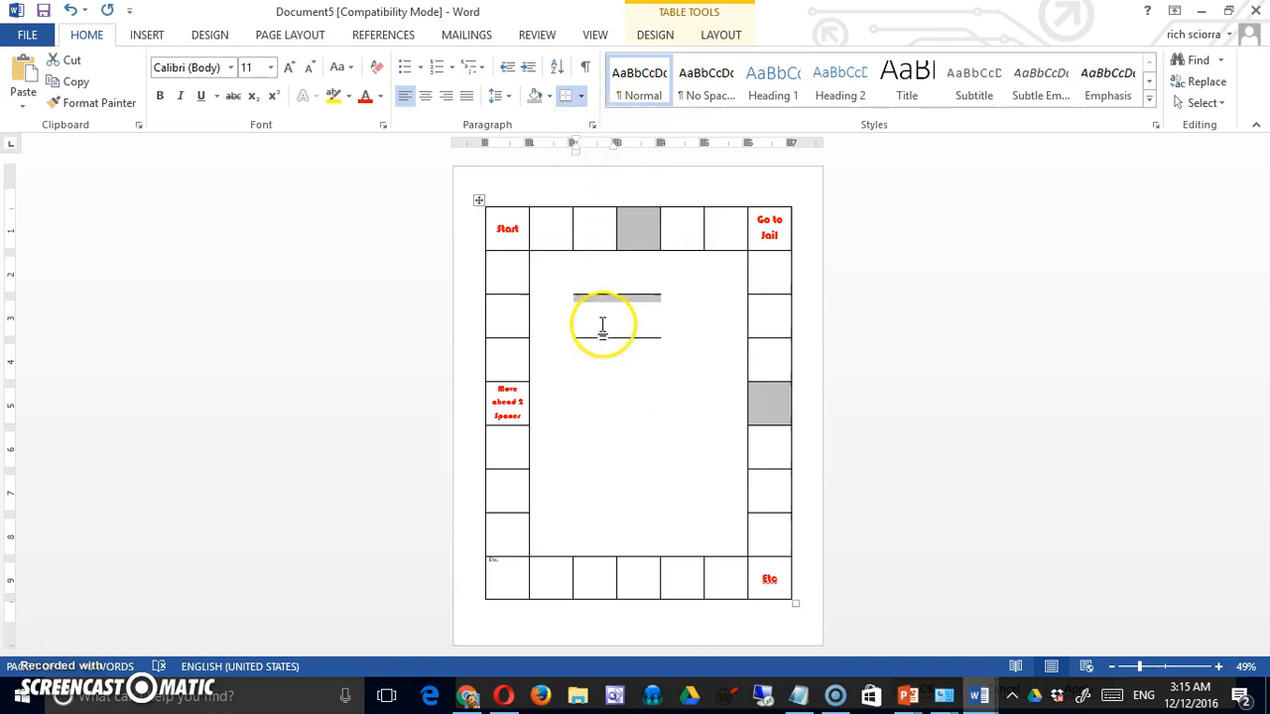
left_click(569, 96)
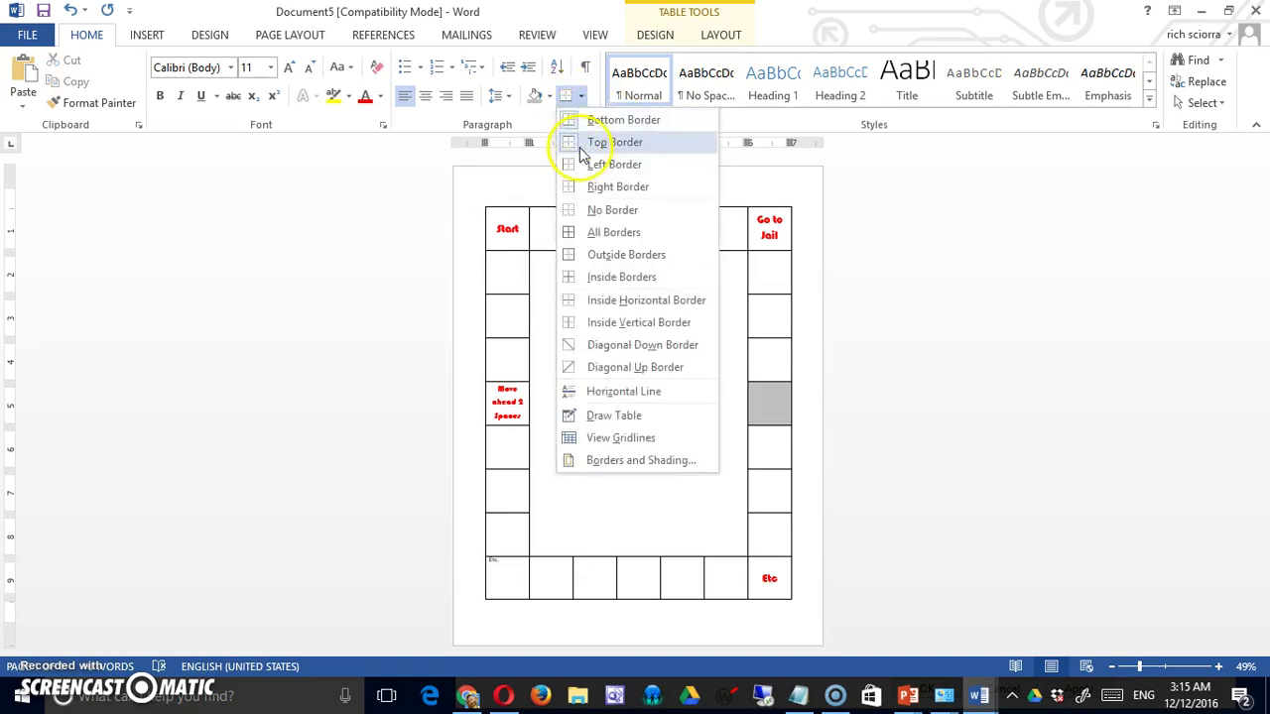
left_click(599, 142)
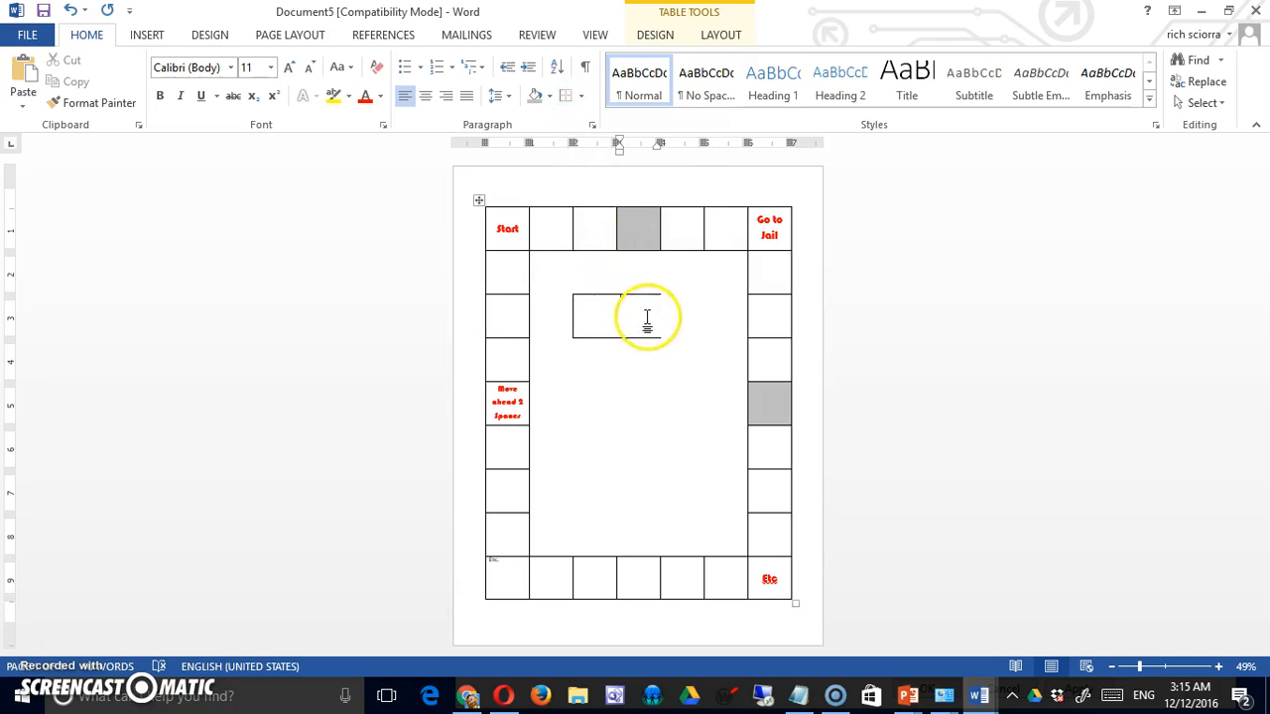
left_click(580, 96)
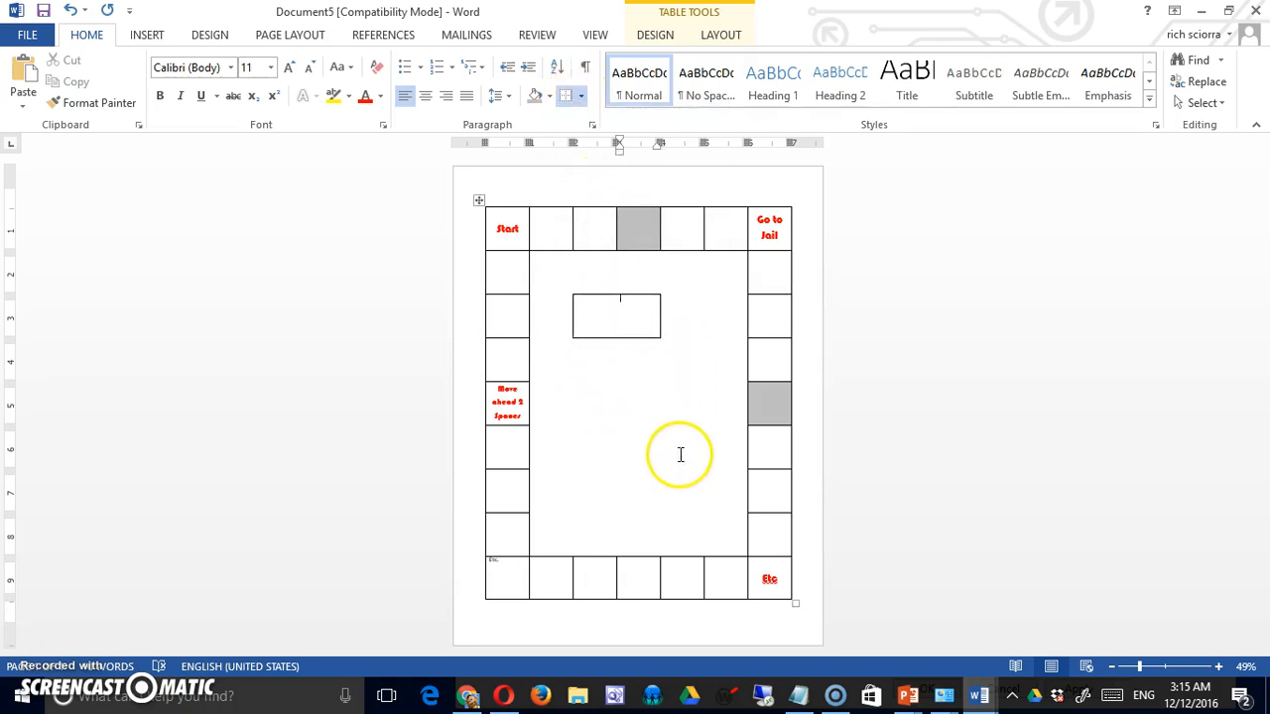
mouse_move(690, 432)
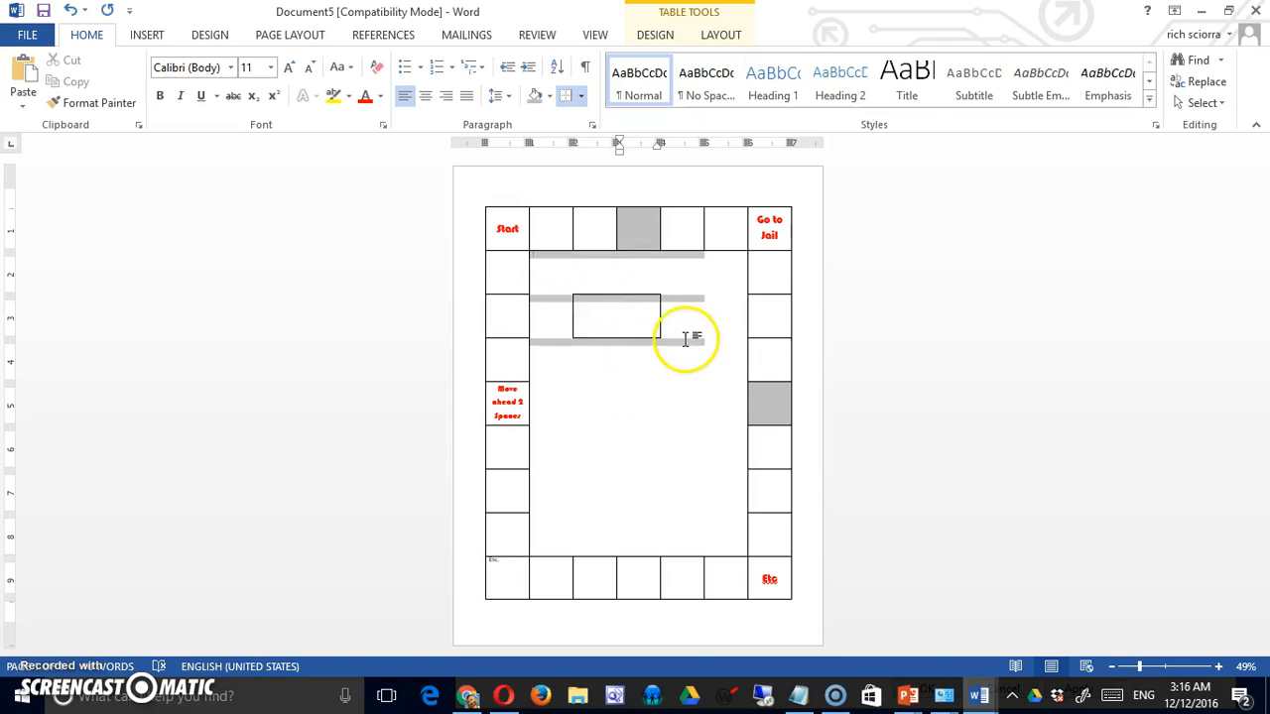
Apply All Borders to the selected inner cells to outline the path
left_click(583, 95)
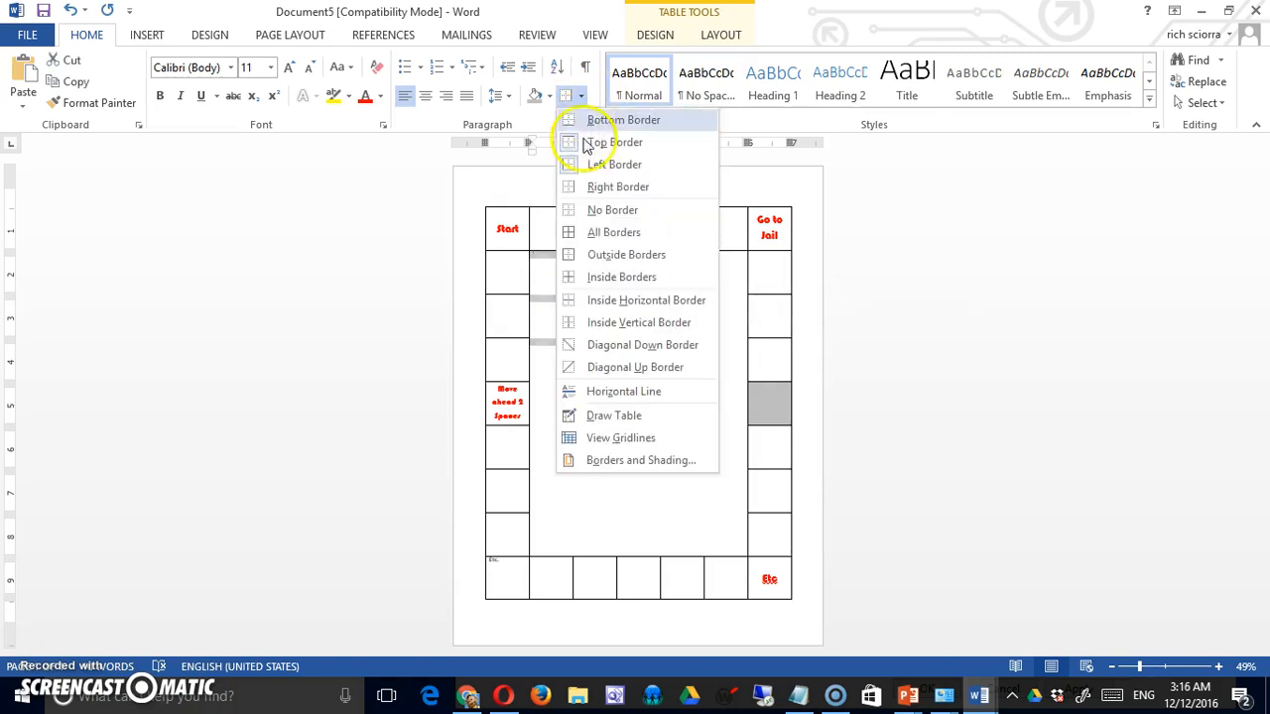
left_click(613, 141)
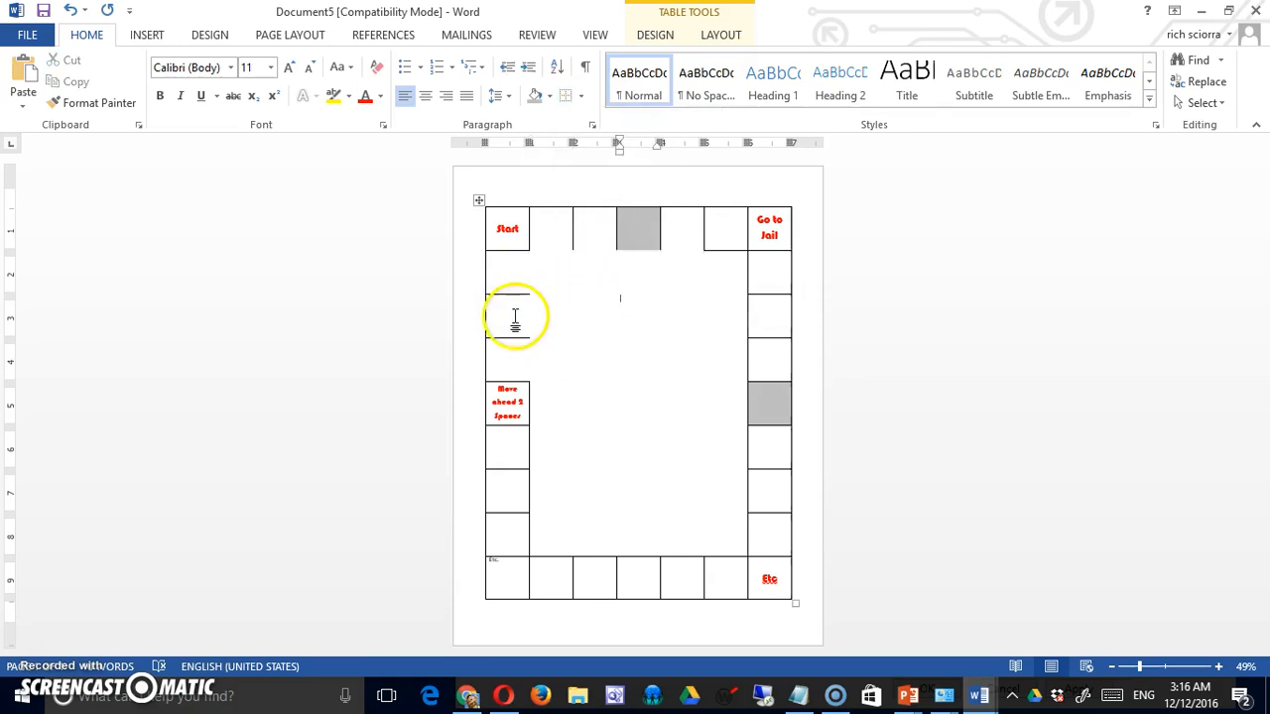
mouse_move(686, 319)
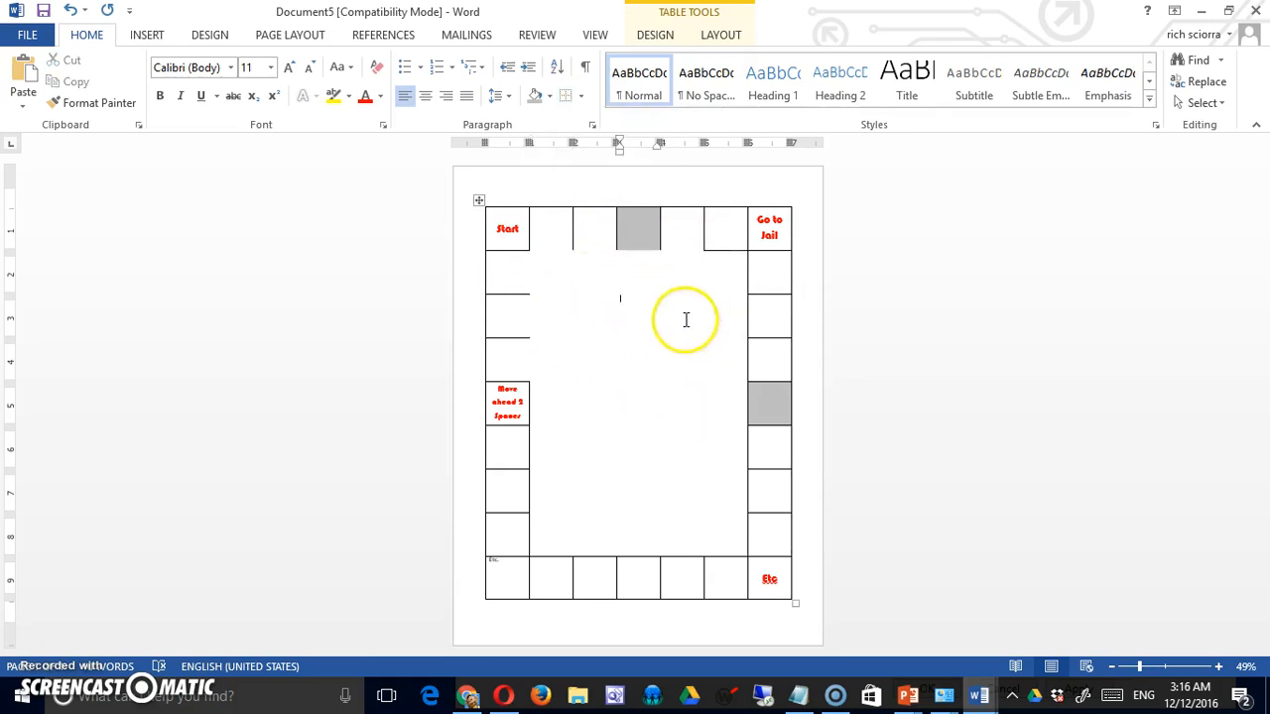
mouse_move(511, 268)
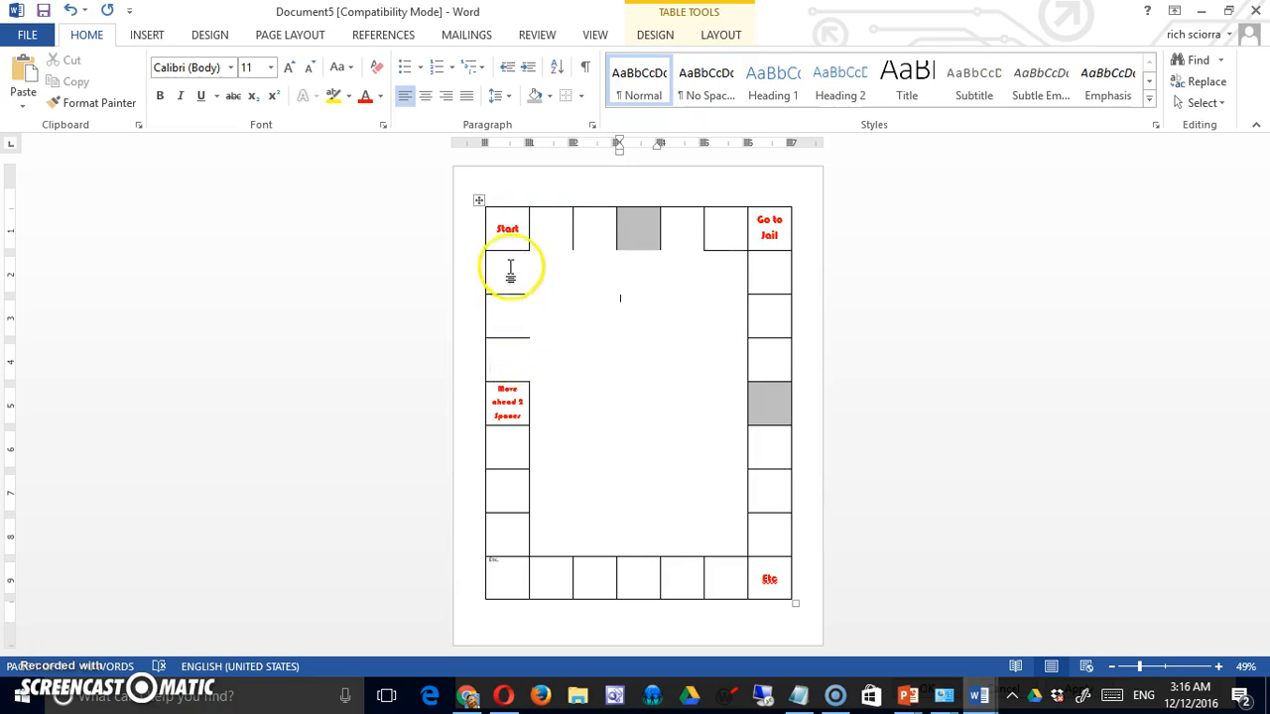
left_click(570, 96)
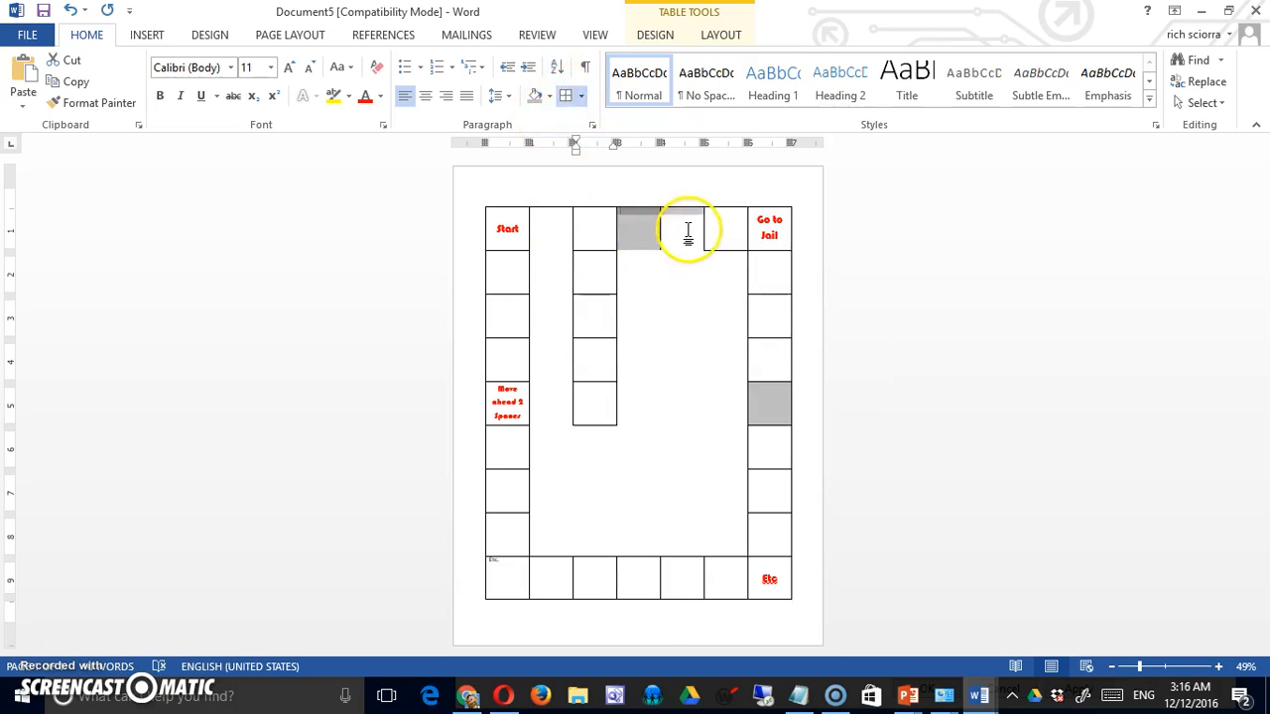
Remove borders from the top-middle cells and select the second inner column
left_click(580, 96)
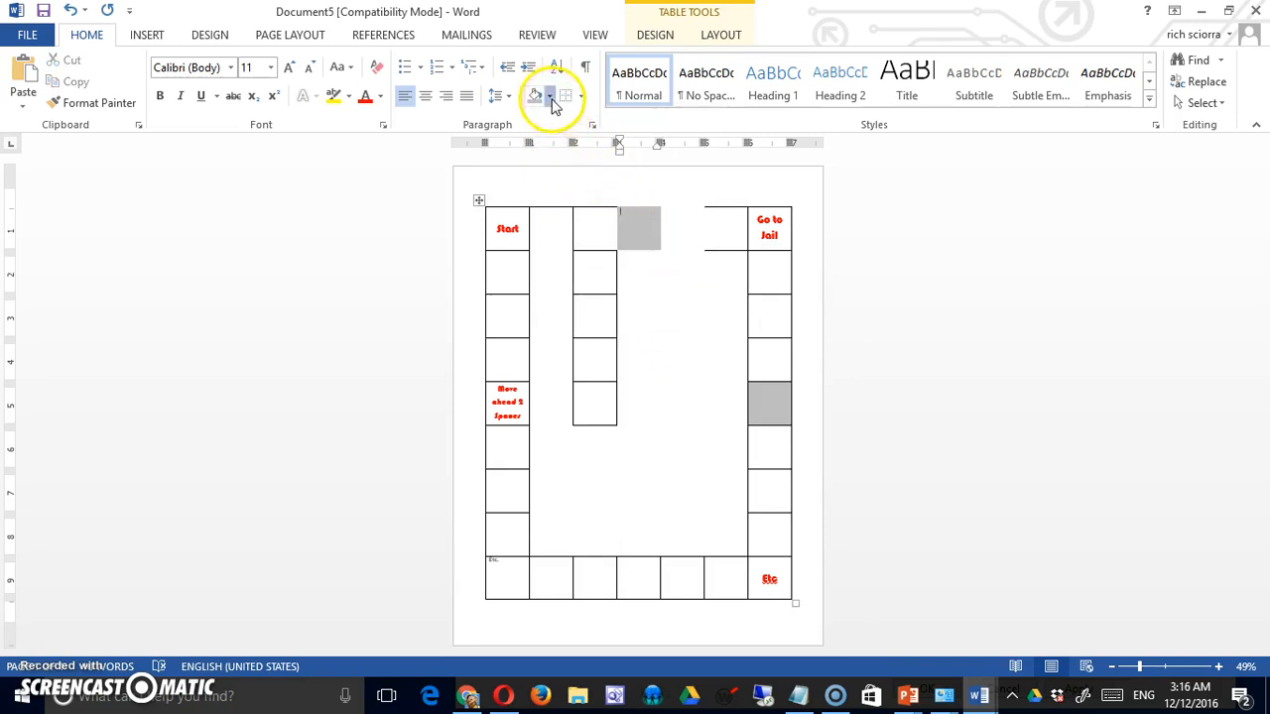
left_click(548, 96)
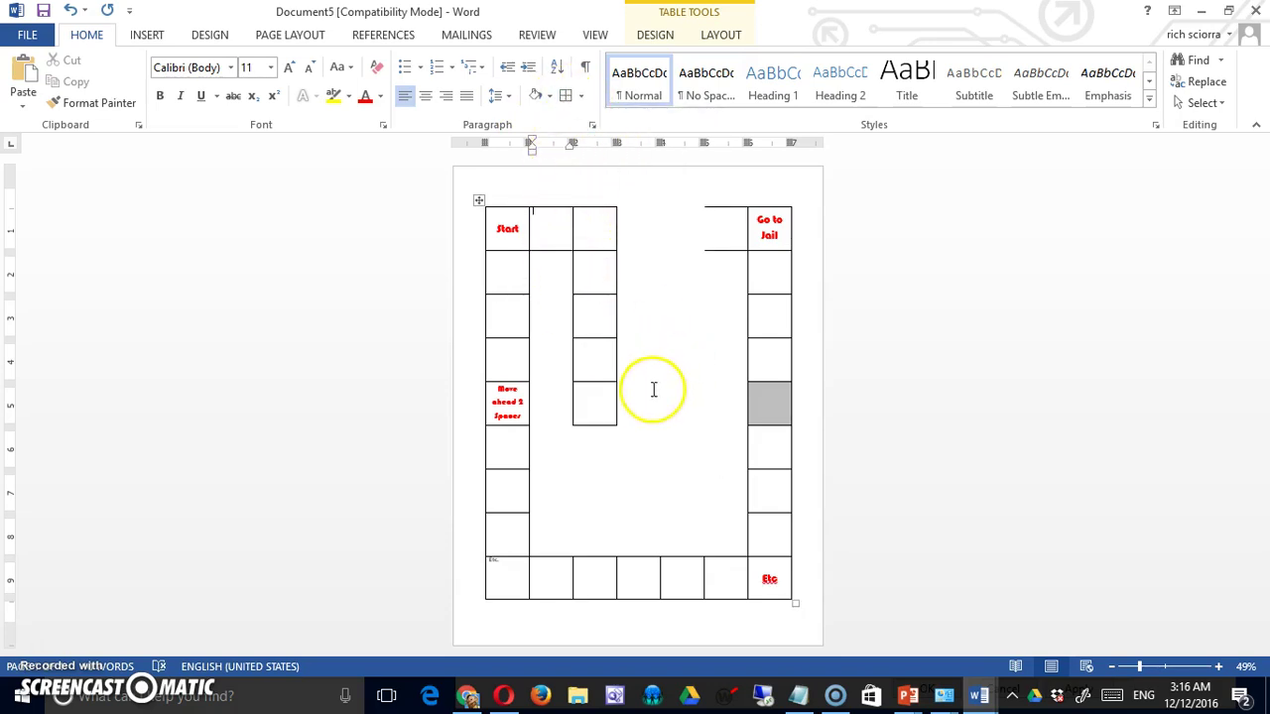
left_click(558, 96)
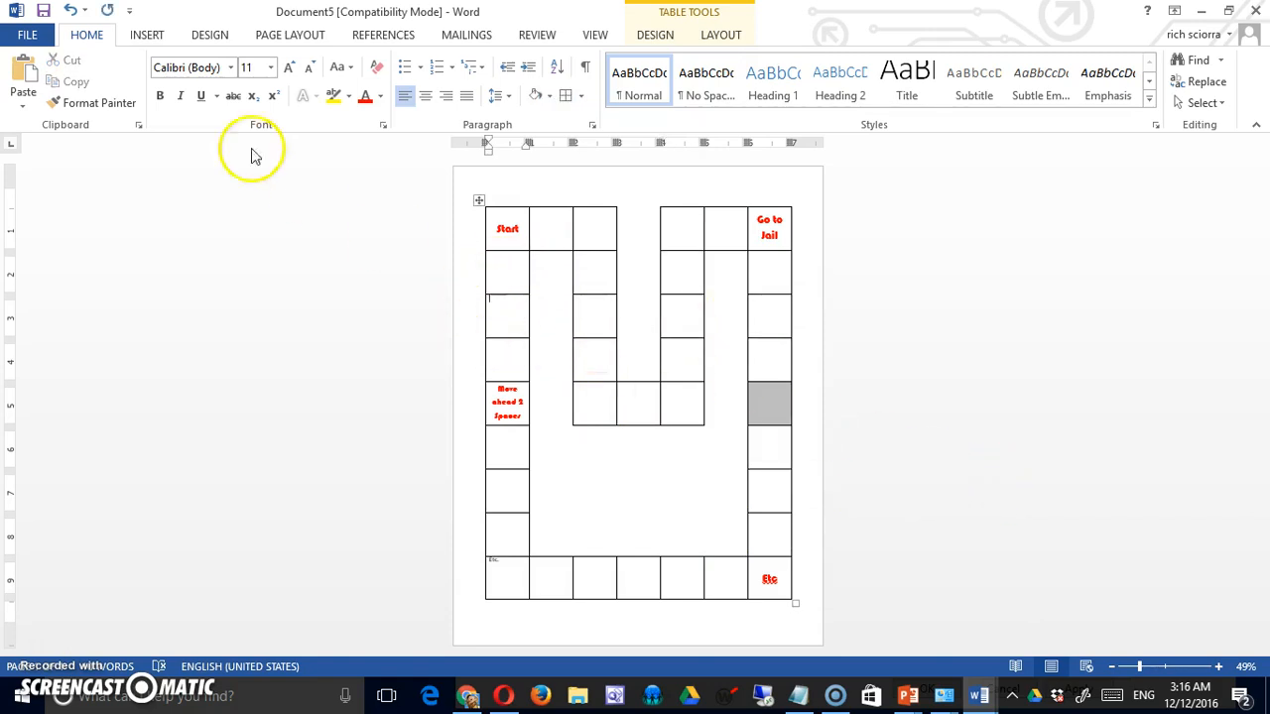
Insert pumpkin.png from the Desktop into the board's left column
left_click(157, 35)
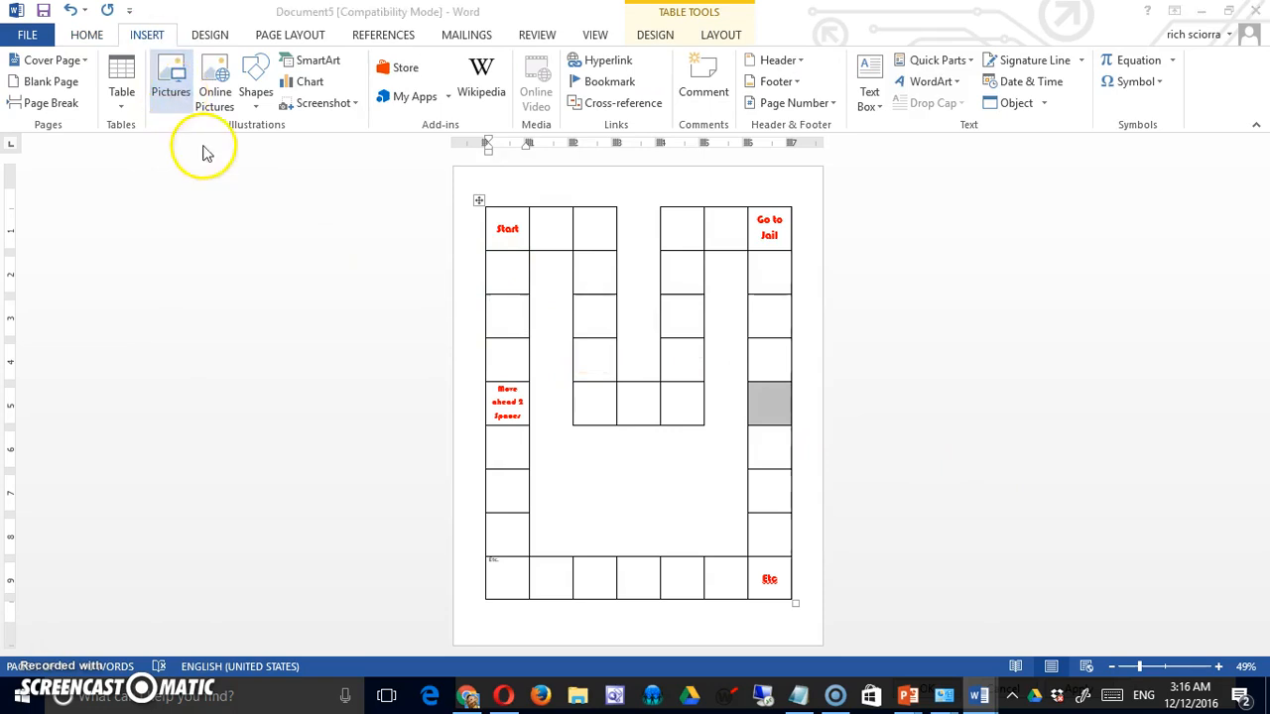
left_click(170, 71)
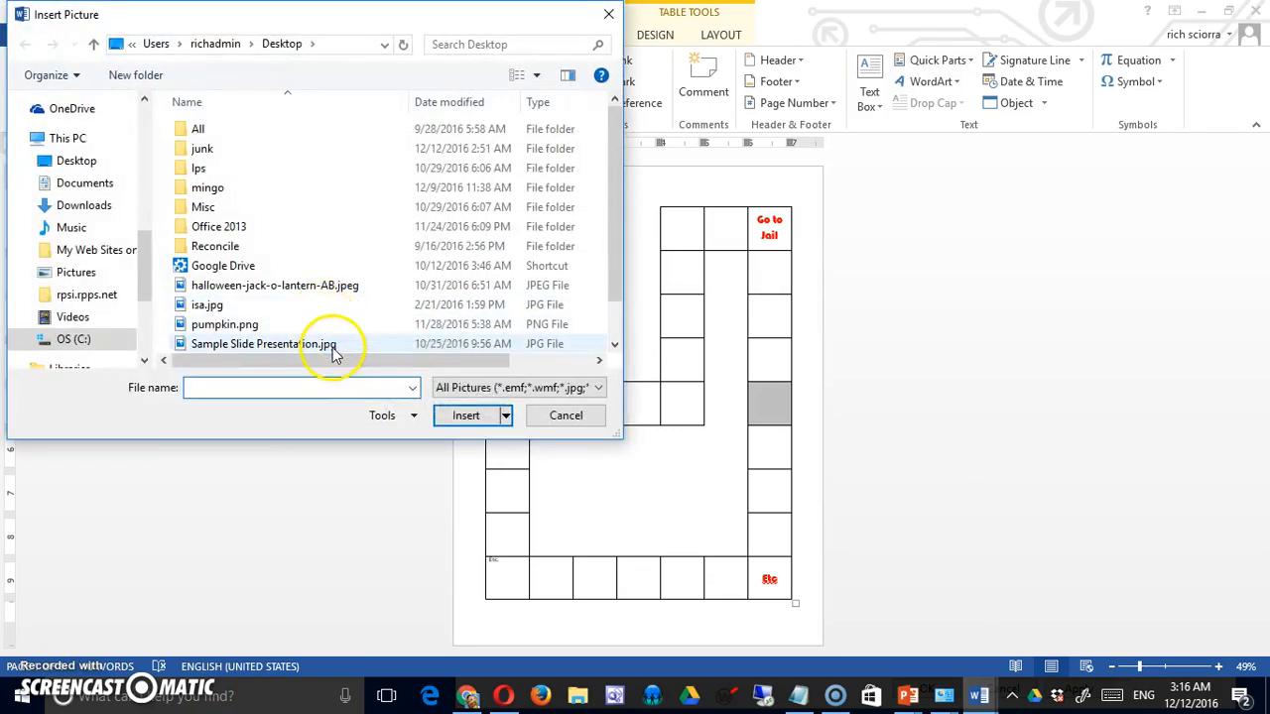
mouse_move(282, 343)
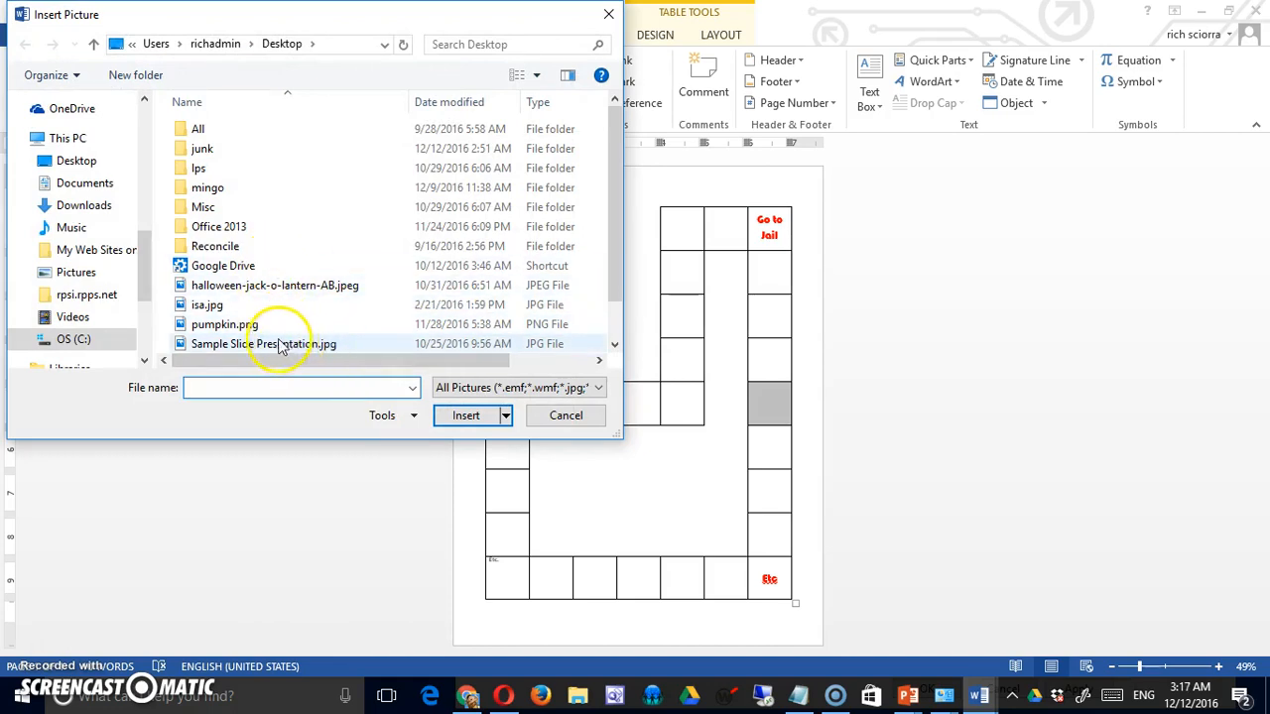
left_click(224, 325)
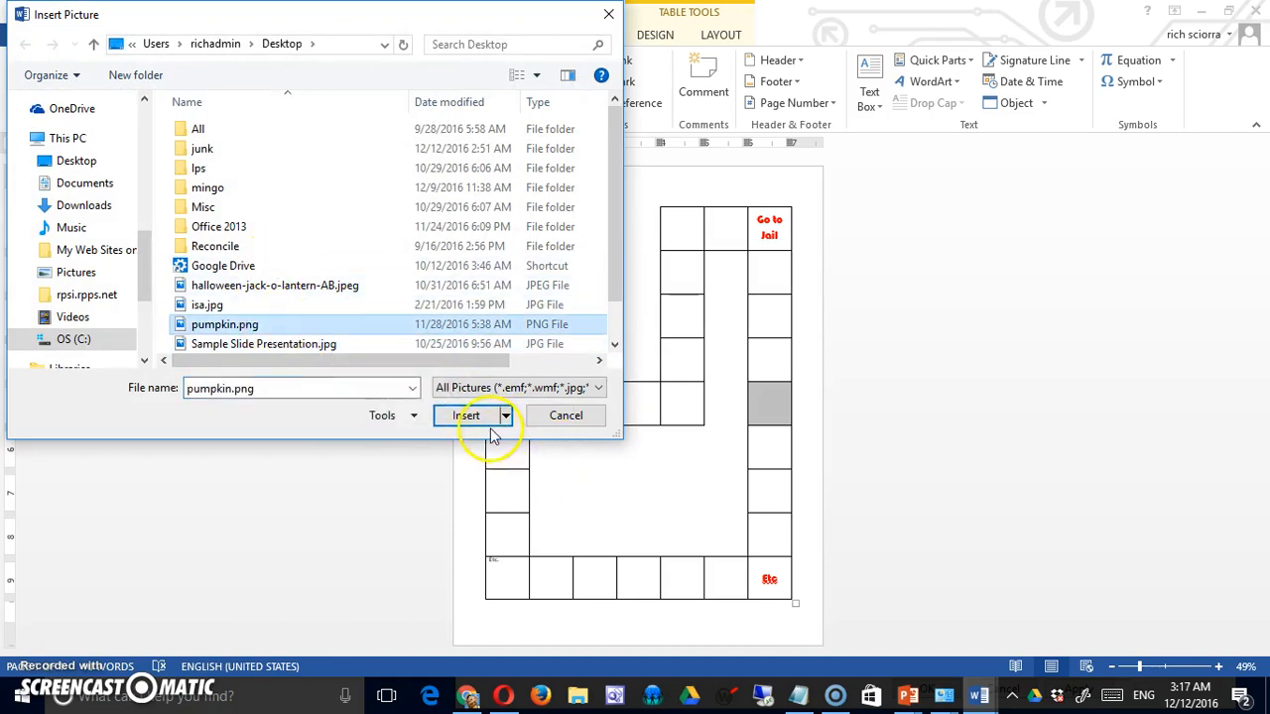
left_click(467, 416)
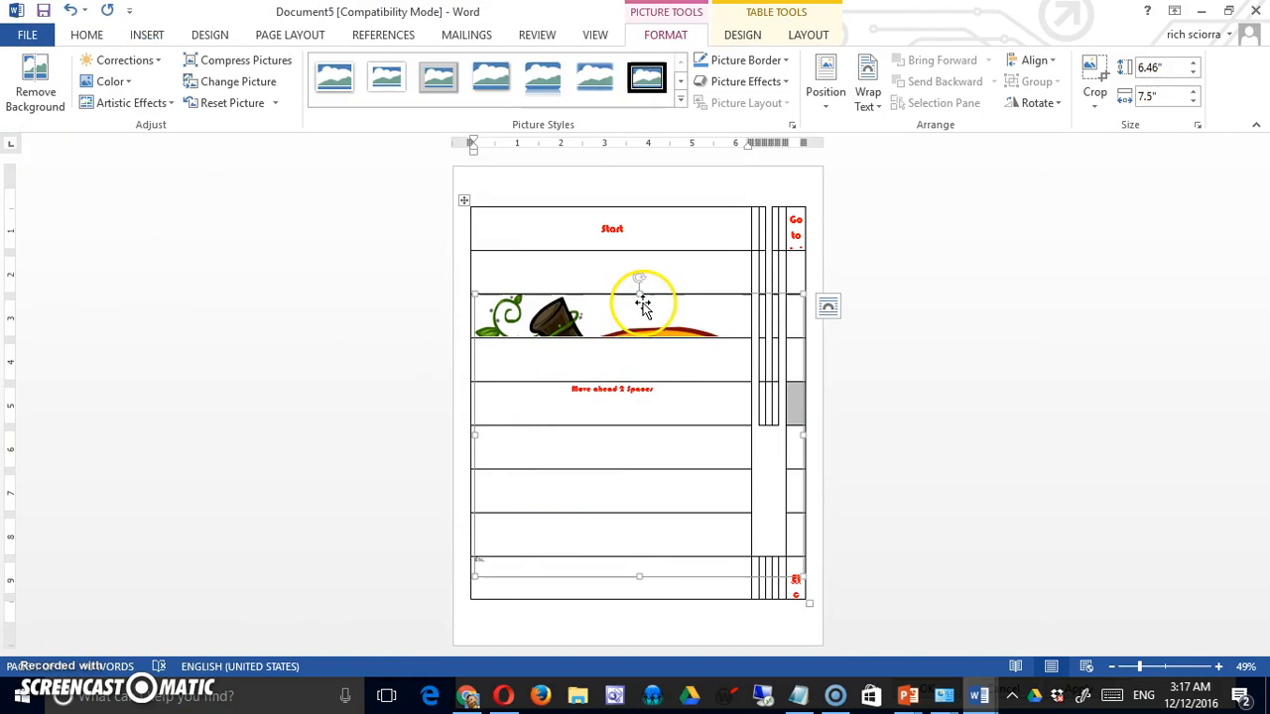
mouse_move(476, 293)
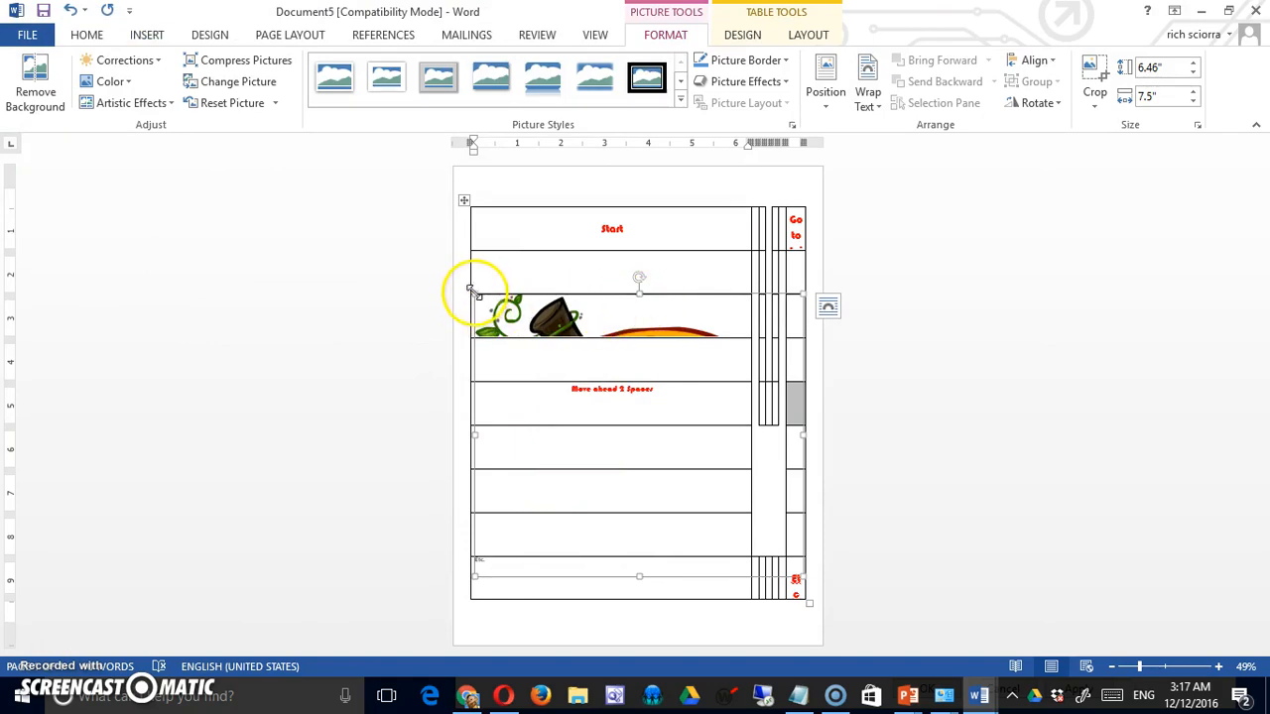
Shrink the pumpkin picture to fit its left-column cell, entering a size of .9
left_click_drag(473, 288, 701, 317)
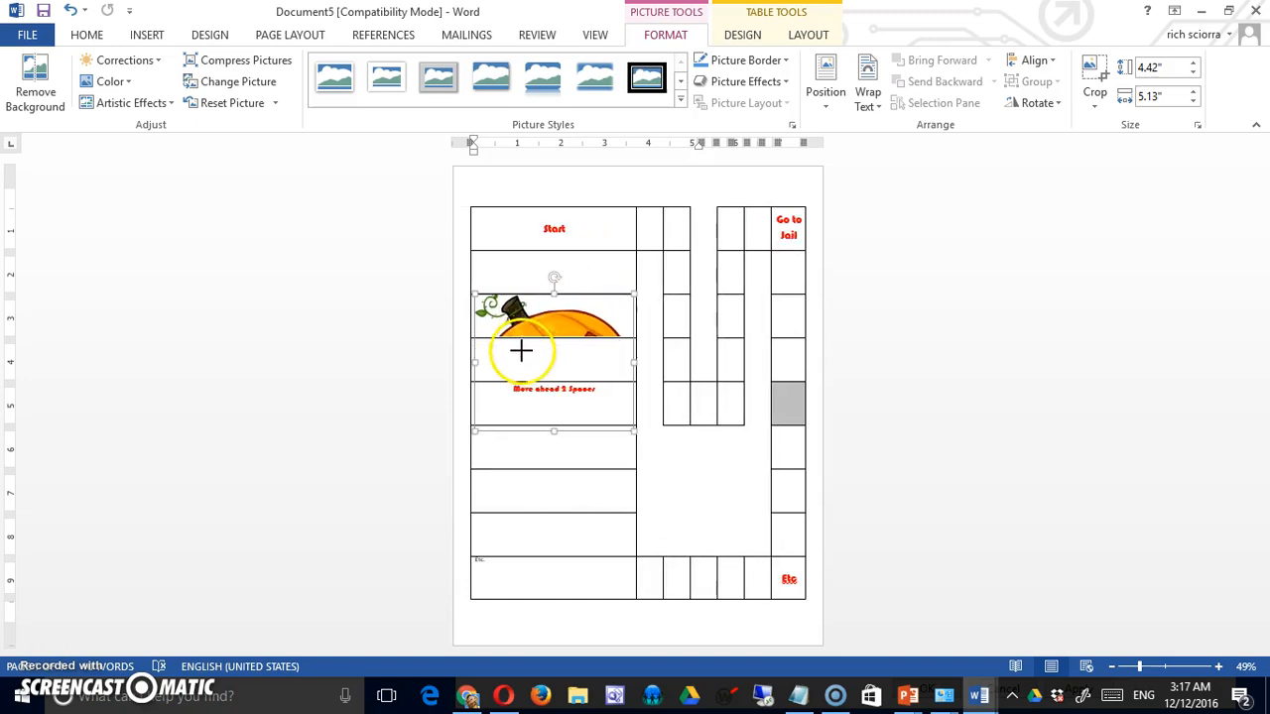
right_click(551, 328)
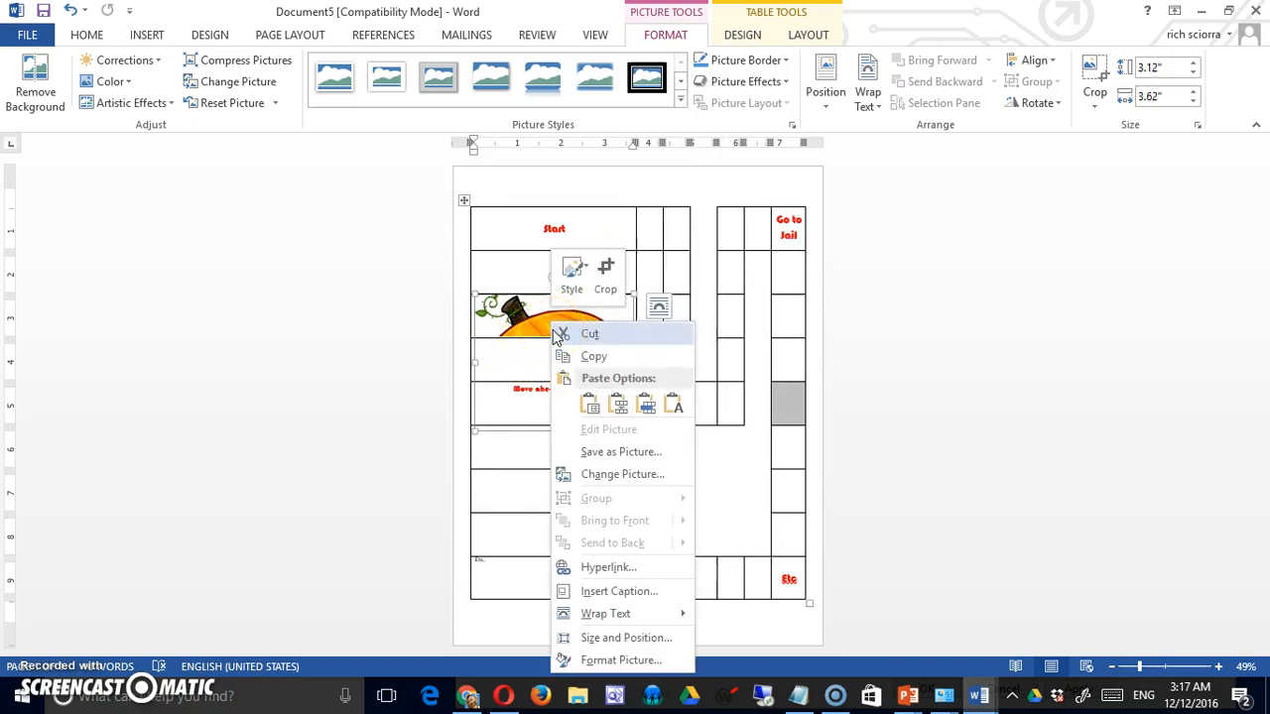
left_click(511, 322)
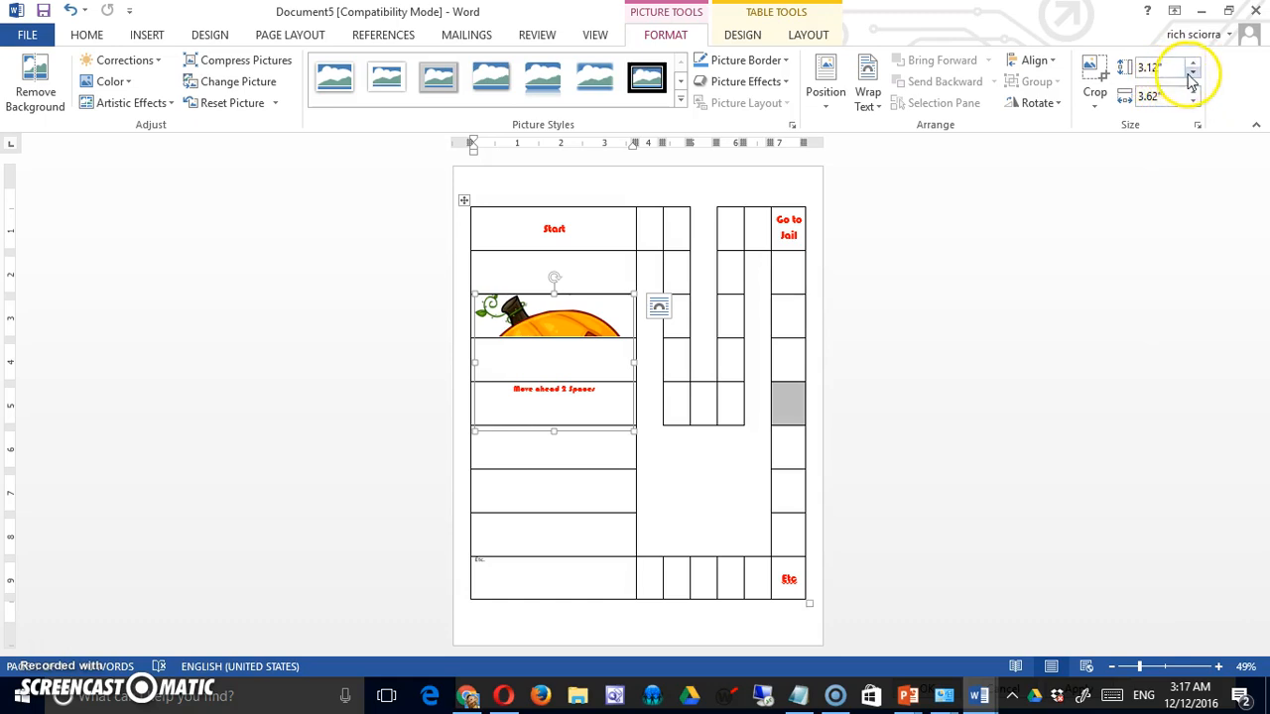
left_click(1160, 68)
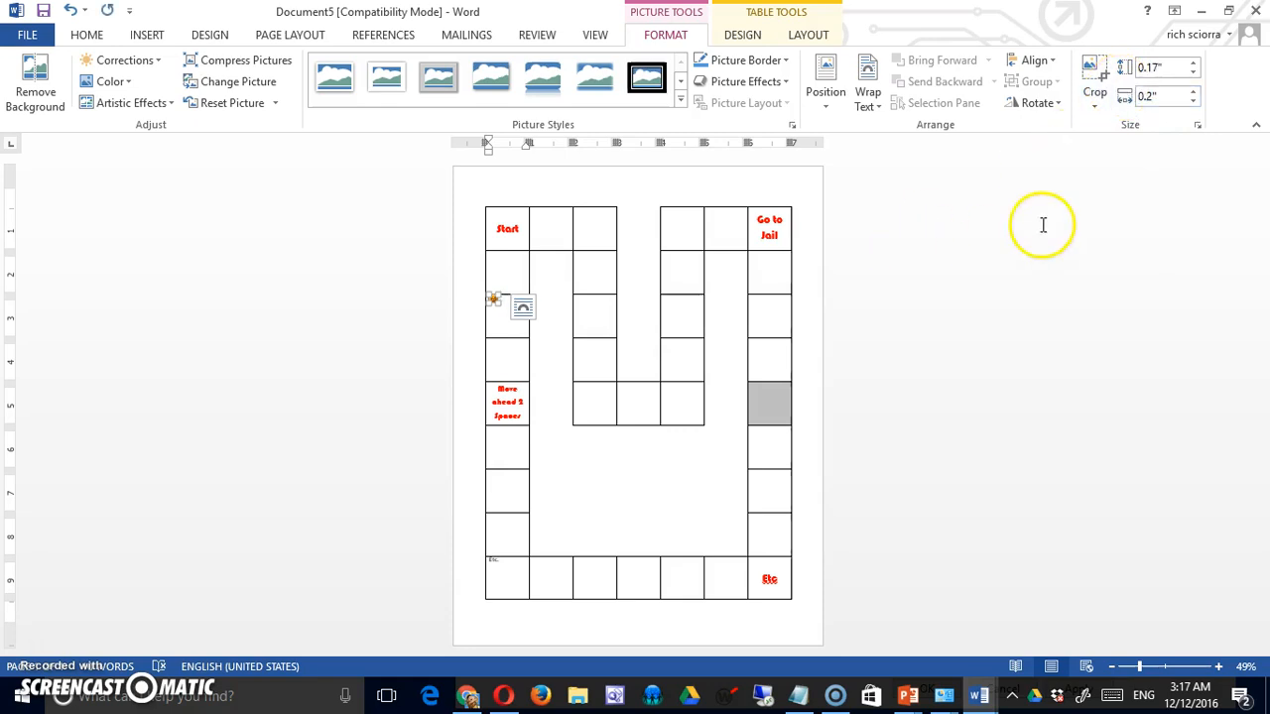
left_click(1157, 97)
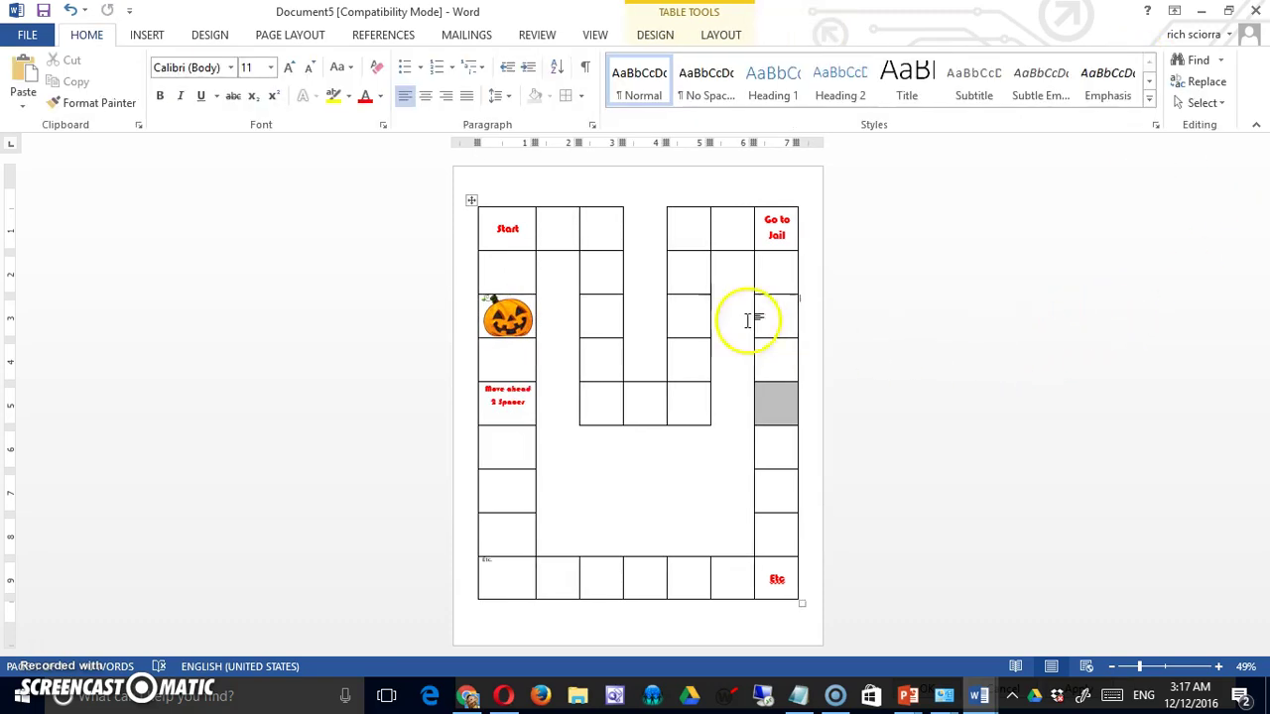
left_click(507, 318)
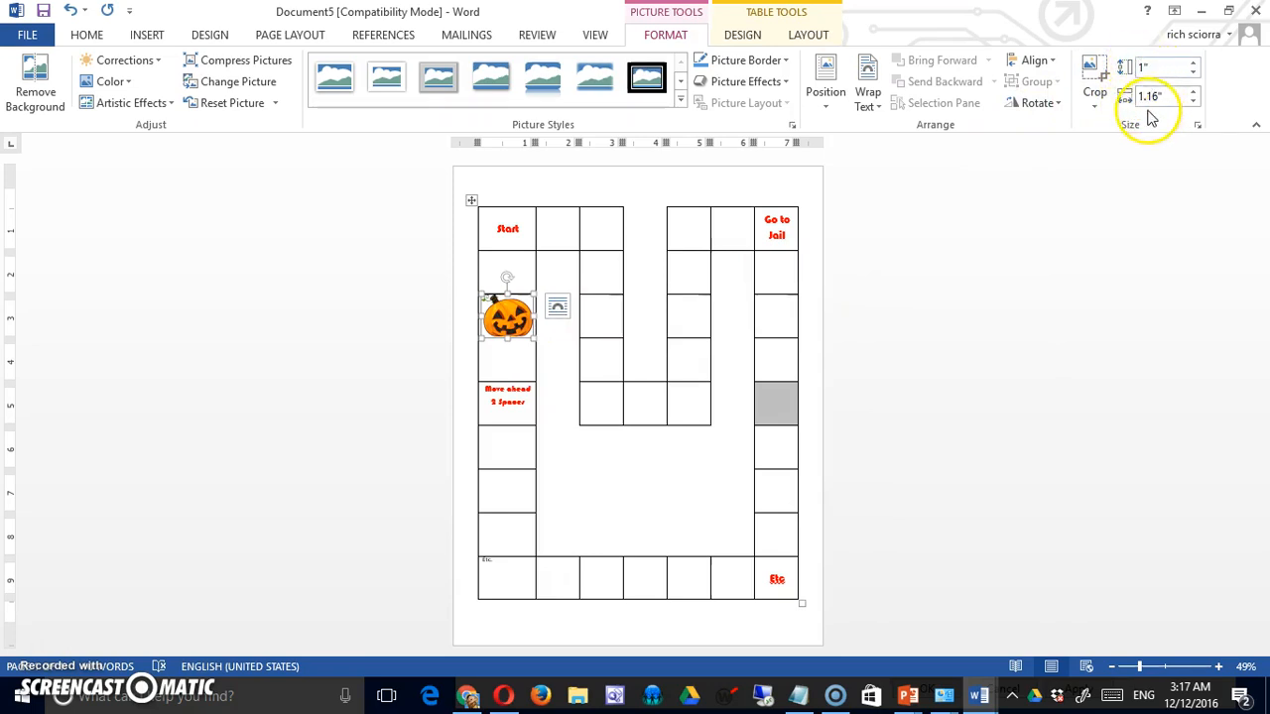
mouse_move(1122, 99)
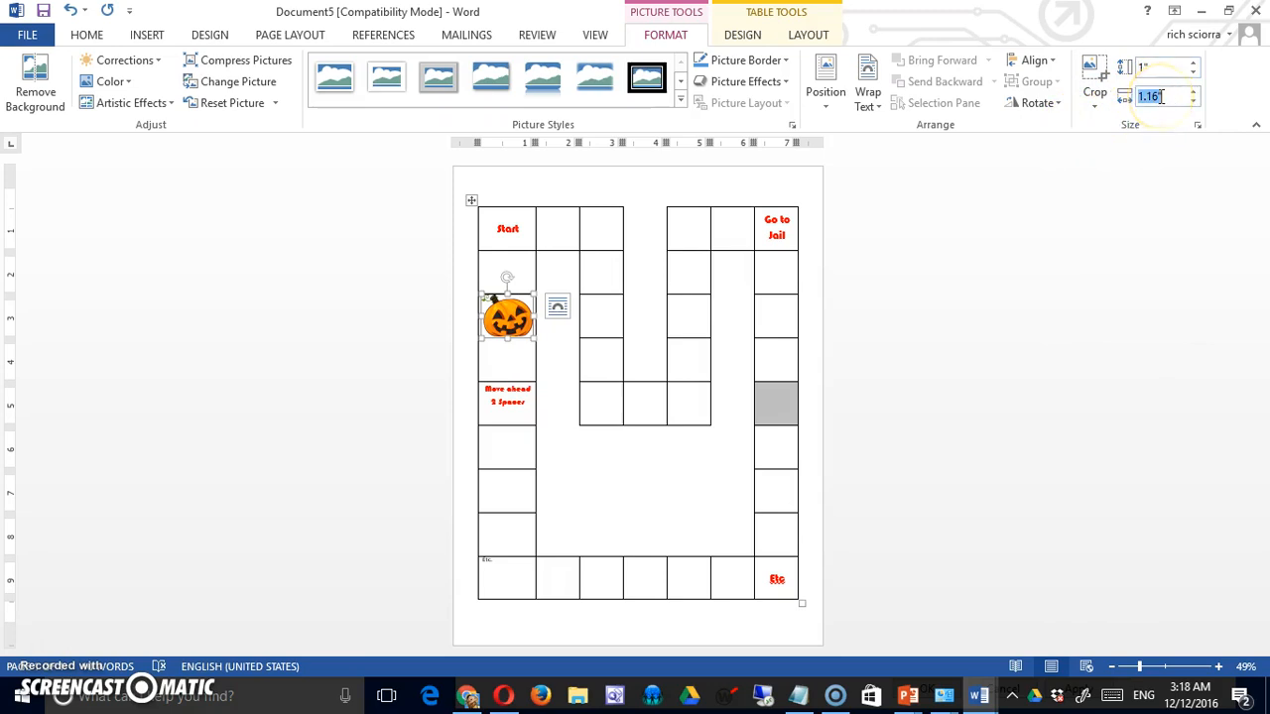
type(".9")
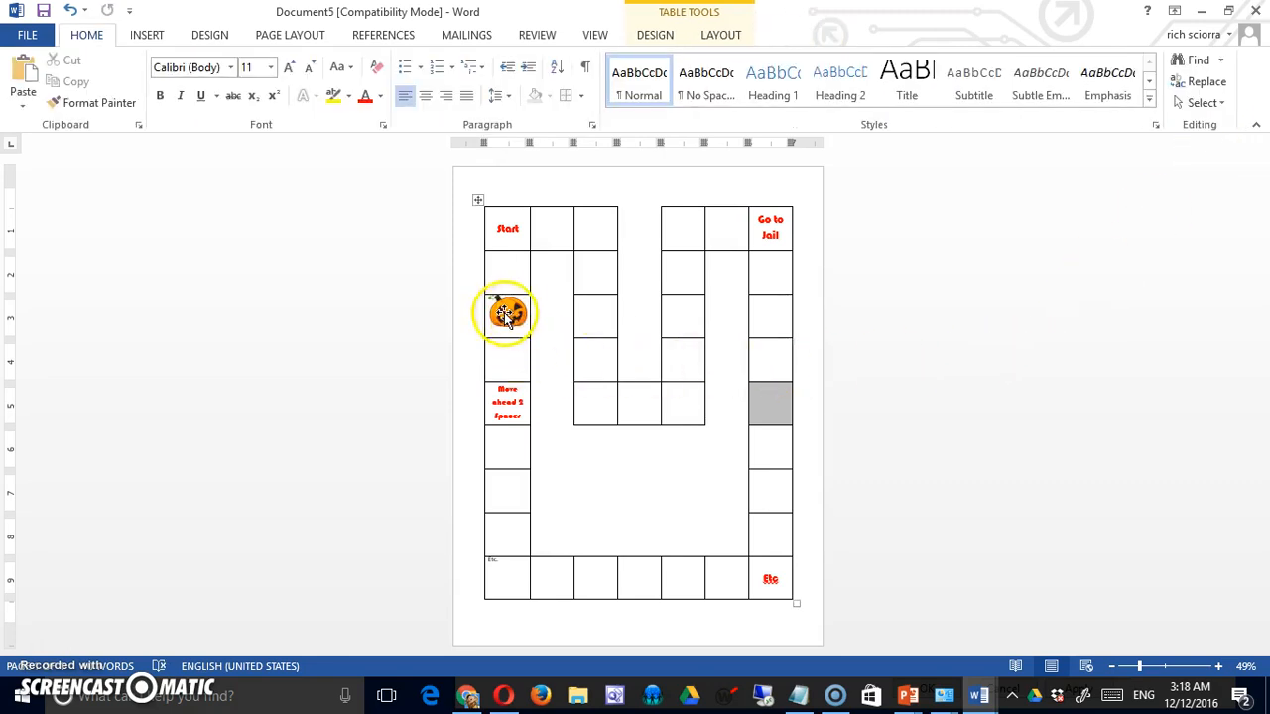
Increase Spacing Before on the pumpkin picture's paragraph to lower it in the cell
left_click(505, 312)
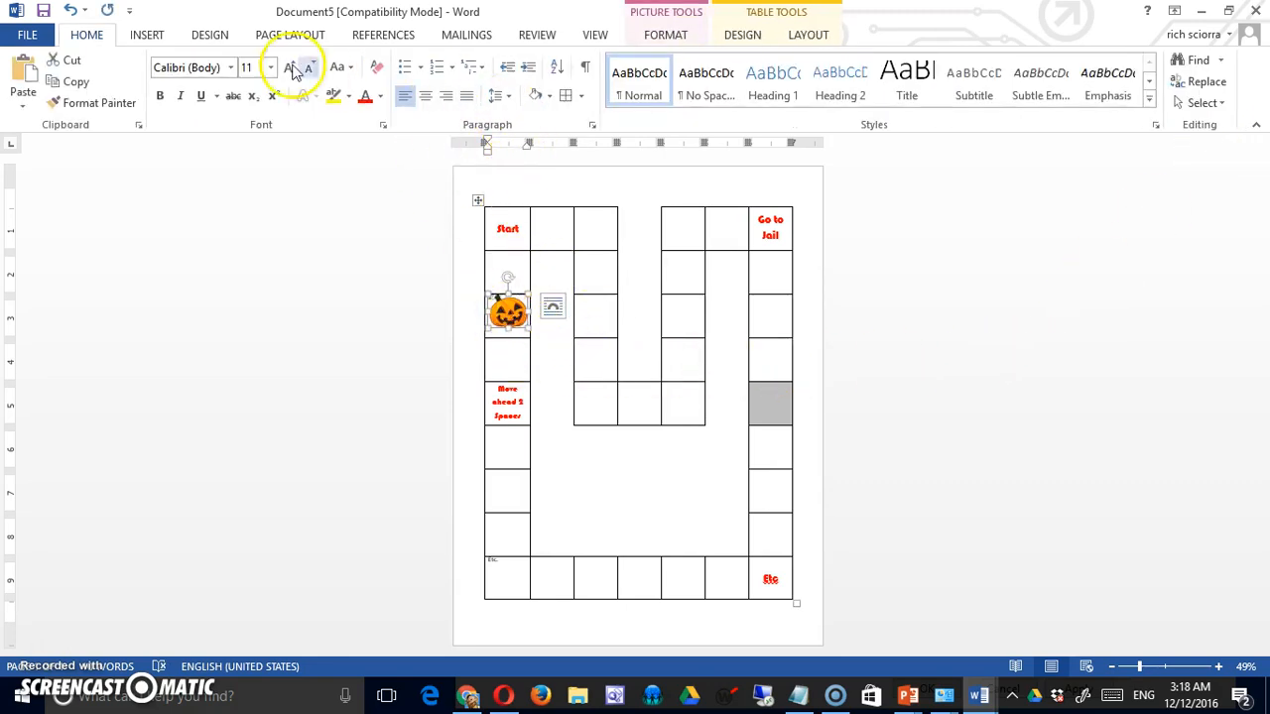
left_click(290, 34)
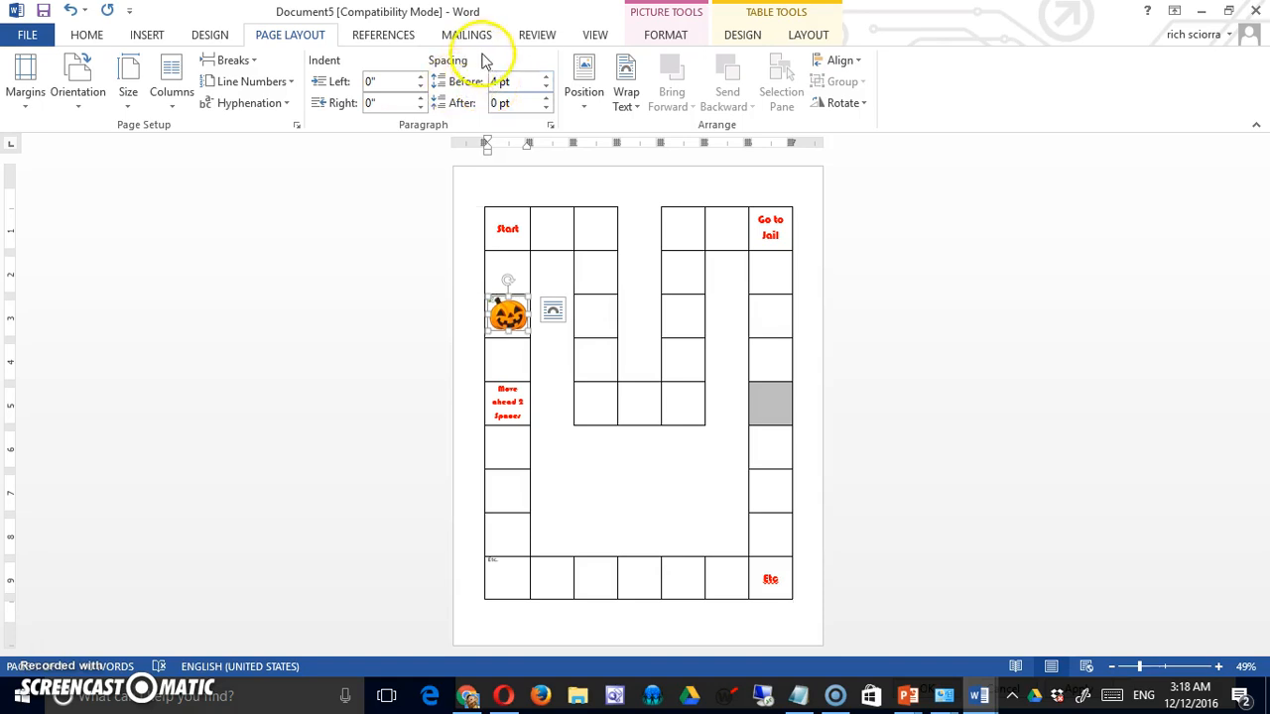
left_click(545, 75)
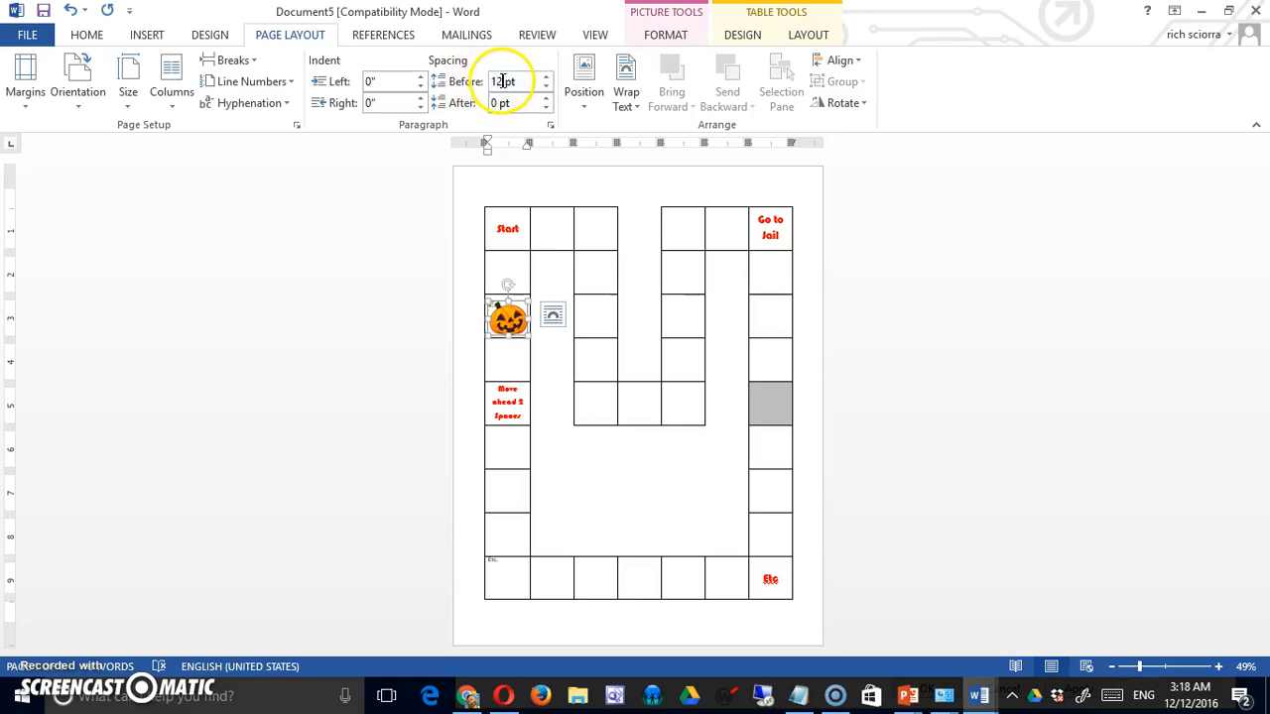
left_click(552, 89)
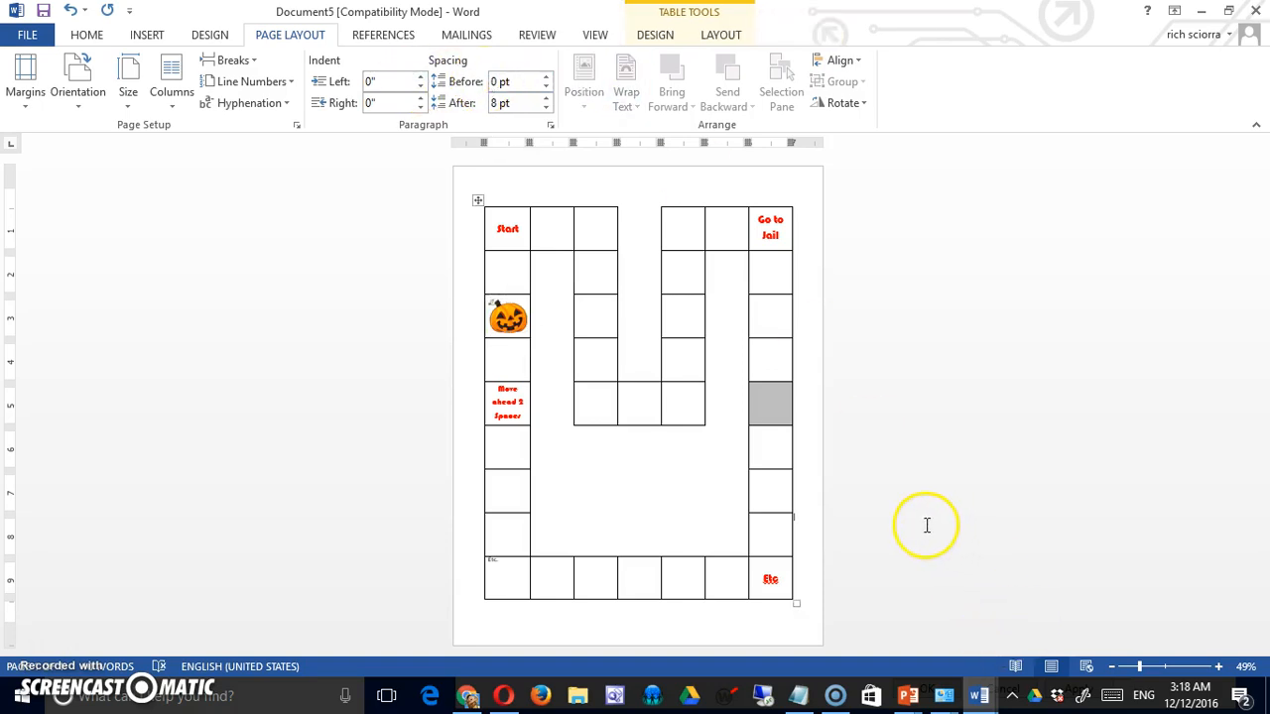
mouse_move(895, 529)
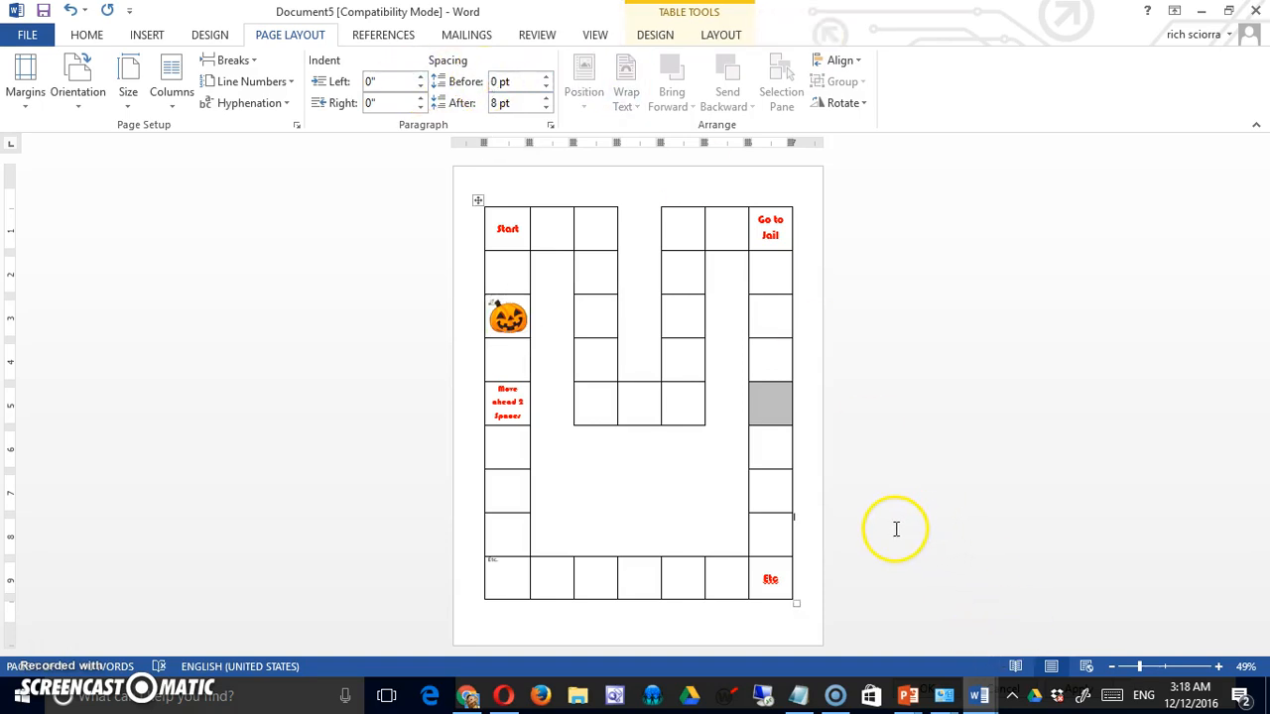
mouse_move(676, 552)
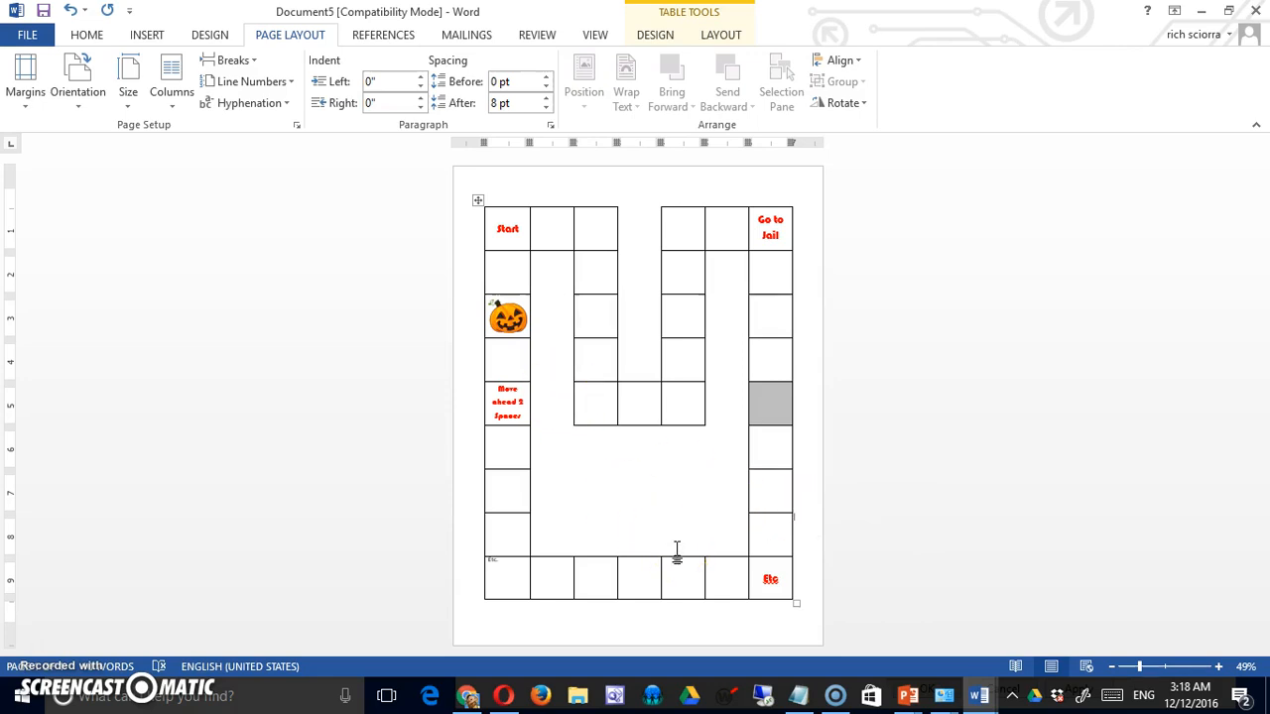
mouse_move(675, 546)
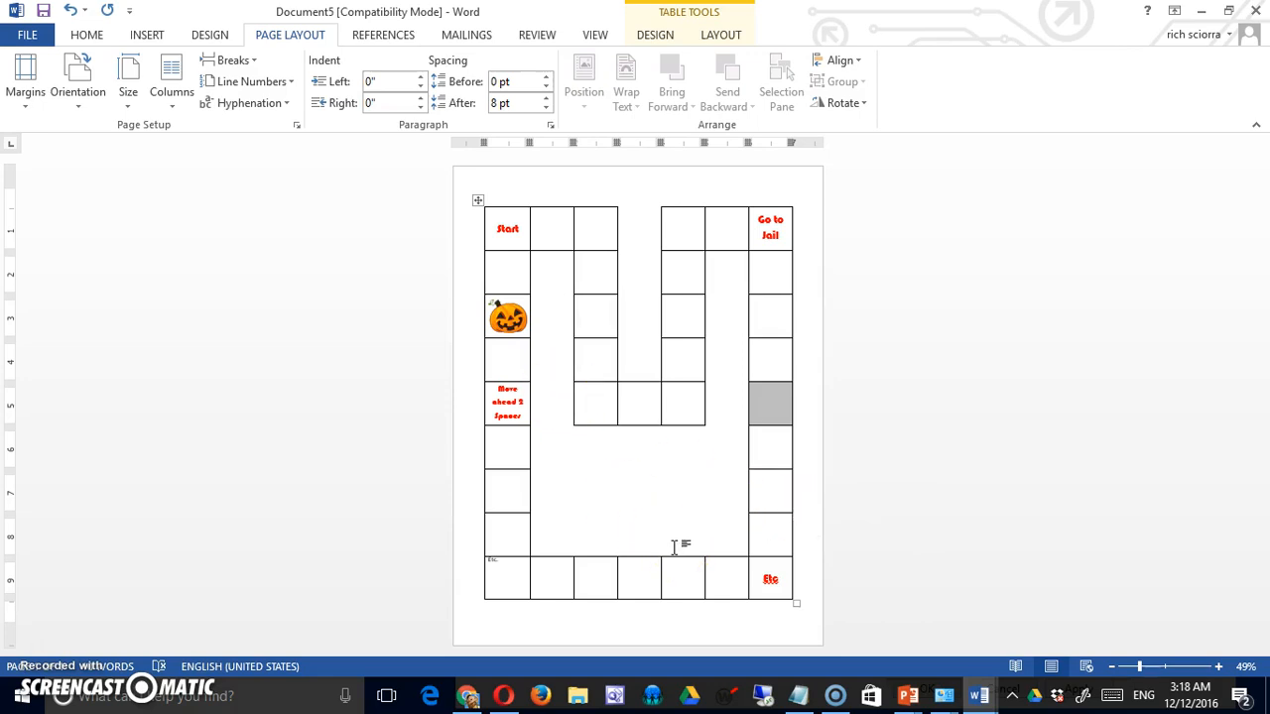